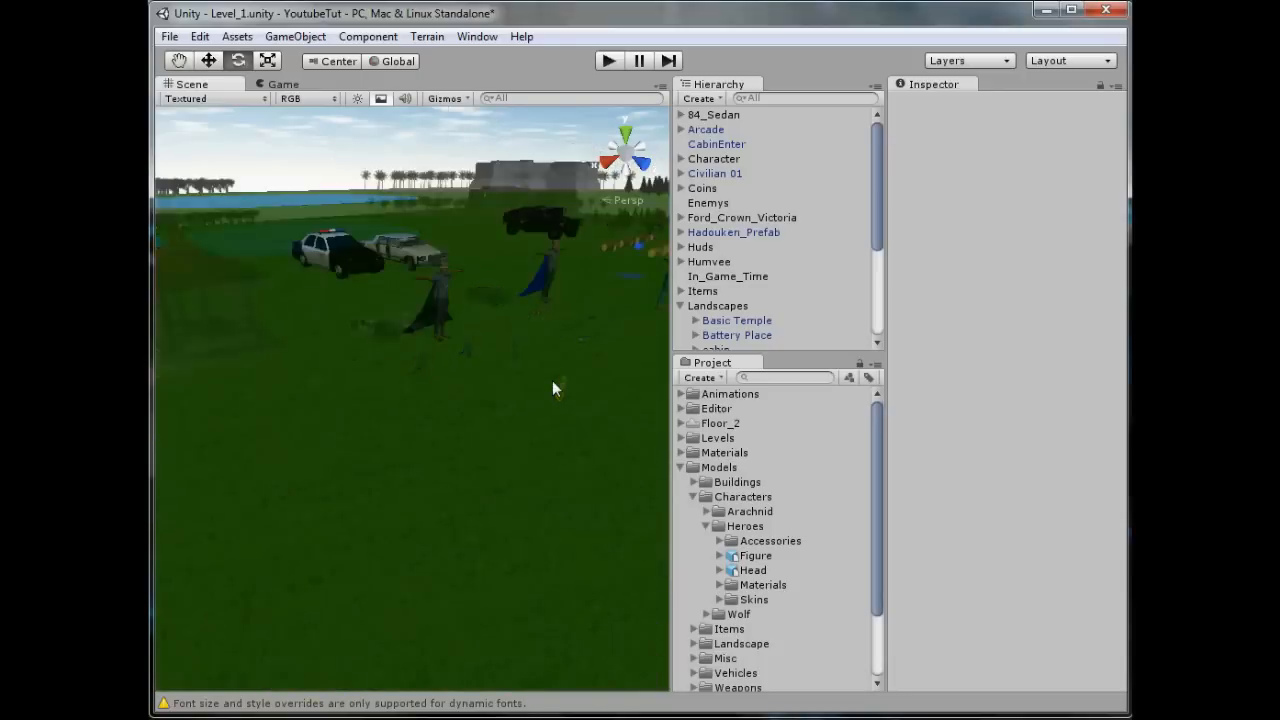
Step: Delete the Batwing model folder from Models > Vehicles and confirm the deletion
{"action": "left_click", "coordinate": [714, 158]}
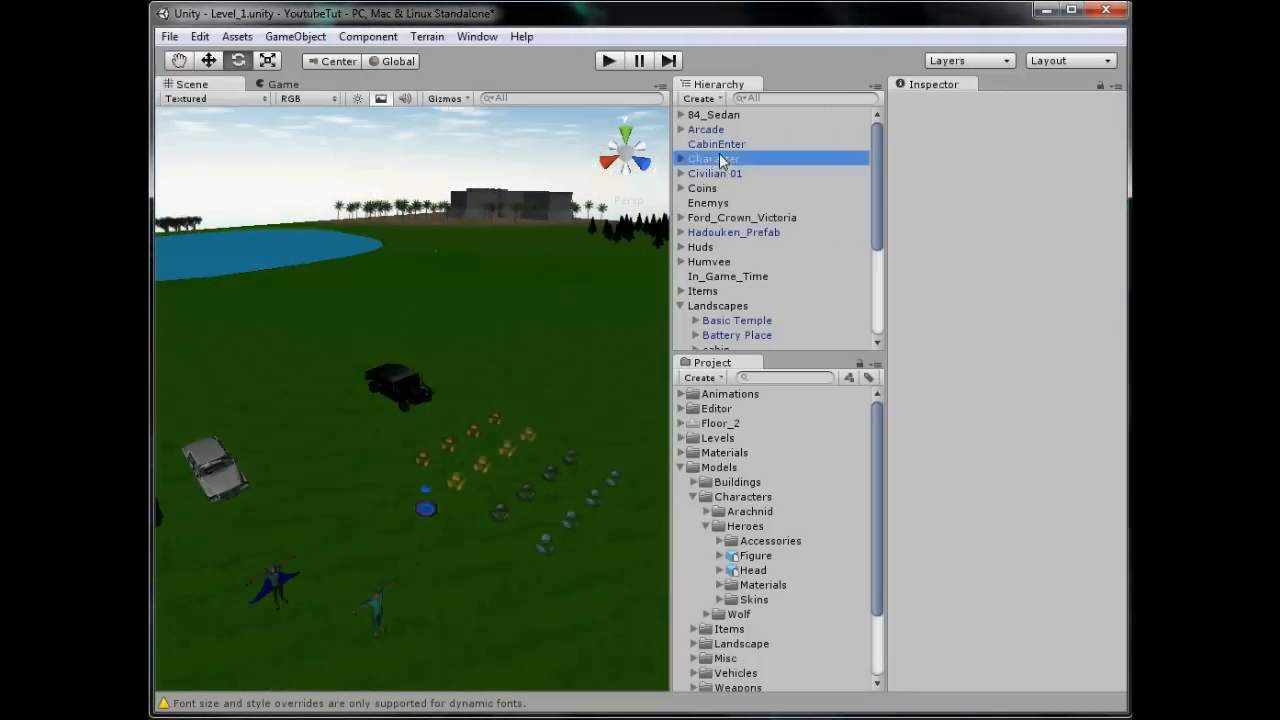
{"action": "left_click", "coordinate": [714, 158]}
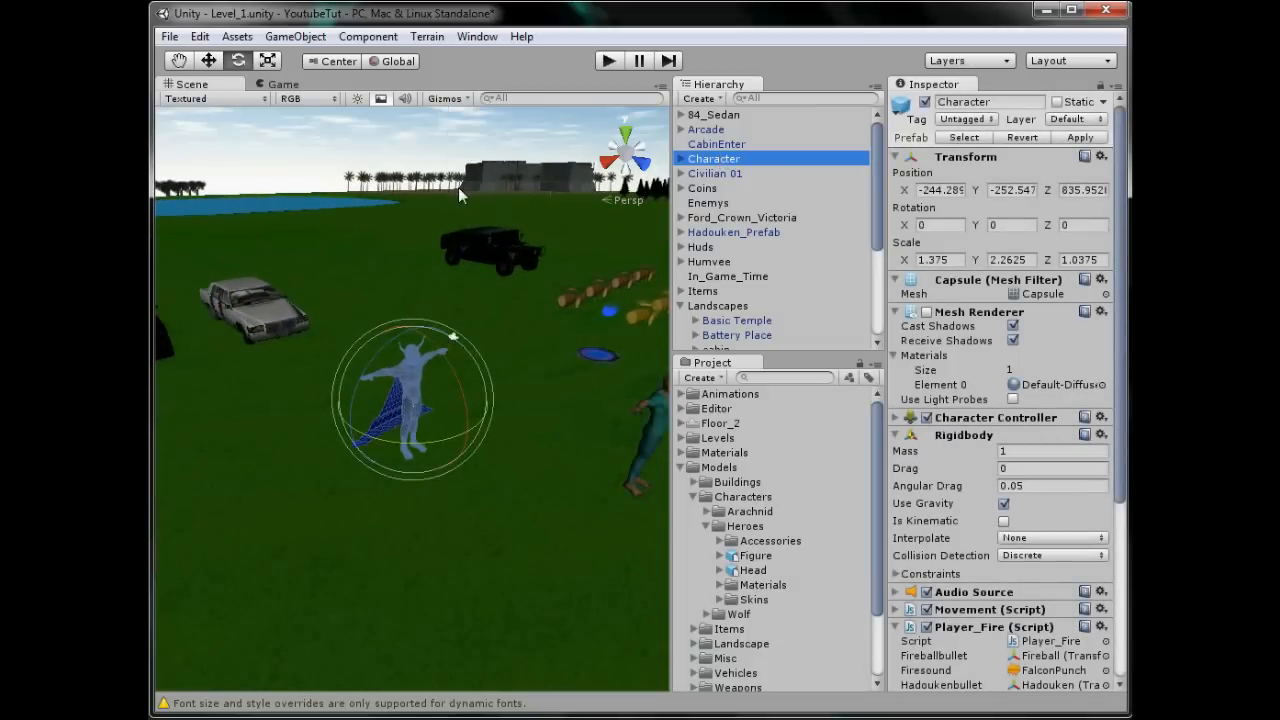
{"action": "mouse_move", "coordinate": [524, 252]}
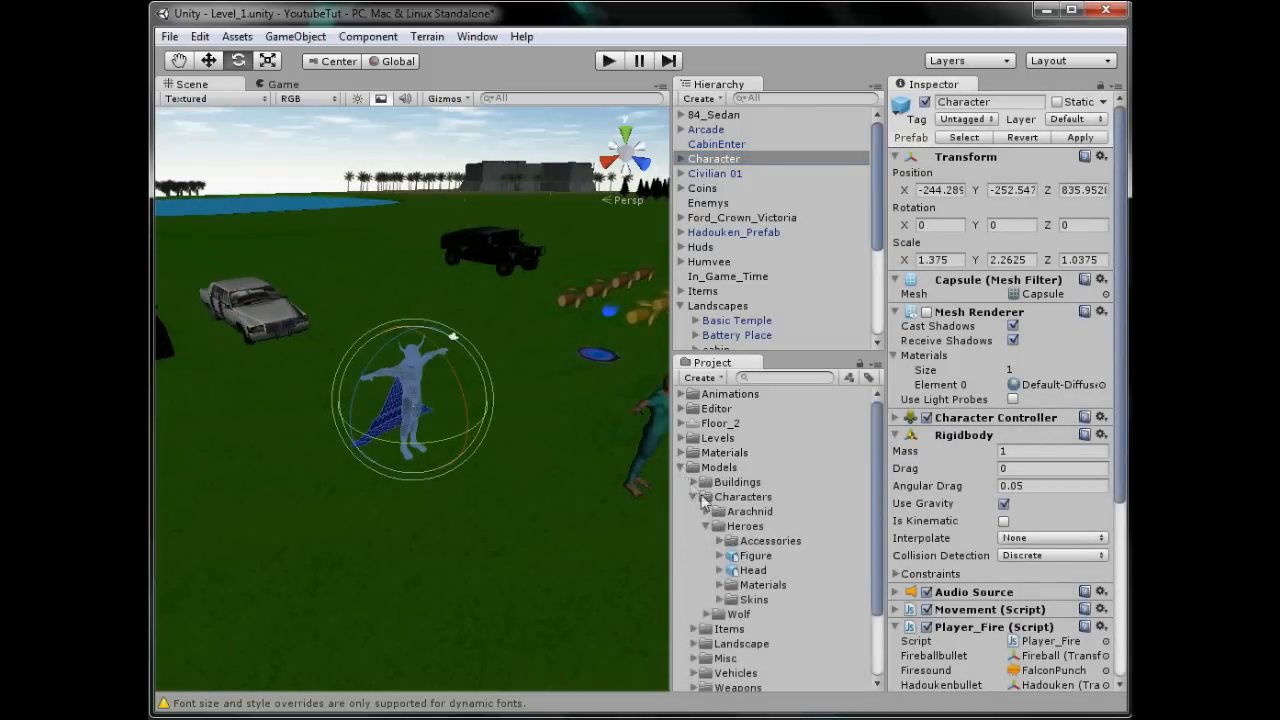
{"action": "left_click", "coordinate": [742, 496]}
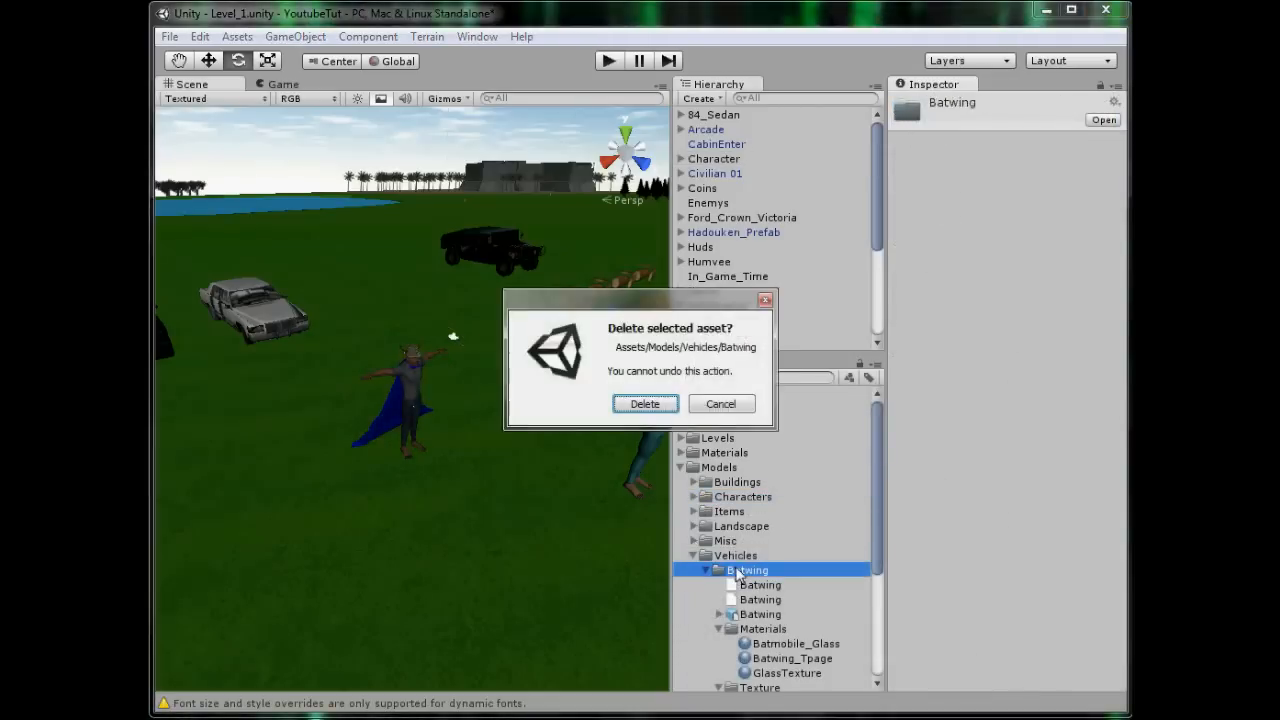
{"action": "left_click", "coordinate": [644, 404]}
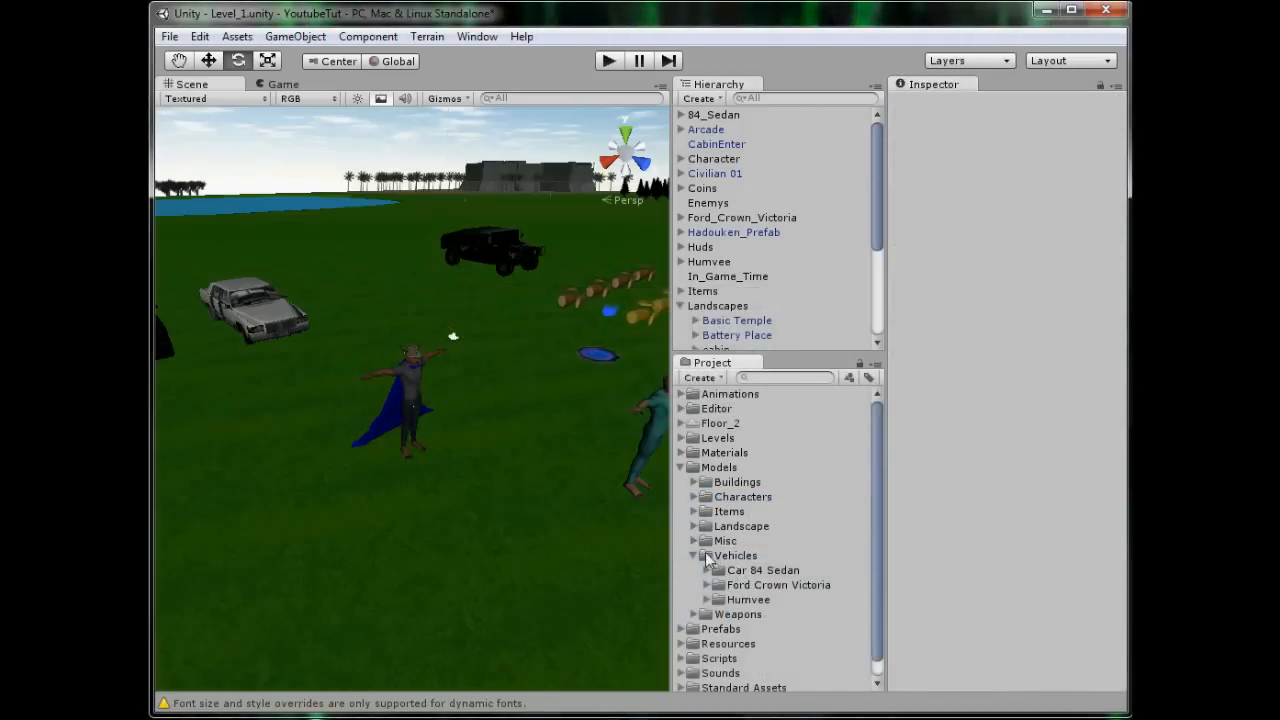
Step: Expand the Misc models folder to review the remaining assets
{"action": "left_click", "coordinate": [694, 540]}
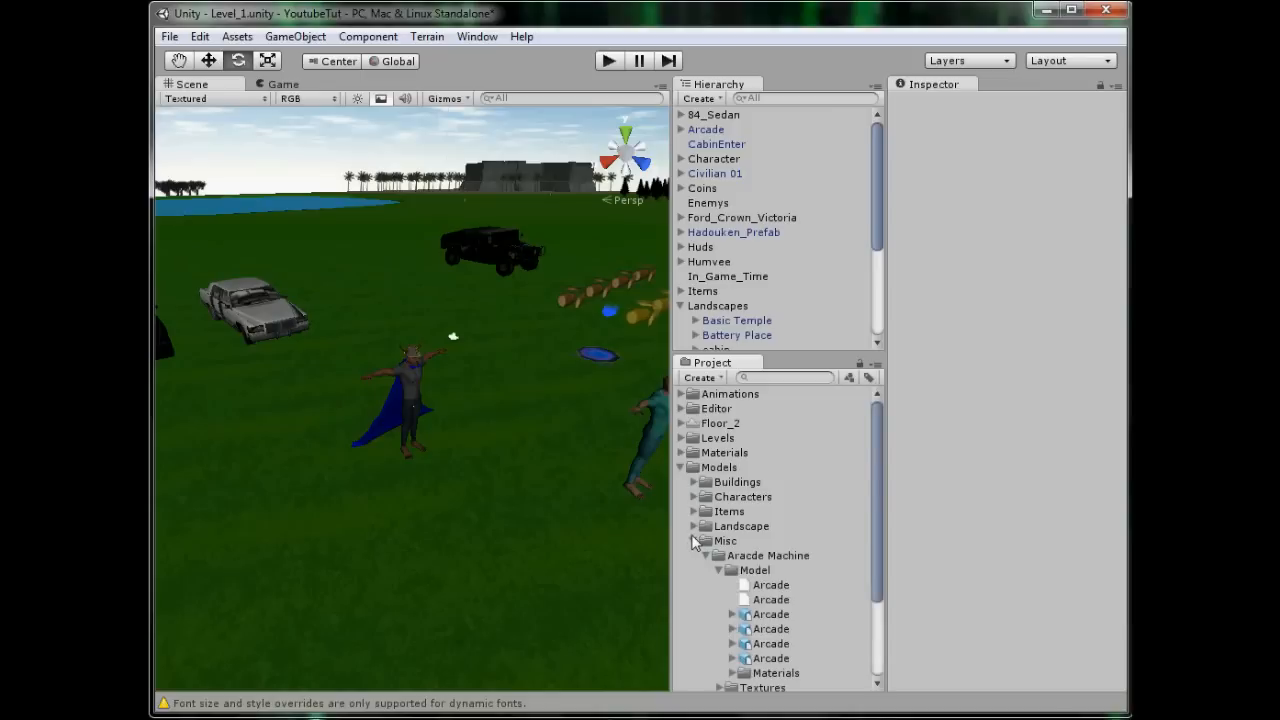
{"action": "left_click", "coordinate": [694, 540]}
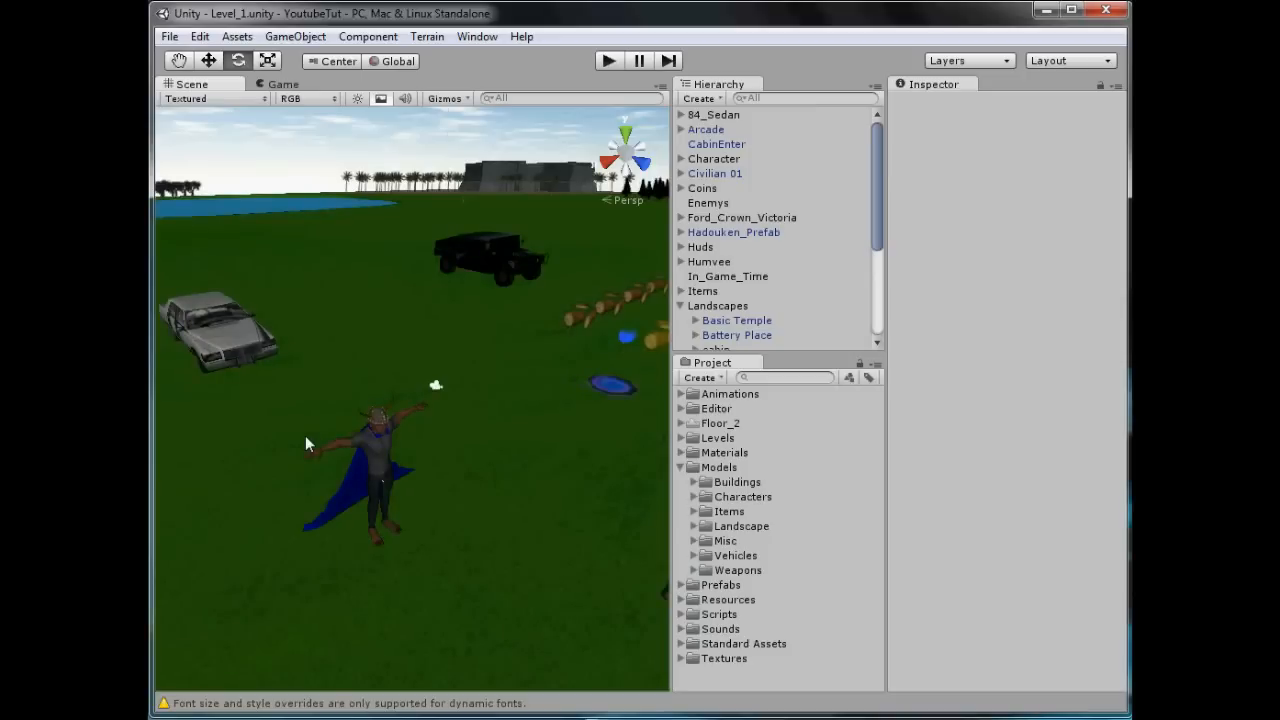
{"action": "mouse_move", "coordinate": [442, 424]}
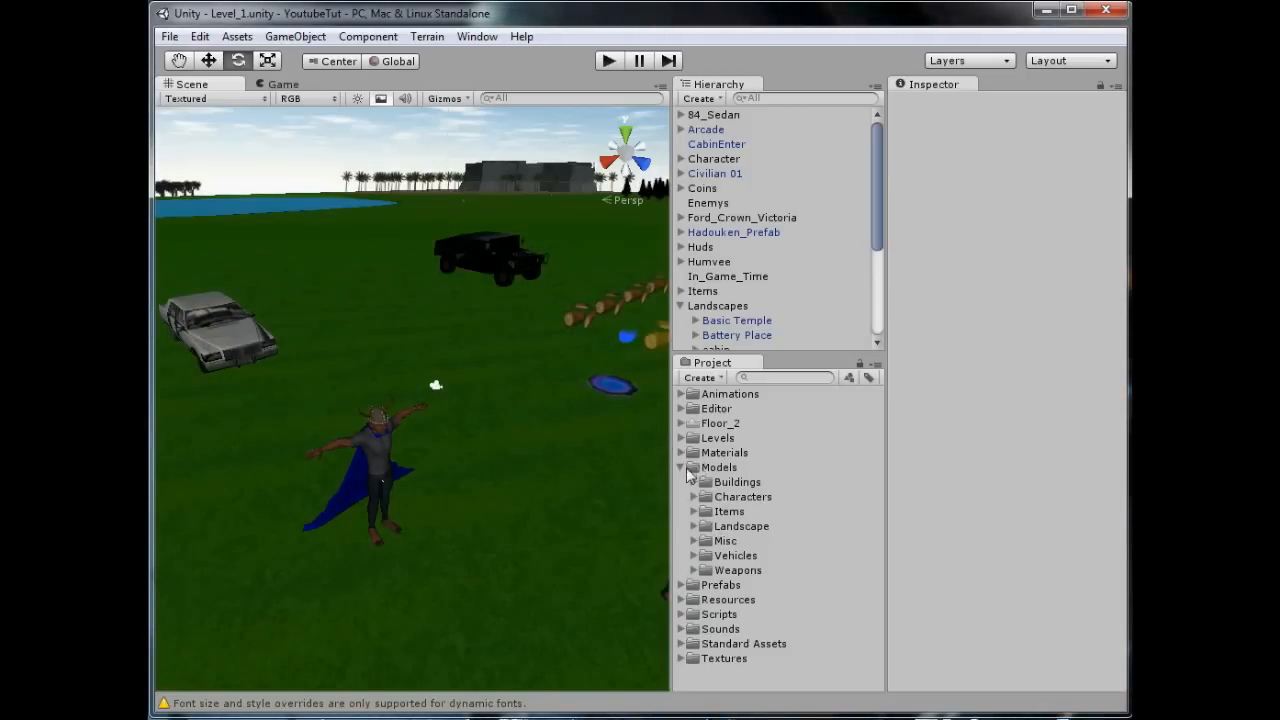
Step: In Resources > LoadingScreens, delete the old loading screen images such as Wolf, keeping 84_Sedan
{"action": "left_click", "coordinate": [680, 468]}
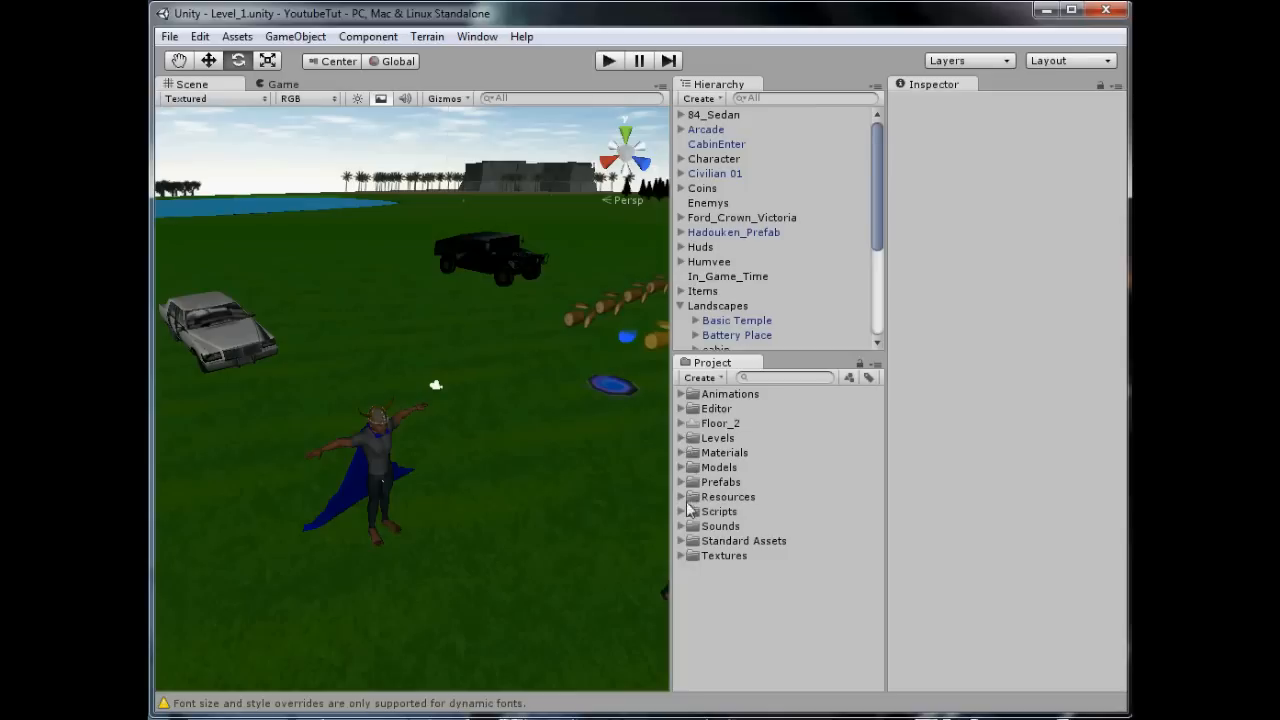
{"action": "left_click", "coordinate": [728, 496]}
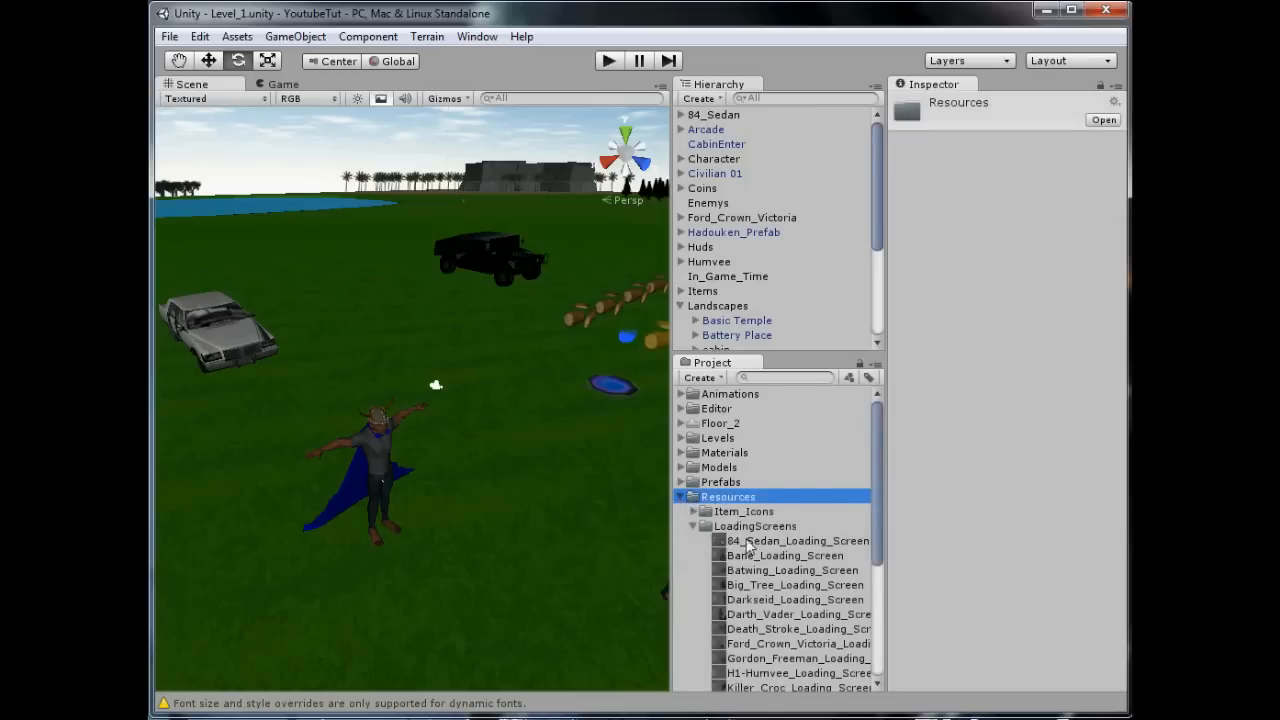
{"action": "scroll", "scroll_direction": "down", "scroll_amount": 3}
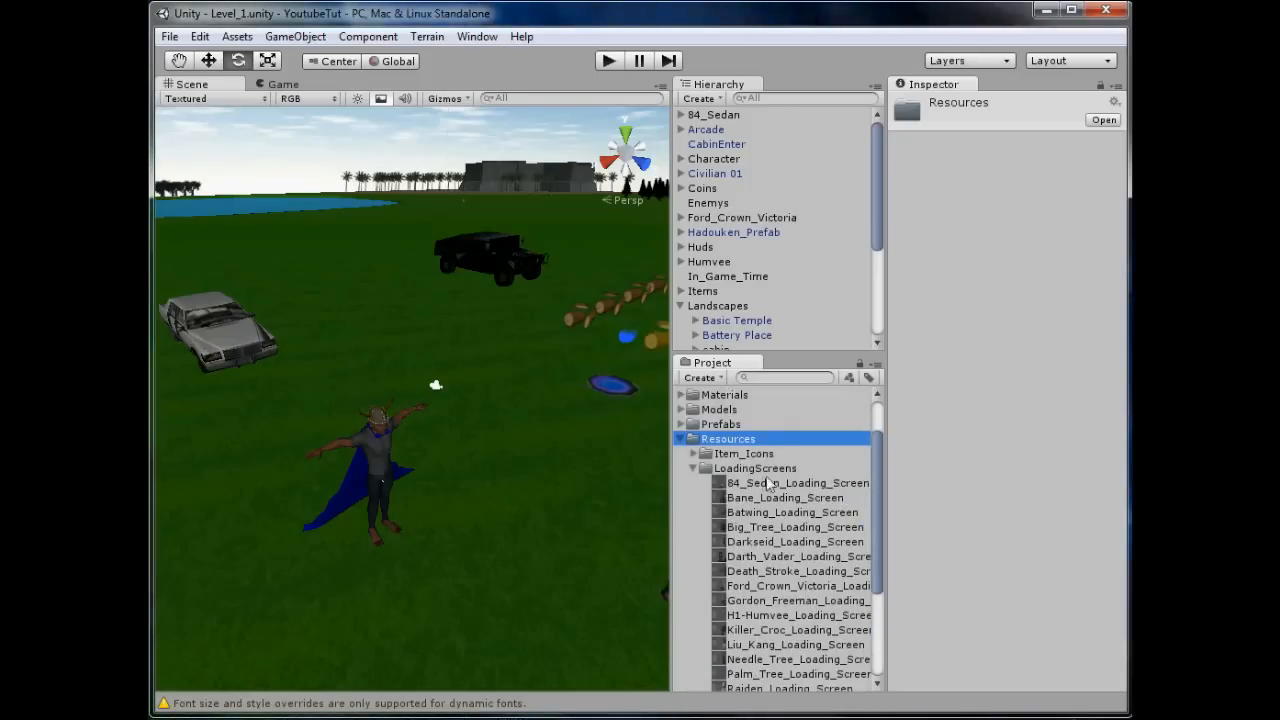
{"action": "scroll", "scroll_direction": "down", "scroll_amount": 3}
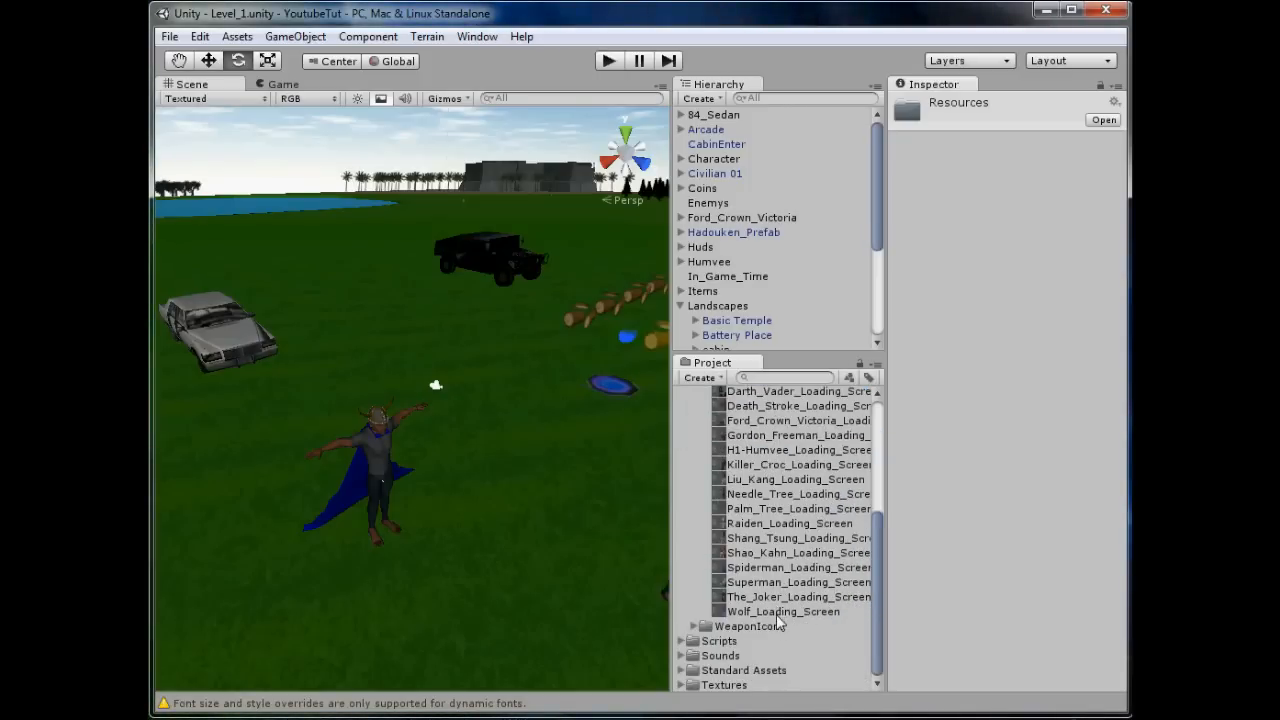
{"action": "left_click", "coordinate": [782, 612]}
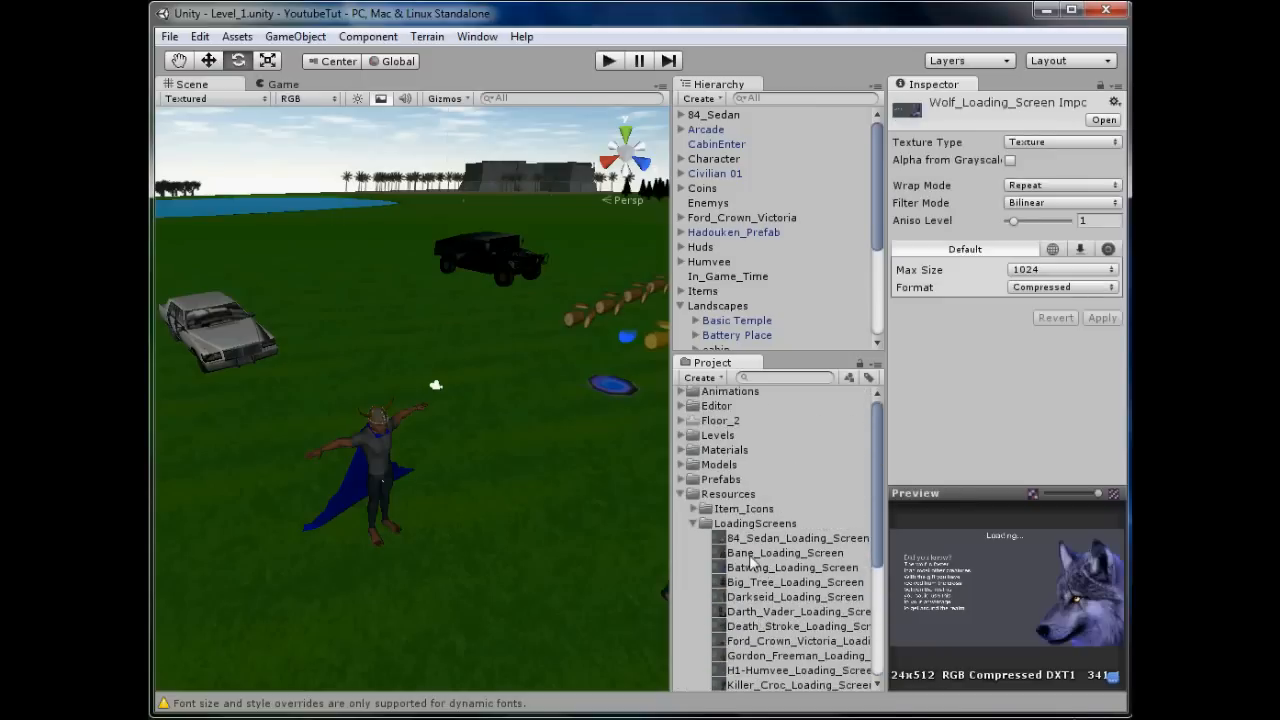
{"action": "key", "text": "Delete"}
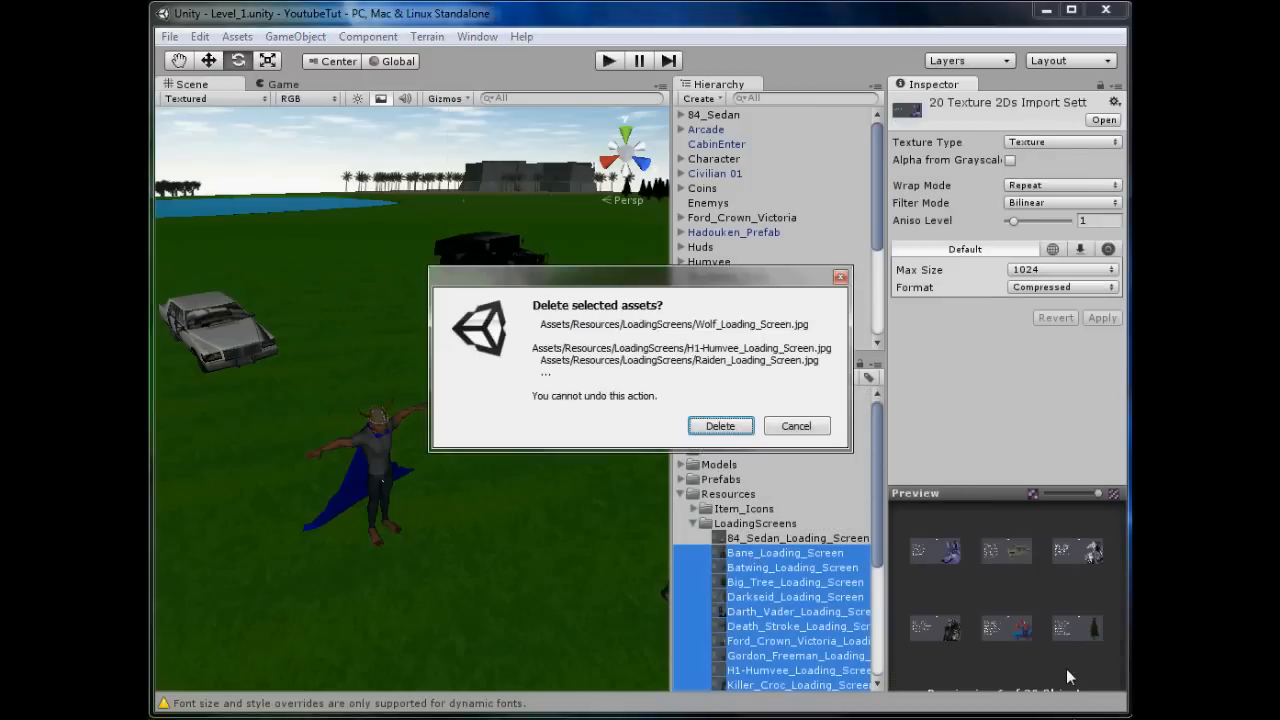
{"action": "left_click", "coordinate": [720, 424]}
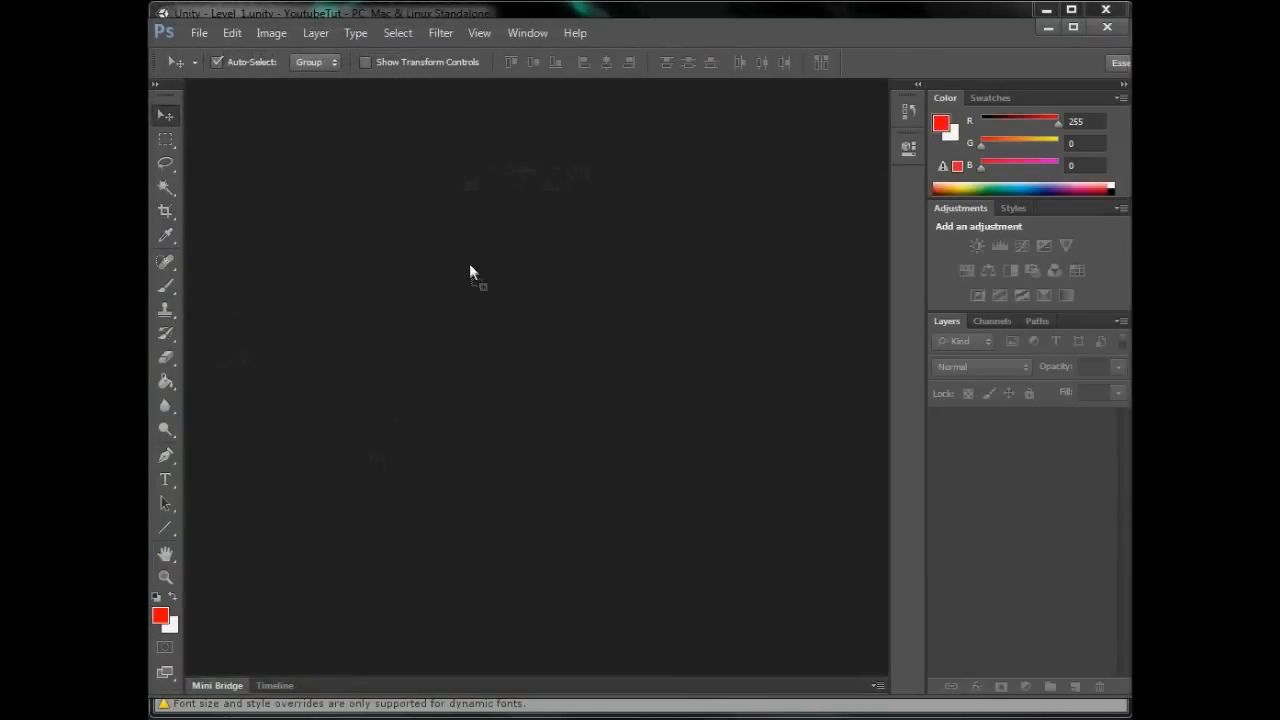
{"action": "mouse_move", "coordinate": [700, 444]}
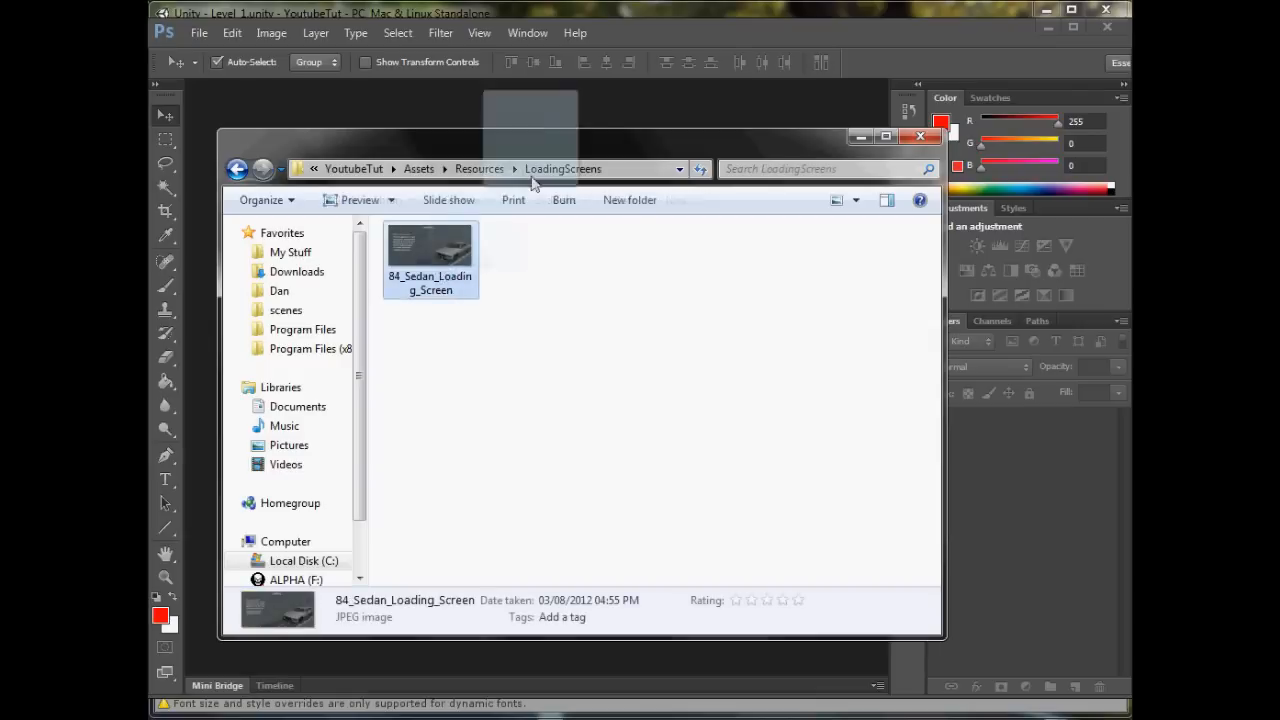
Step: Load 84_Sedan_Loading_Screen from Assets/Resources/LoadingScreens into Photoshop
{"action": "double_click", "coordinate": [430, 244]}
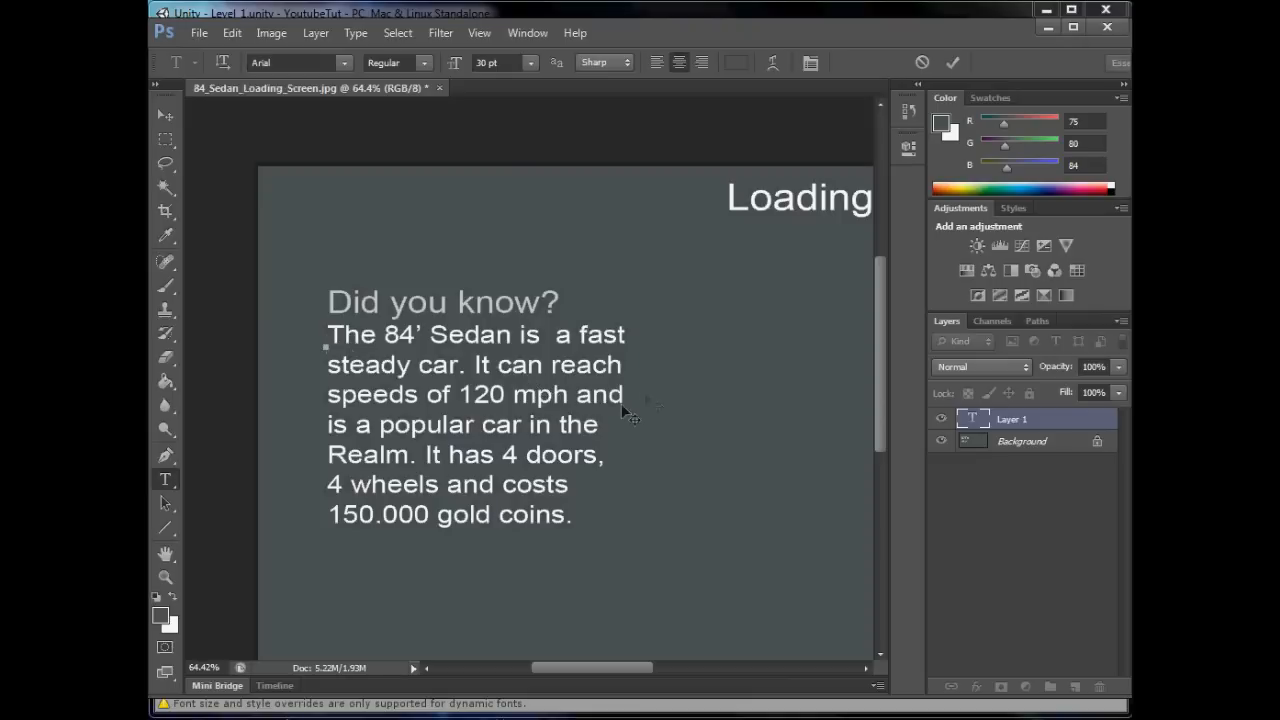
{"action": "mouse_move", "coordinate": [628, 412]}
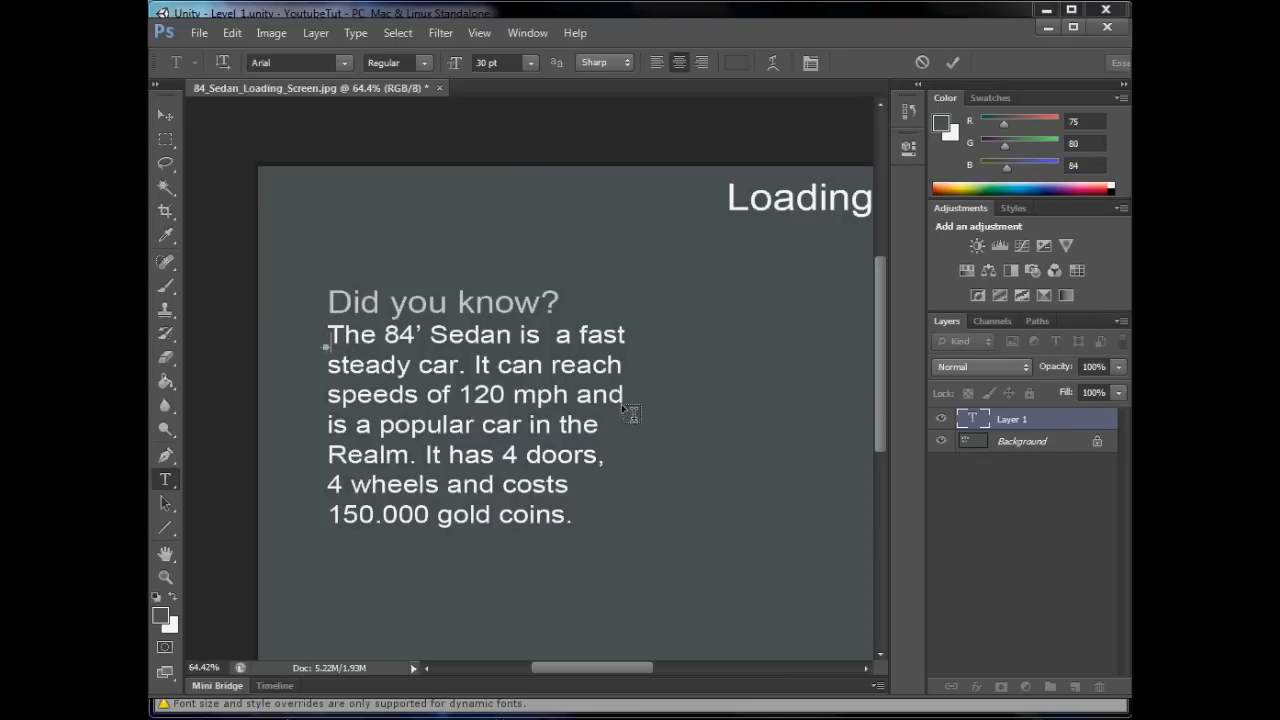
Step: Create a new text layer with a chosen colour and 48 pt font size
{"action": "double_click", "coordinate": [352, 336]}
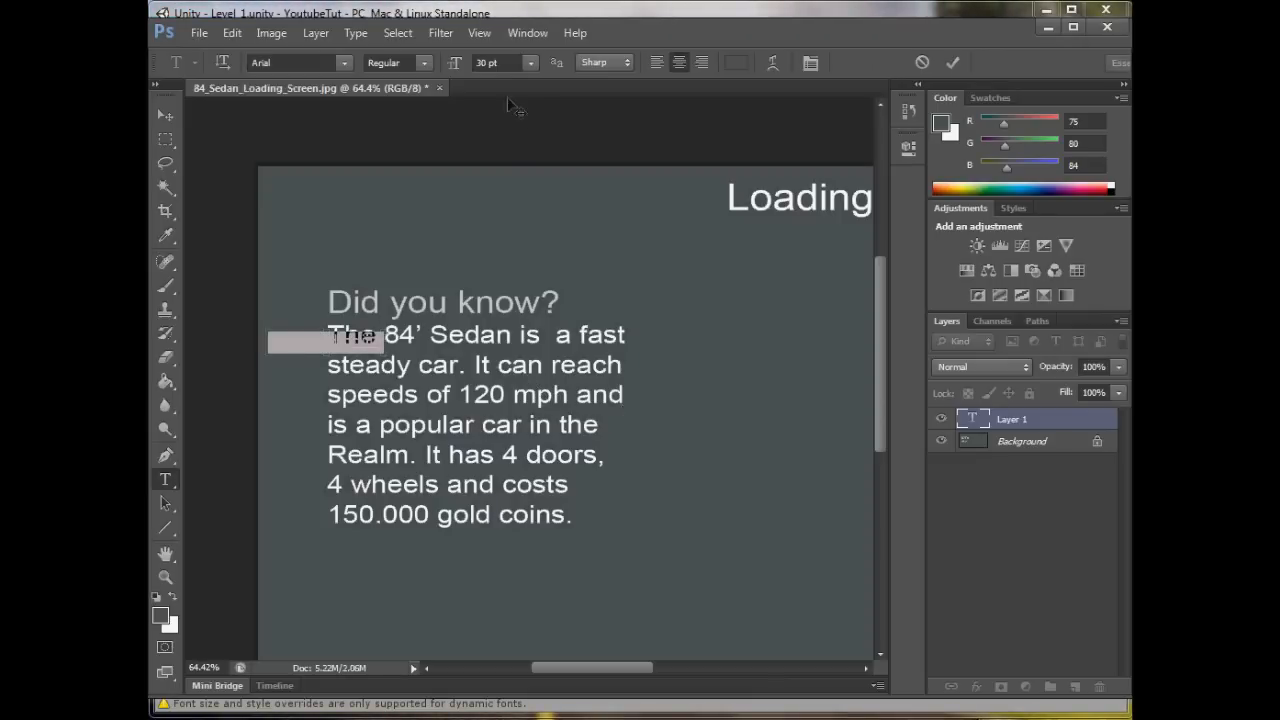
{"action": "left_click", "coordinate": [940, 124]}
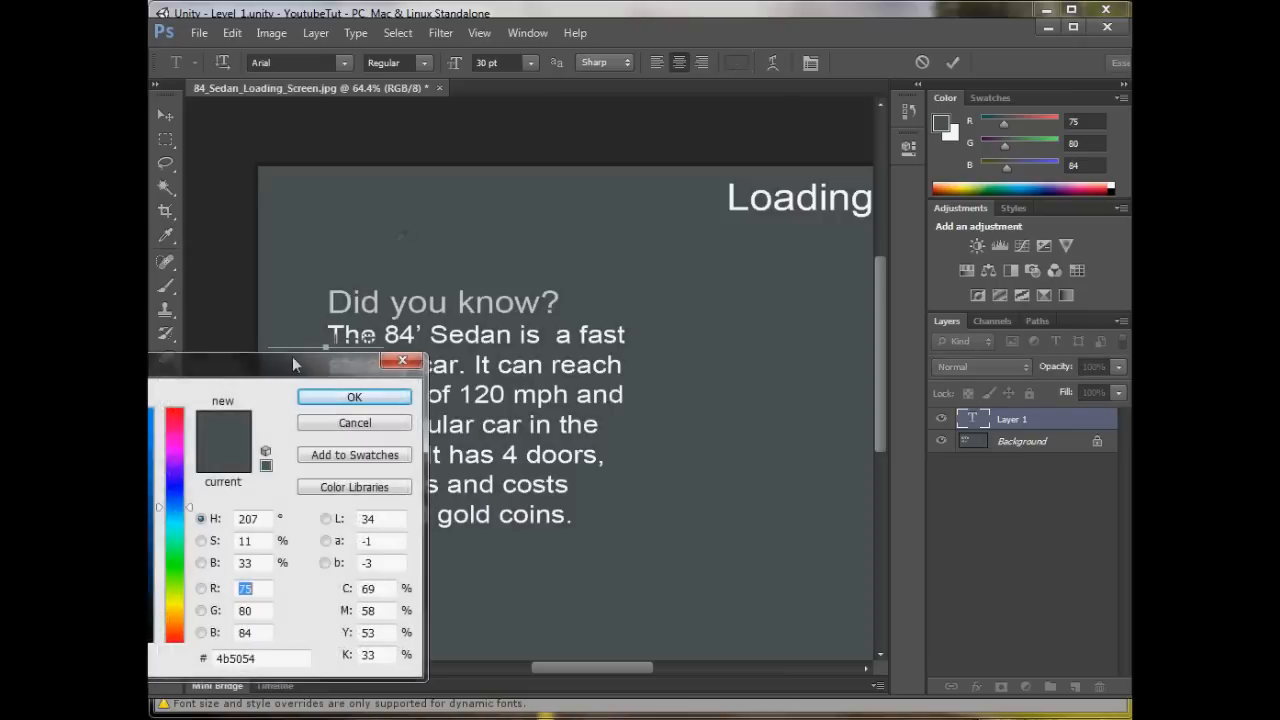
{"action": "left_click", "coordinate": [354, 396]}
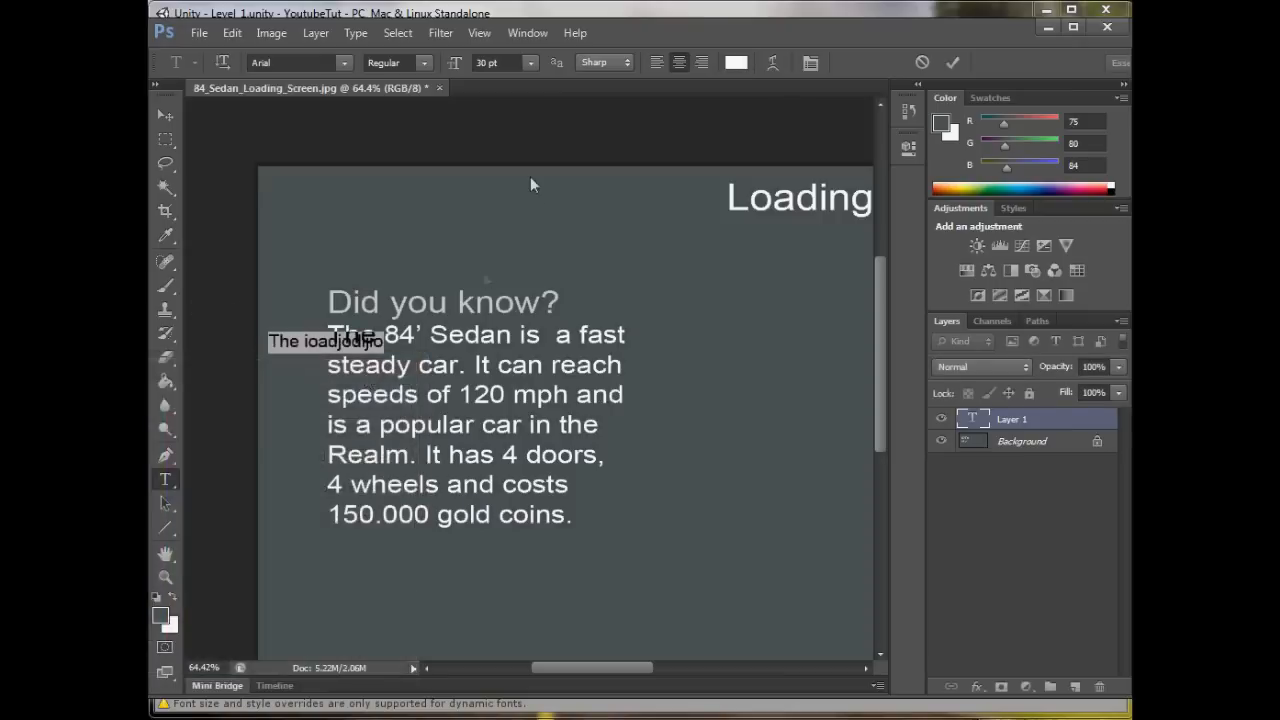
{"action": "left_click", "coordinate": [530, 62]}
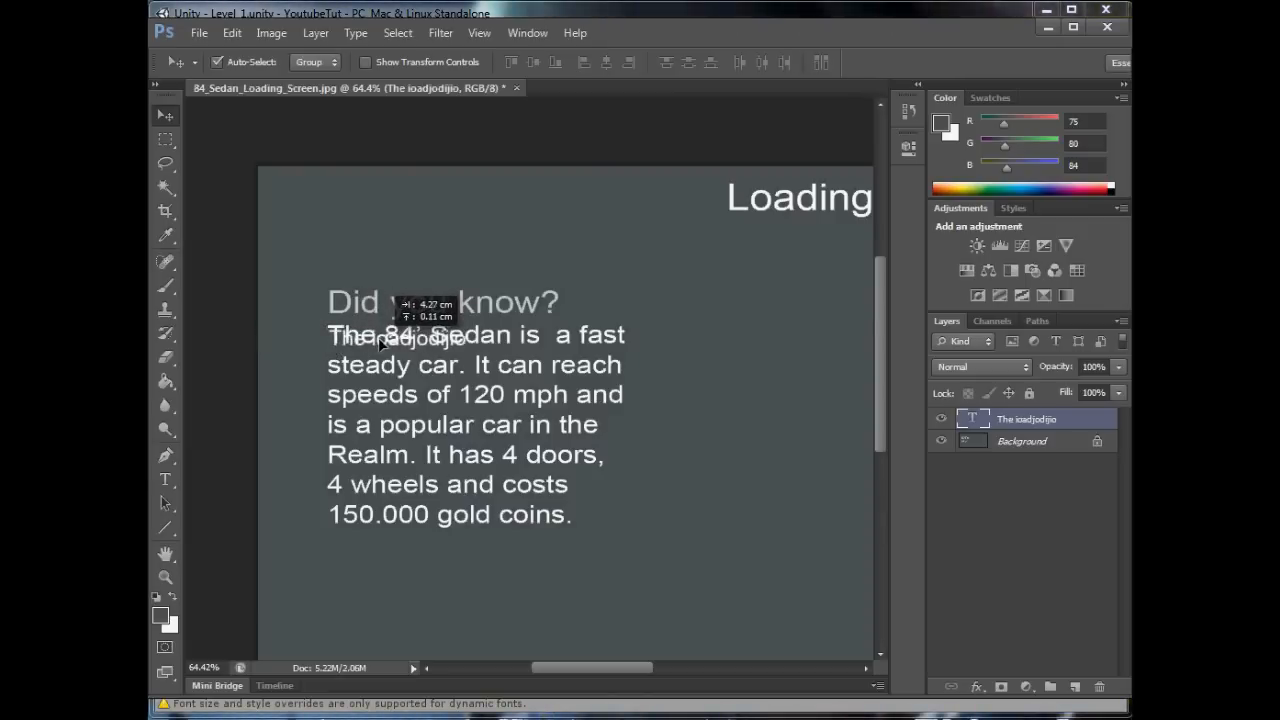
{"action": "left_click", "coordinate": [164, 480]}
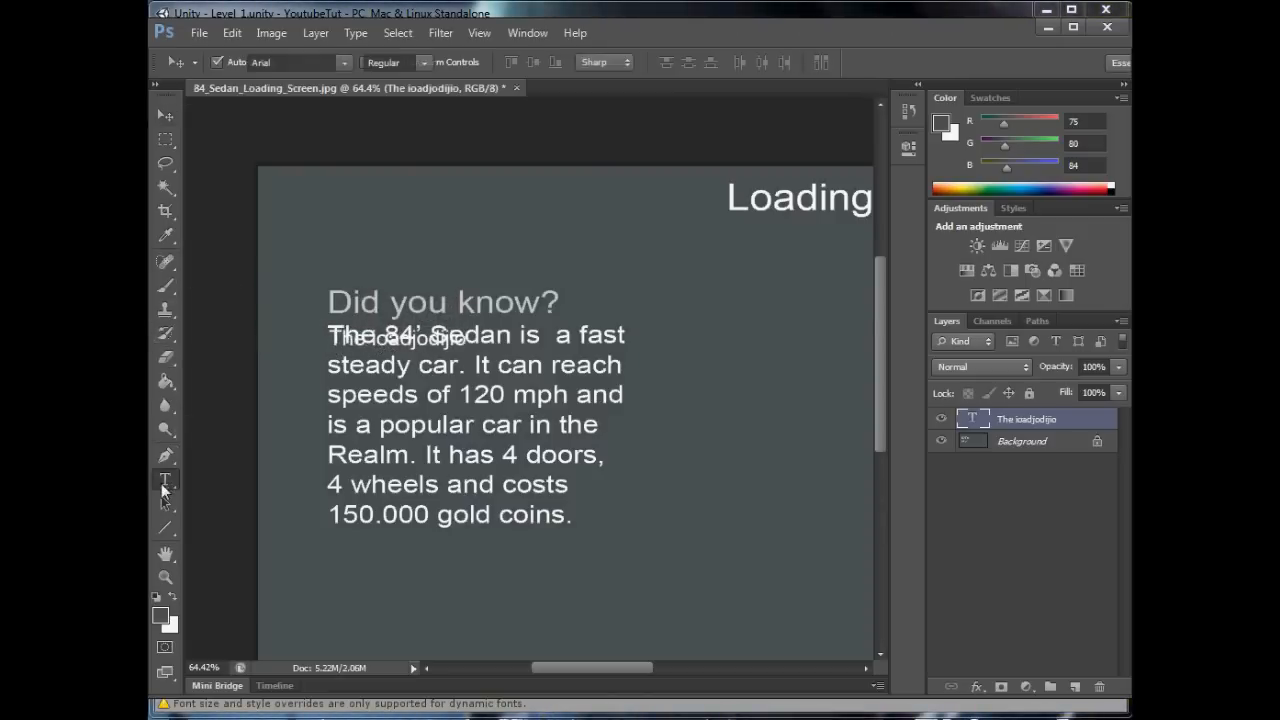
{"action": "left_click", "coordinate": [484, 62]}
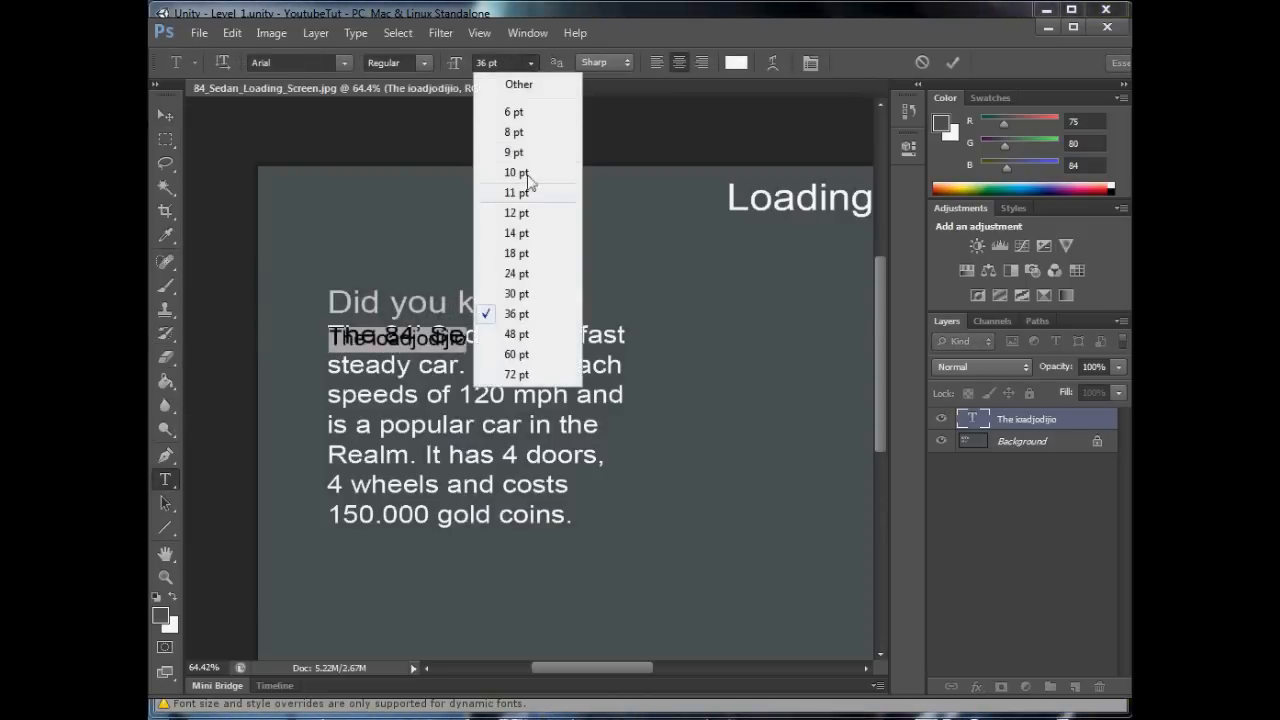
{"action": "left_click", "coordinate": [516, 332]}
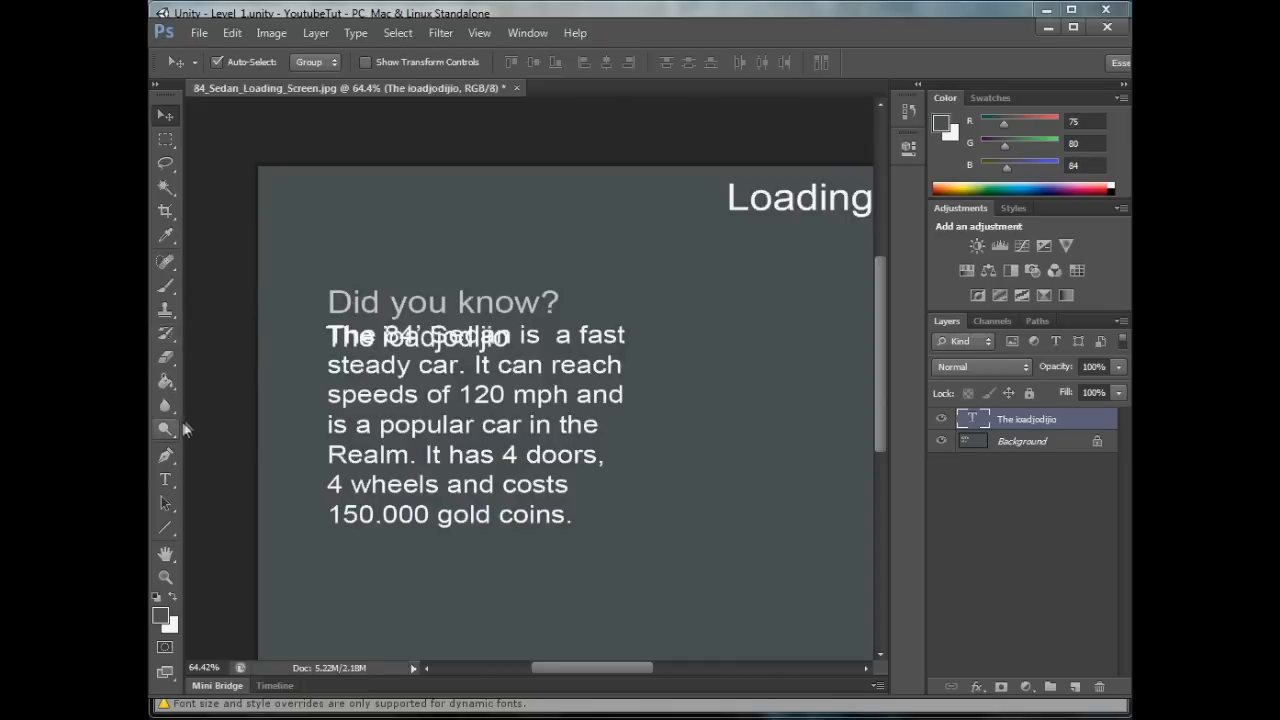
Step: Move the text line below the sedan paragraph and enter 'The surgion'
{"action": "left_click_drag", "start_coordinate": [416, 336], "coordinate": [416, 560]}
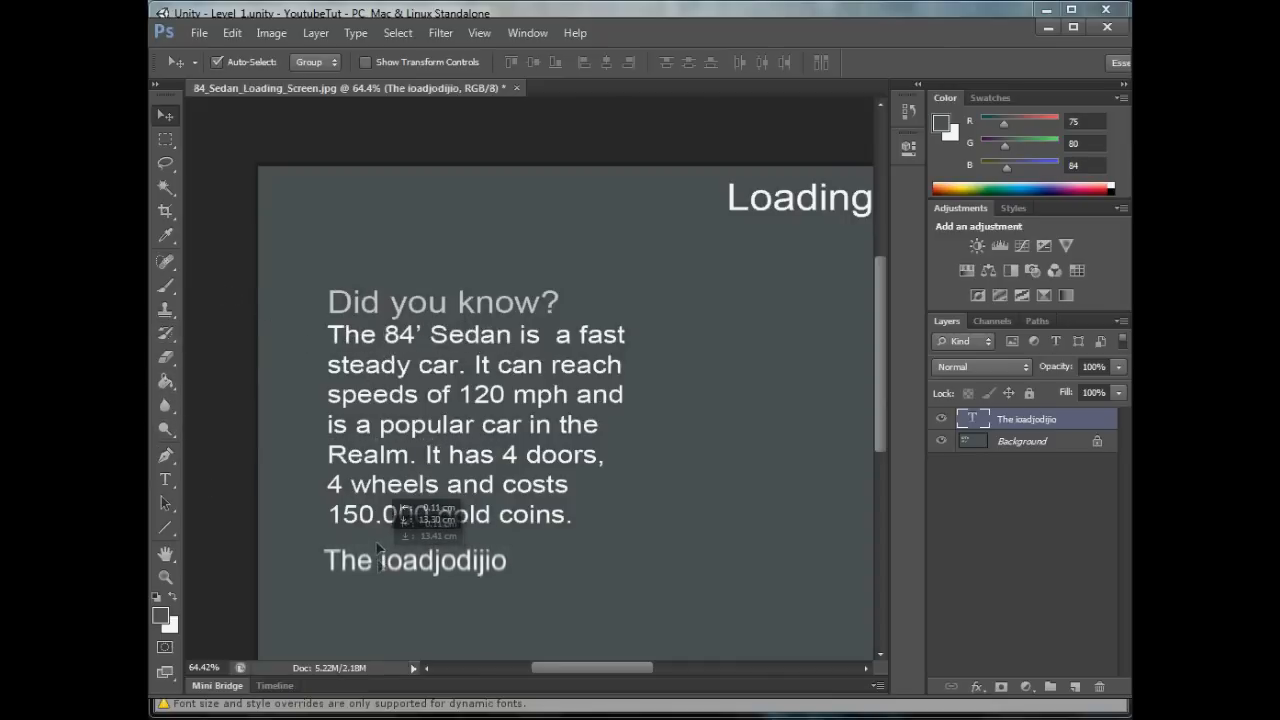
{"action": "left_click", "coordinate": [164, 480]}
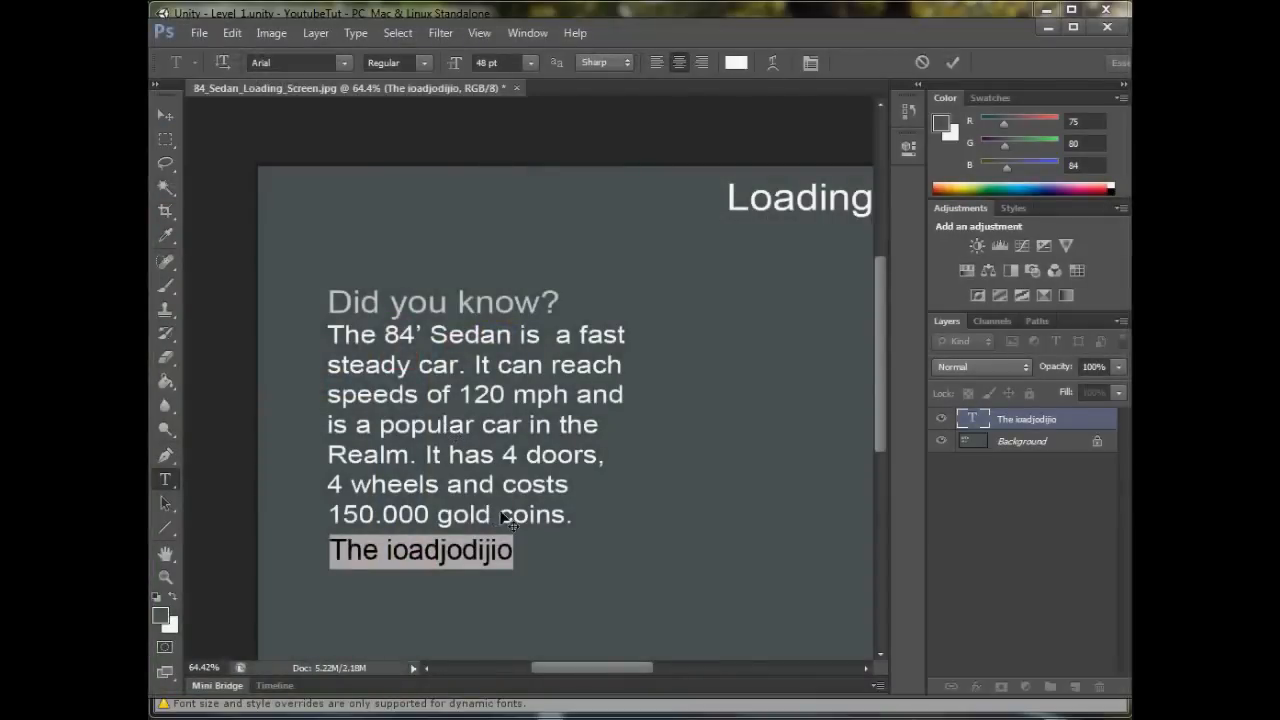
{"action": "type", "text": "The surgion"}
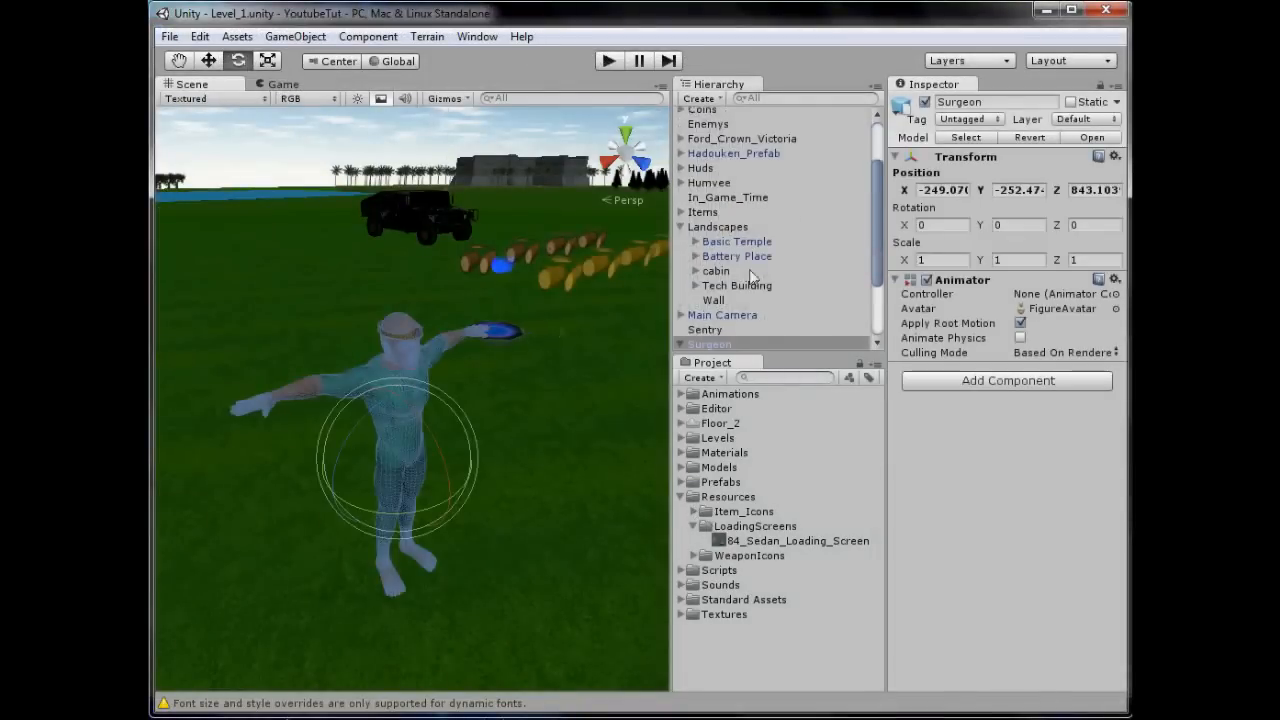
{"action": "double_click", "coordinate": [708, 344]}
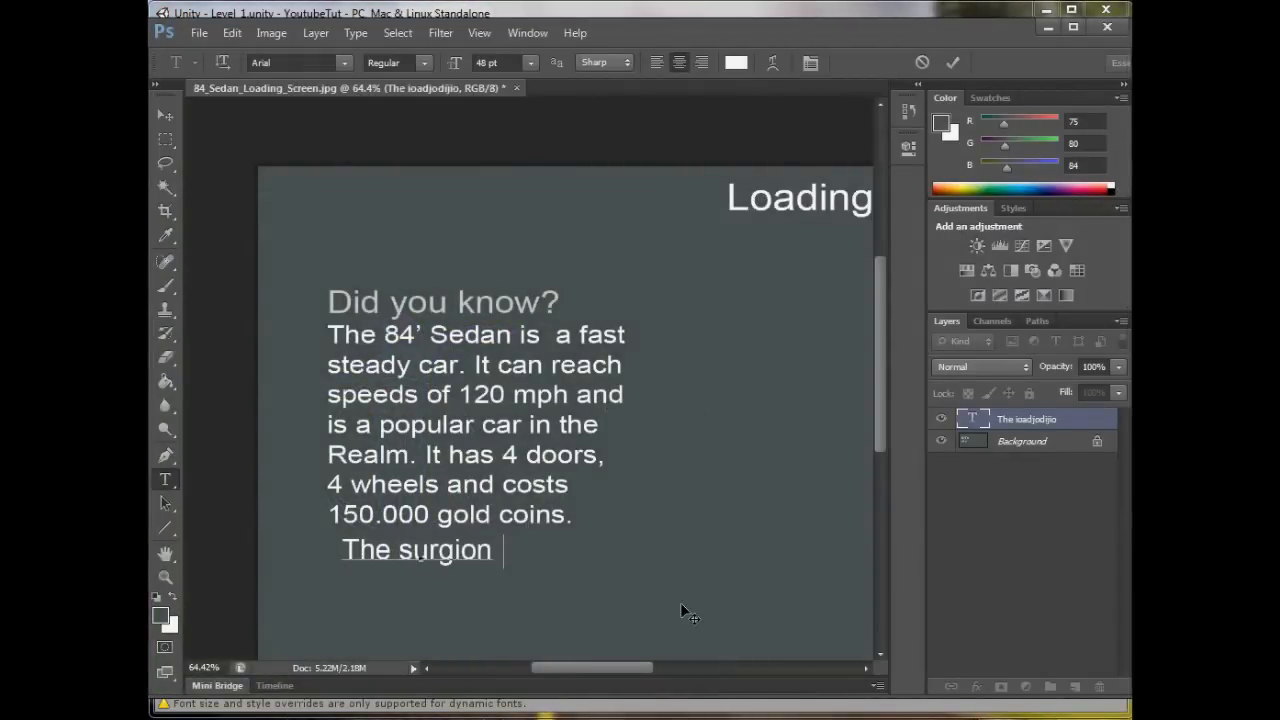
Step: Write 'The Surgeon is the medic of the entire realm.' and commit it
{"action": "type", "text": "The Surgeon"}
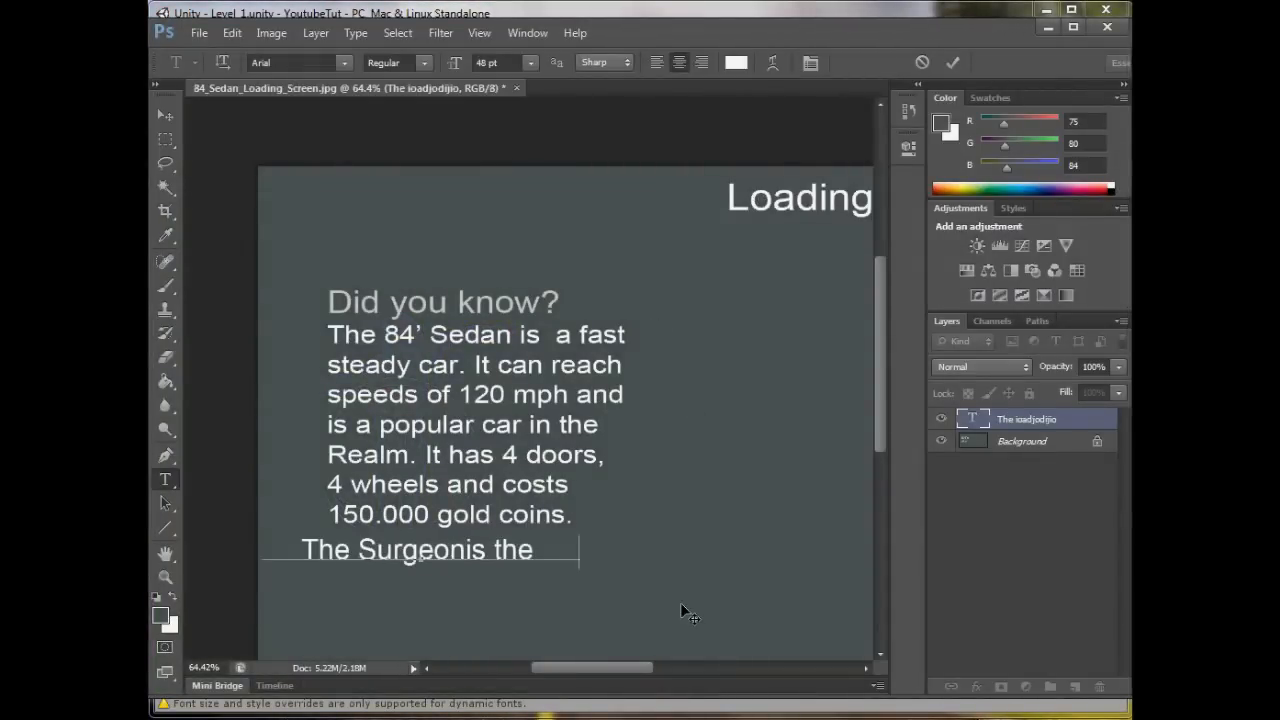
{"action": "type", "text": "is the medic"}
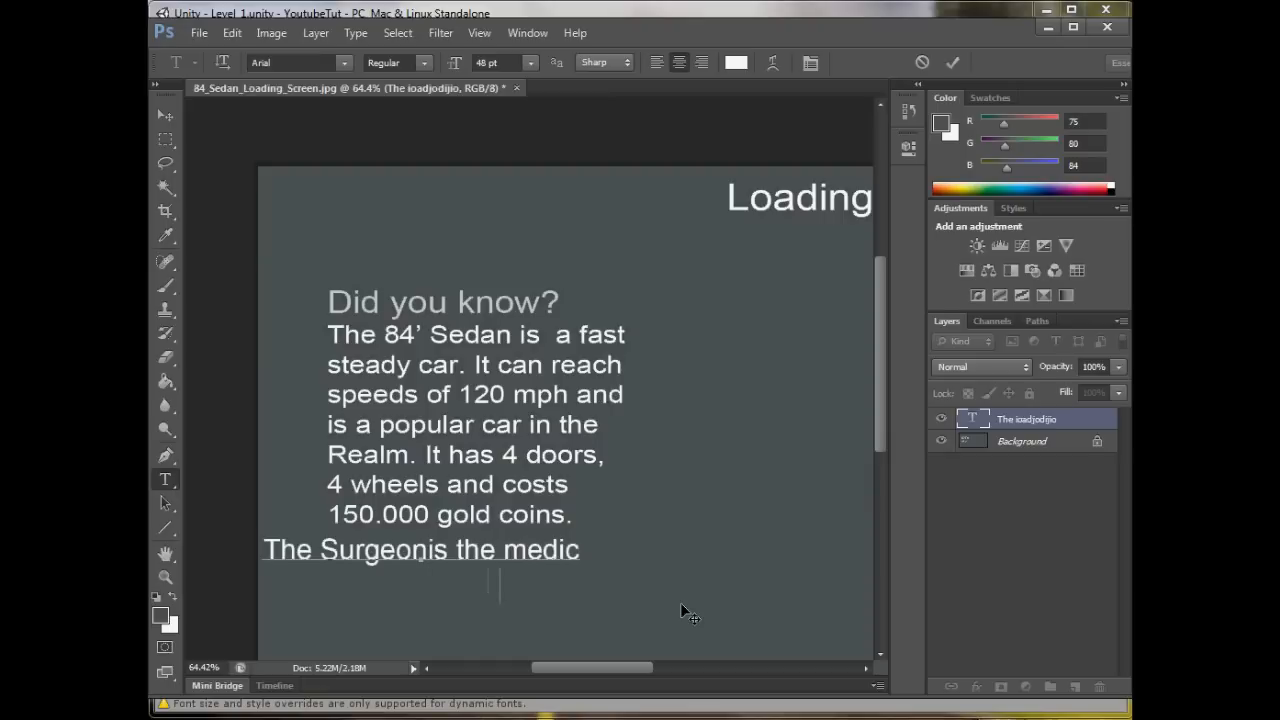
{"action": "type", "text": "of the entire realm."}
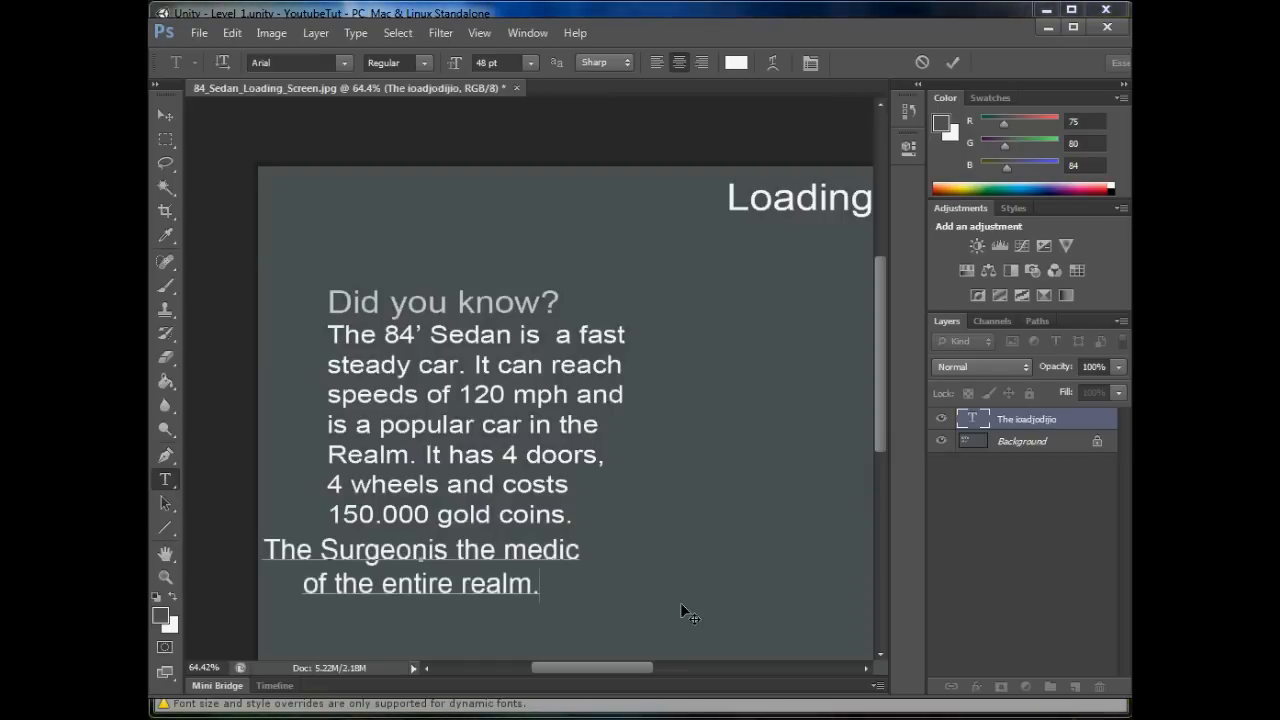
{"action": "left_click", "coordinate": [656, 62]}
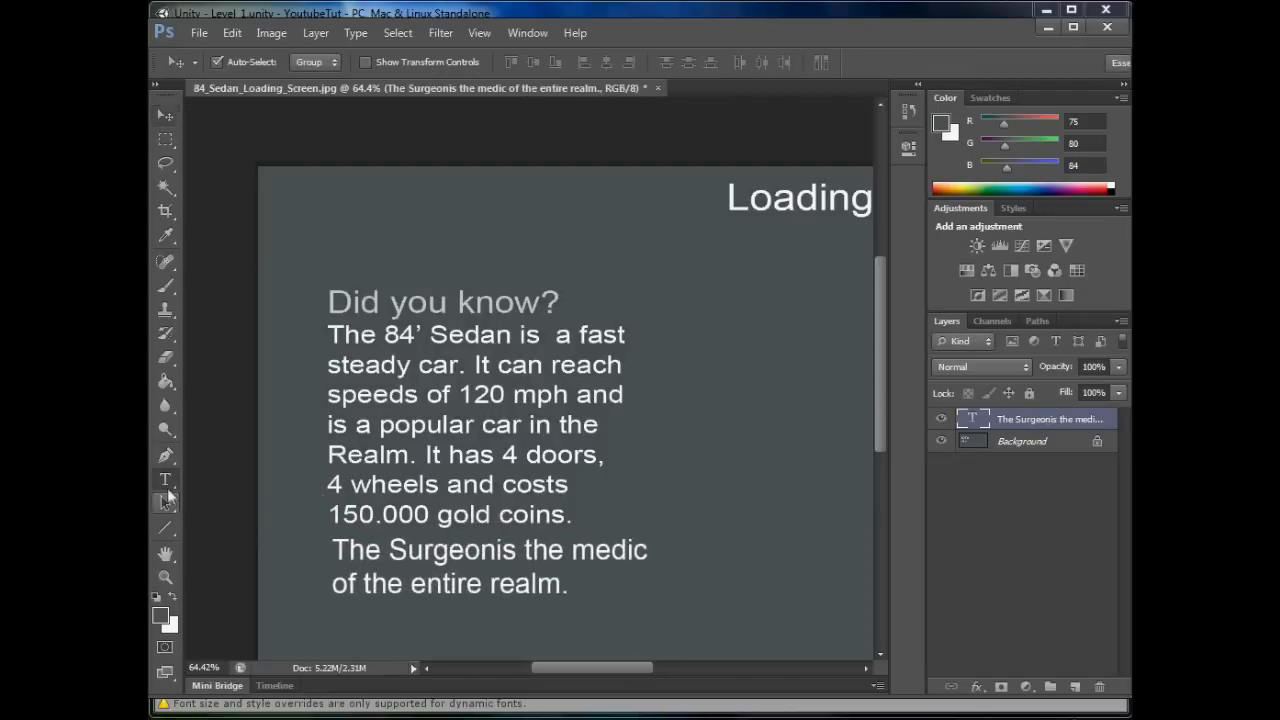
Step: Continue the paragraph: 'They have the power to heal you with the magic power of the'
{"action": "left_click", "coordinate": [164, 480]}
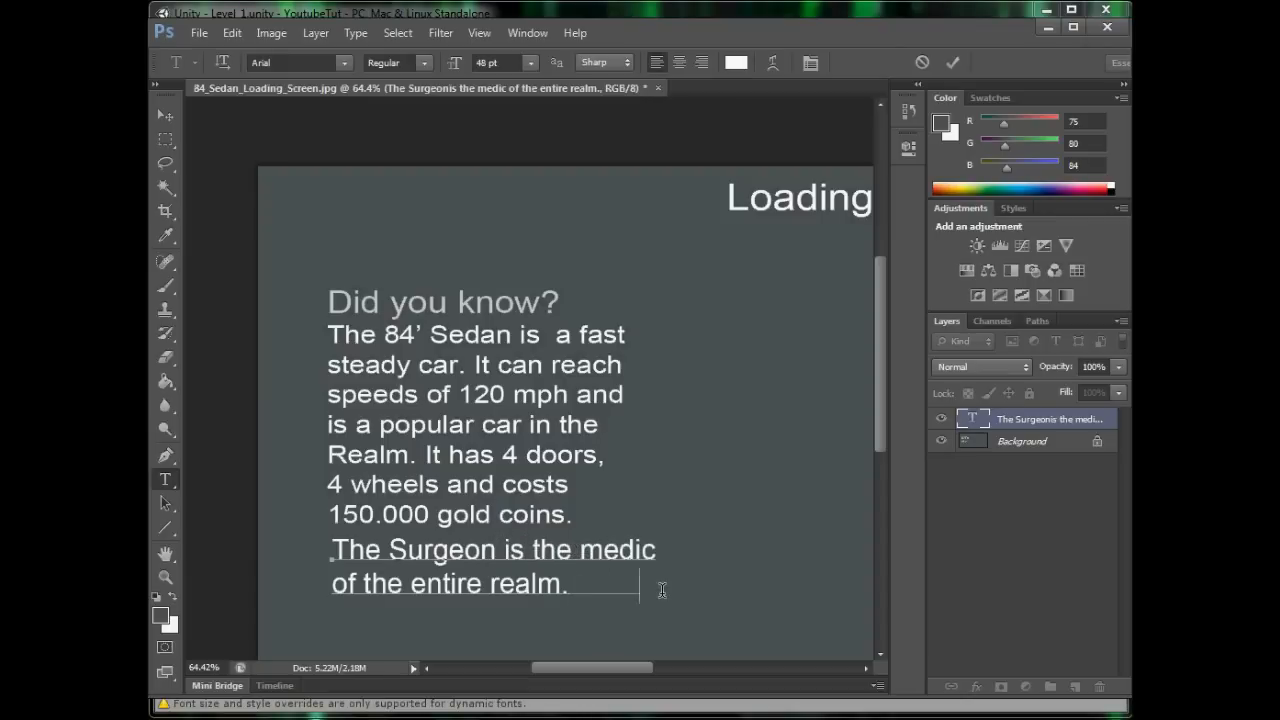
{"action": "type", "text": "They"}
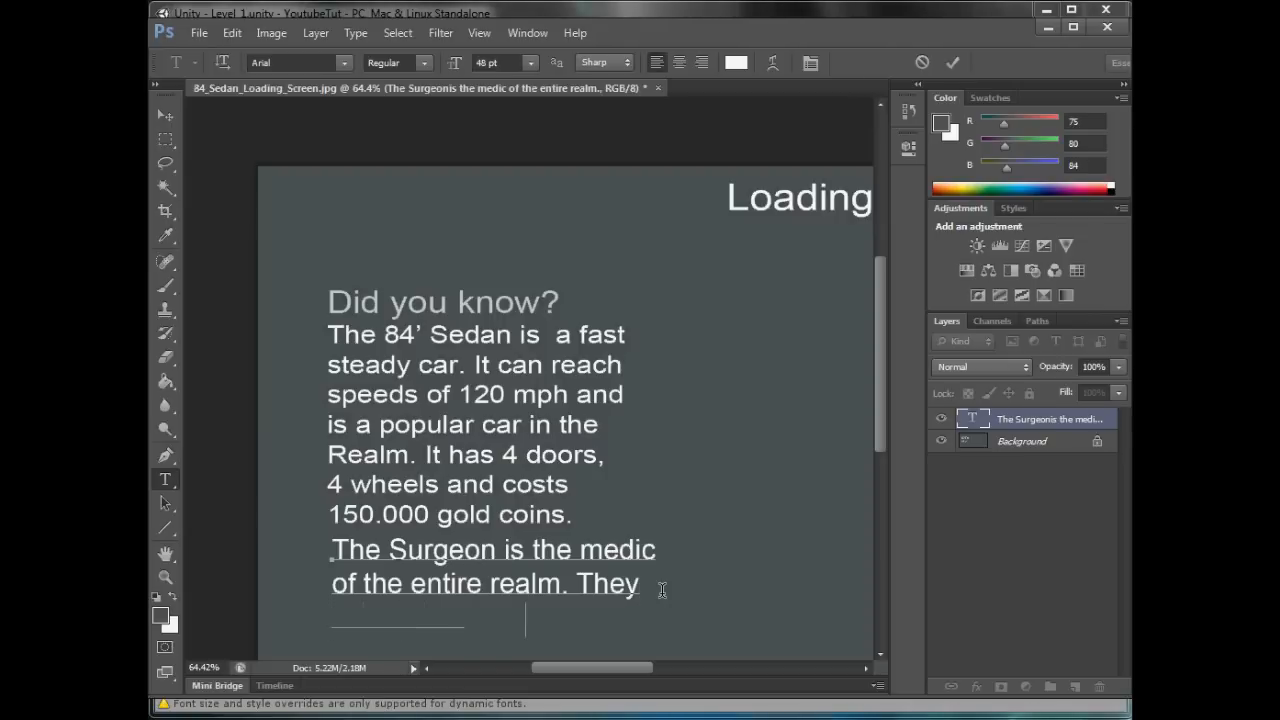
{"action": "type", "text": "have the power to heal you"}
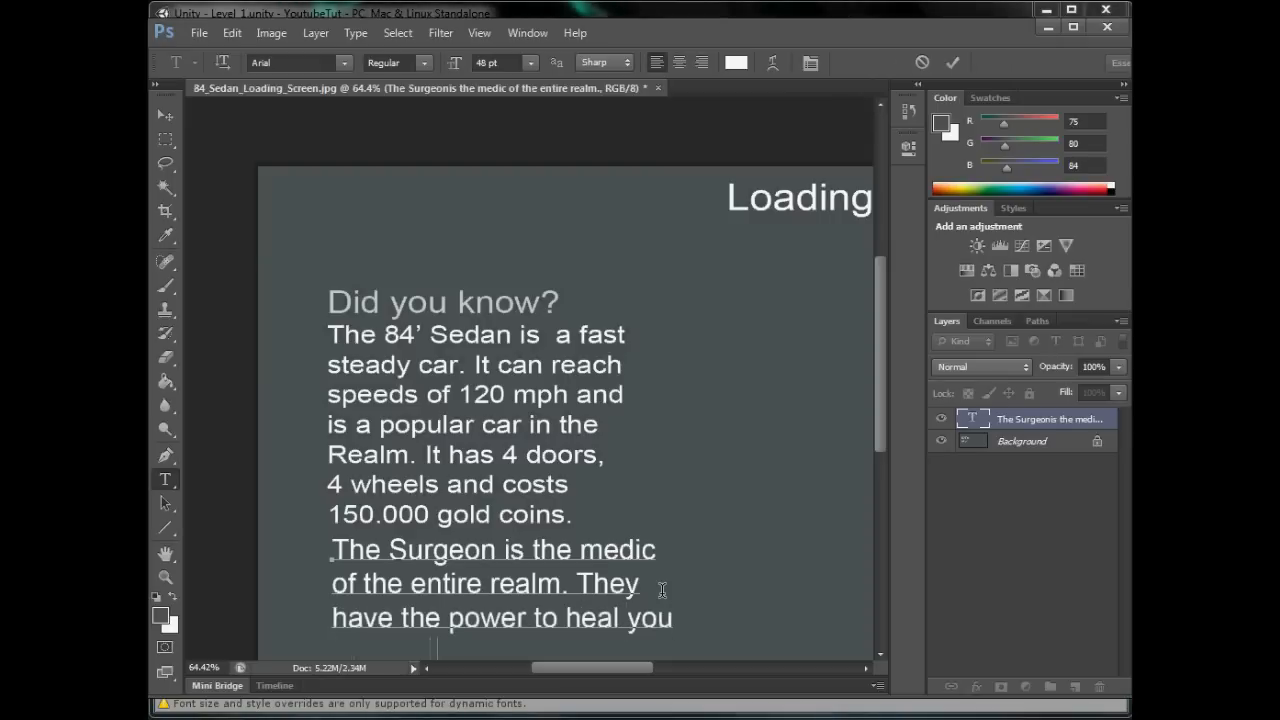
{"action": "type", "text": "with the"}
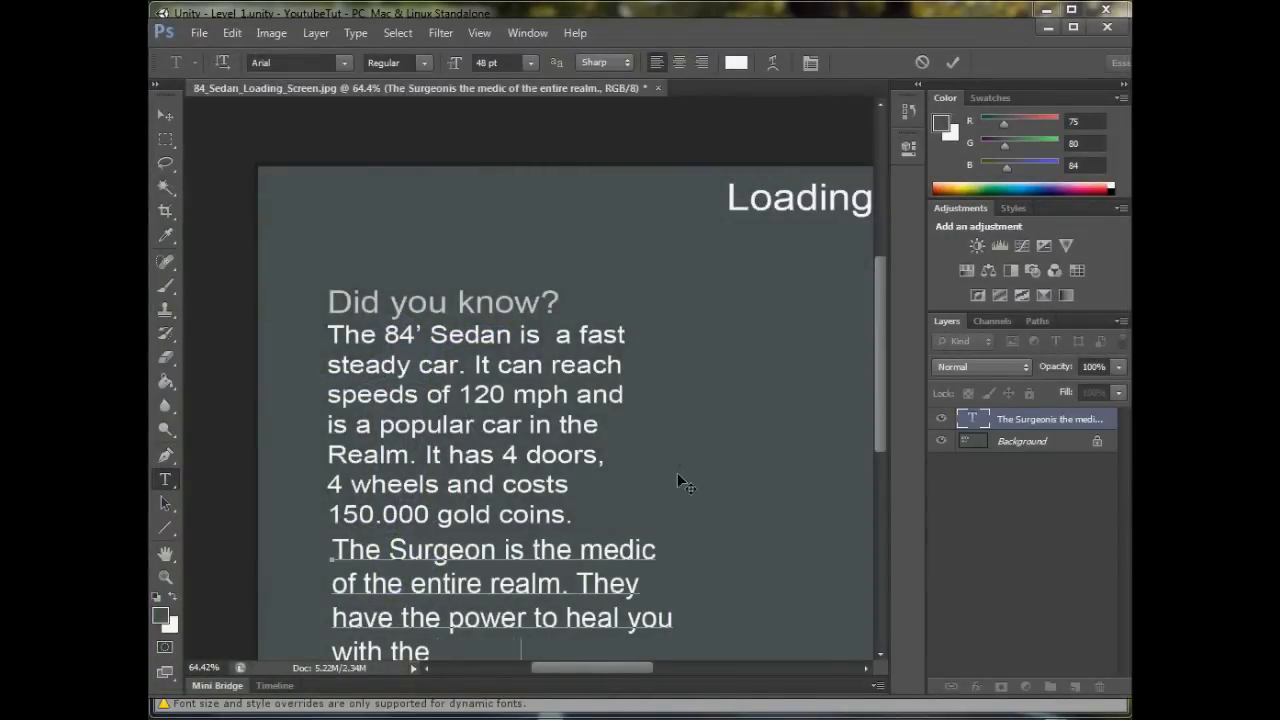
{"action": "type", "text": "magic power of the"}
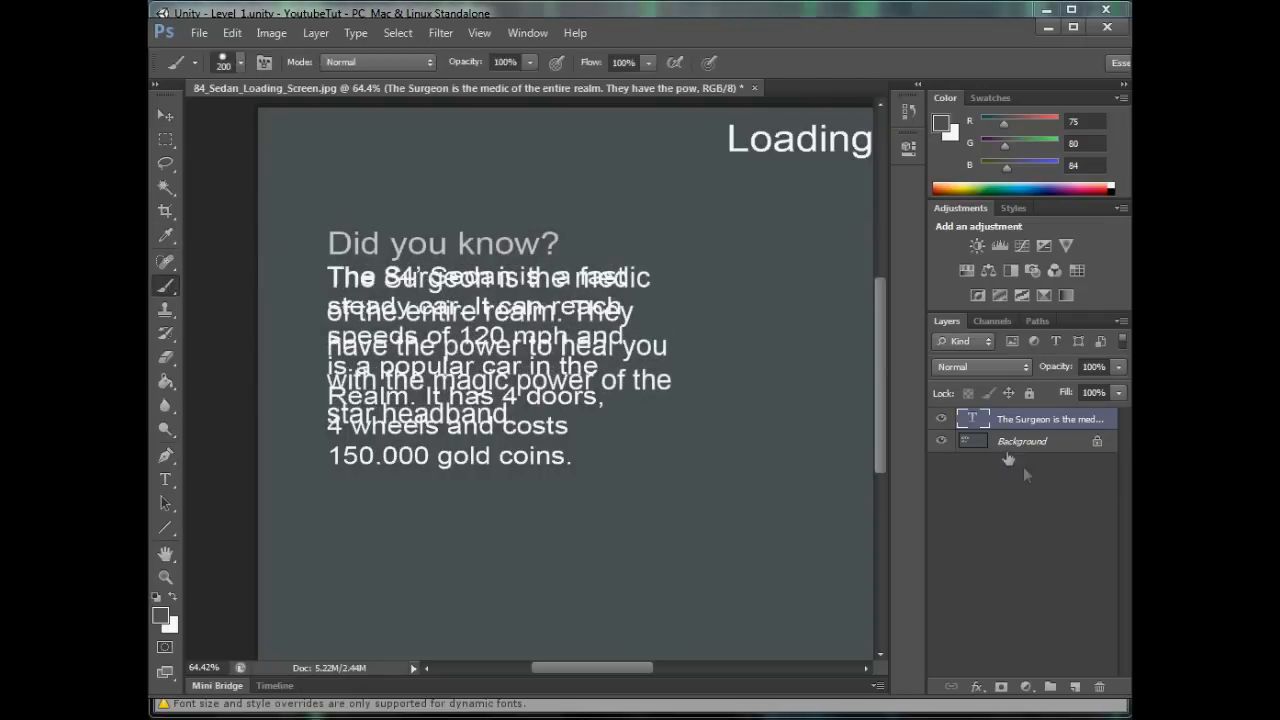
Step: Cover the old Sedan blurb on the Background layer and extend the Surgeon text with 'however it will'
{"action": "left_click", "coordinate": [1020, 442]}
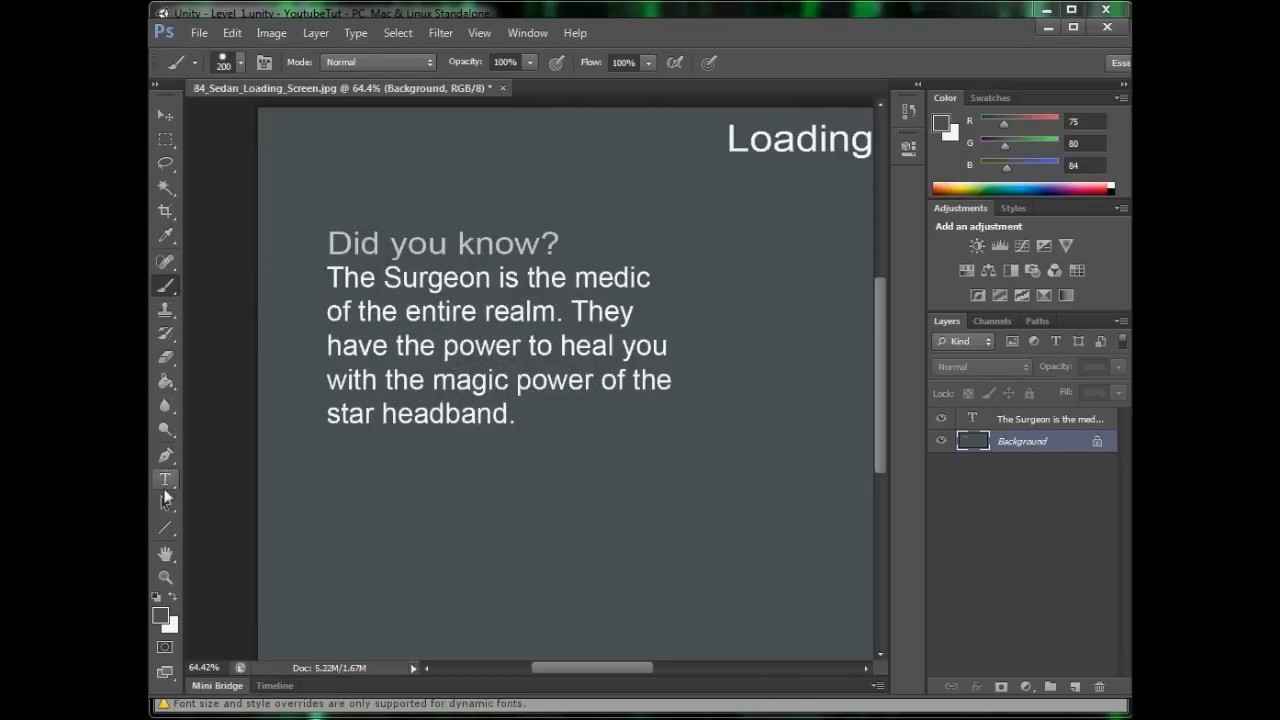
{"action": "left_click", "coordinate": [164, 480]}
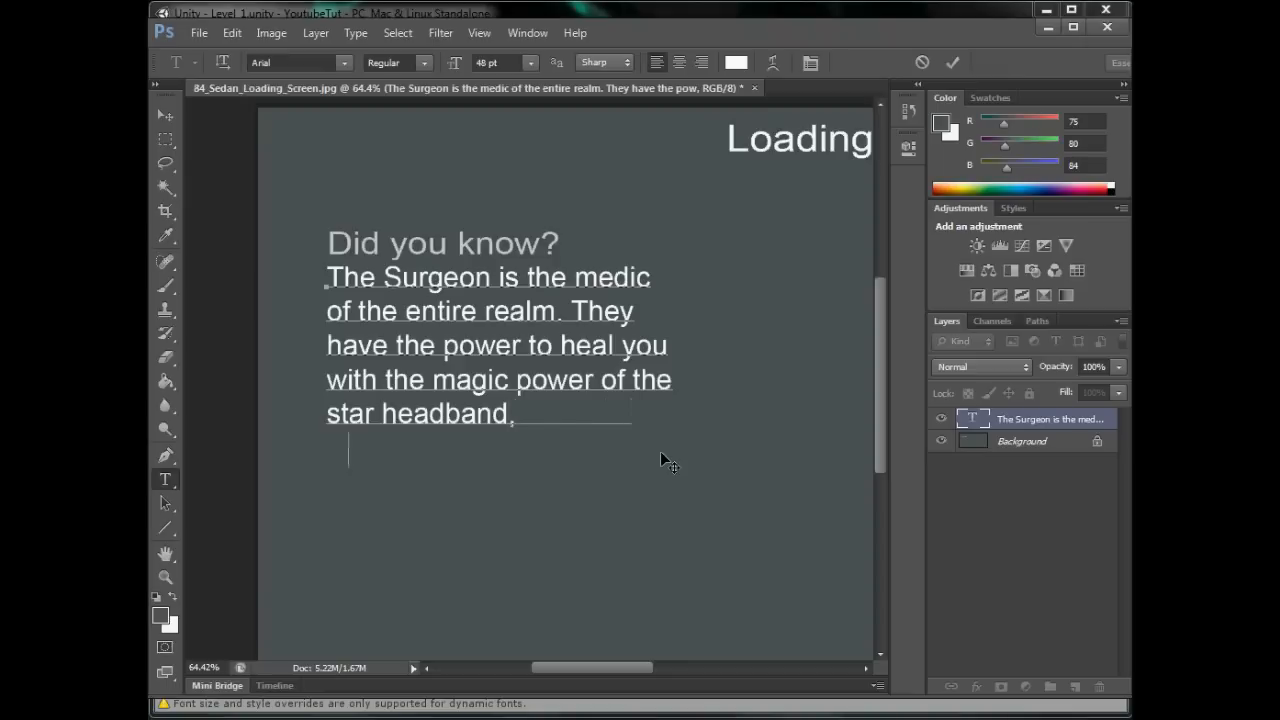
{"action": "type", "text": "however it will"}
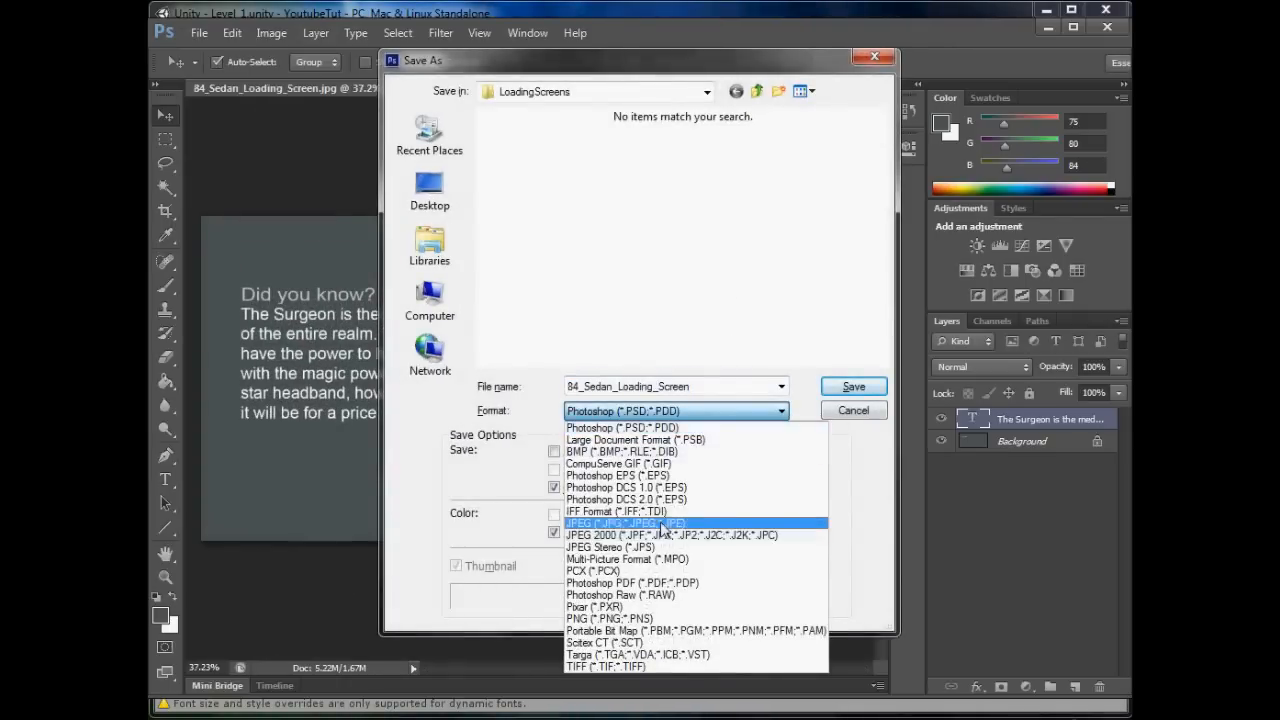
Step: Save the image as JPEG Surgeon_Loading_Screen in LoadingScreens, accepting the JPEG quality options
{"action": "left_click", "coordinate": [624, 524]}
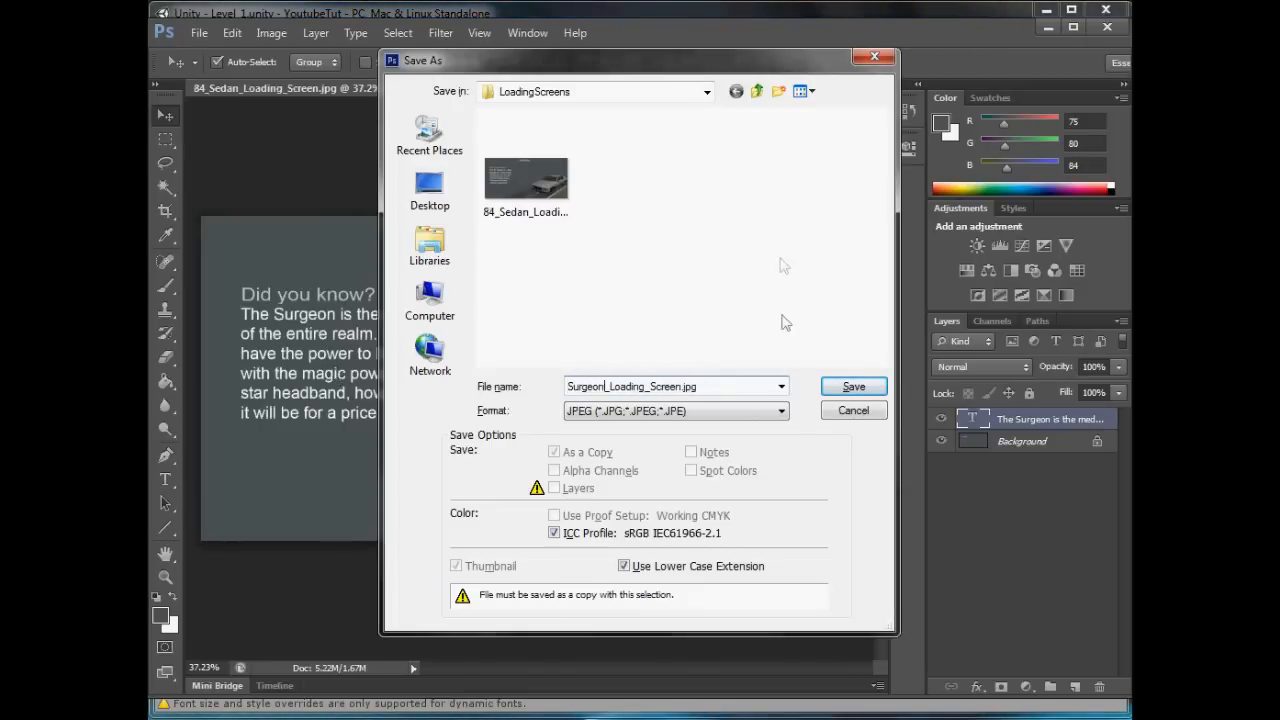
{"action": "left_click", "coordinate": [852, 386]}
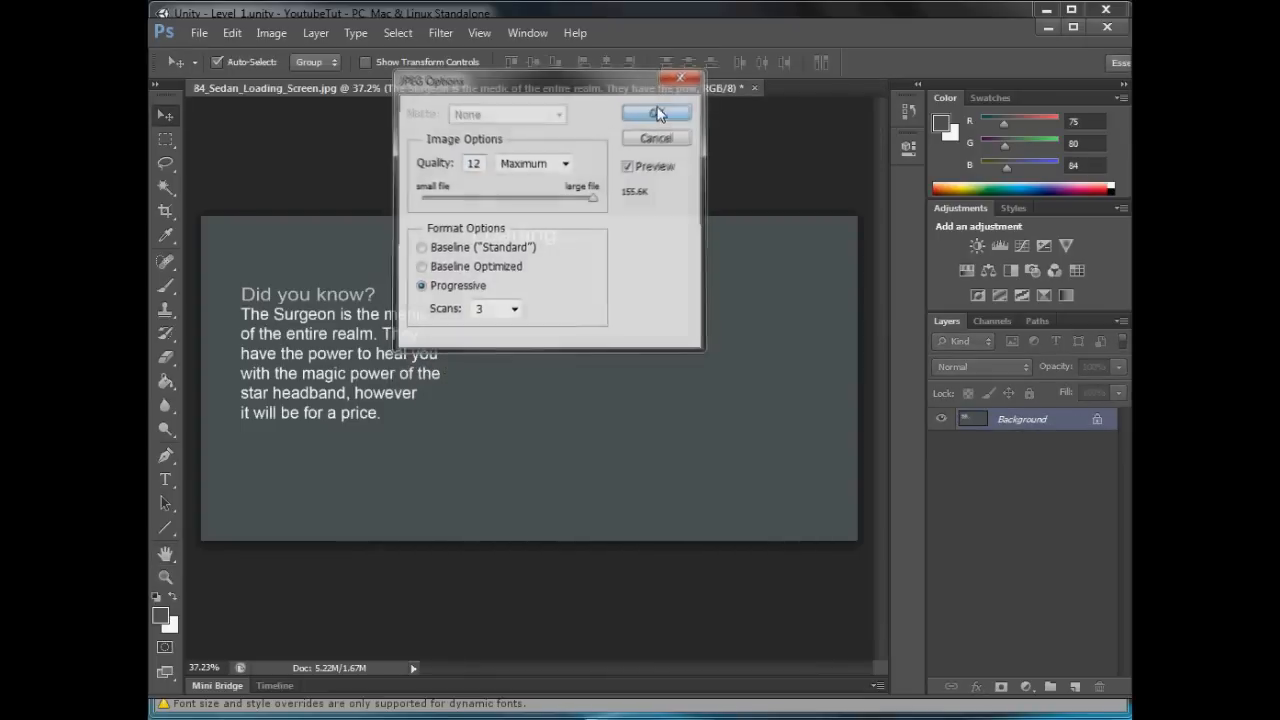
{"action": "left_click", "coordinate": [656, 112]}
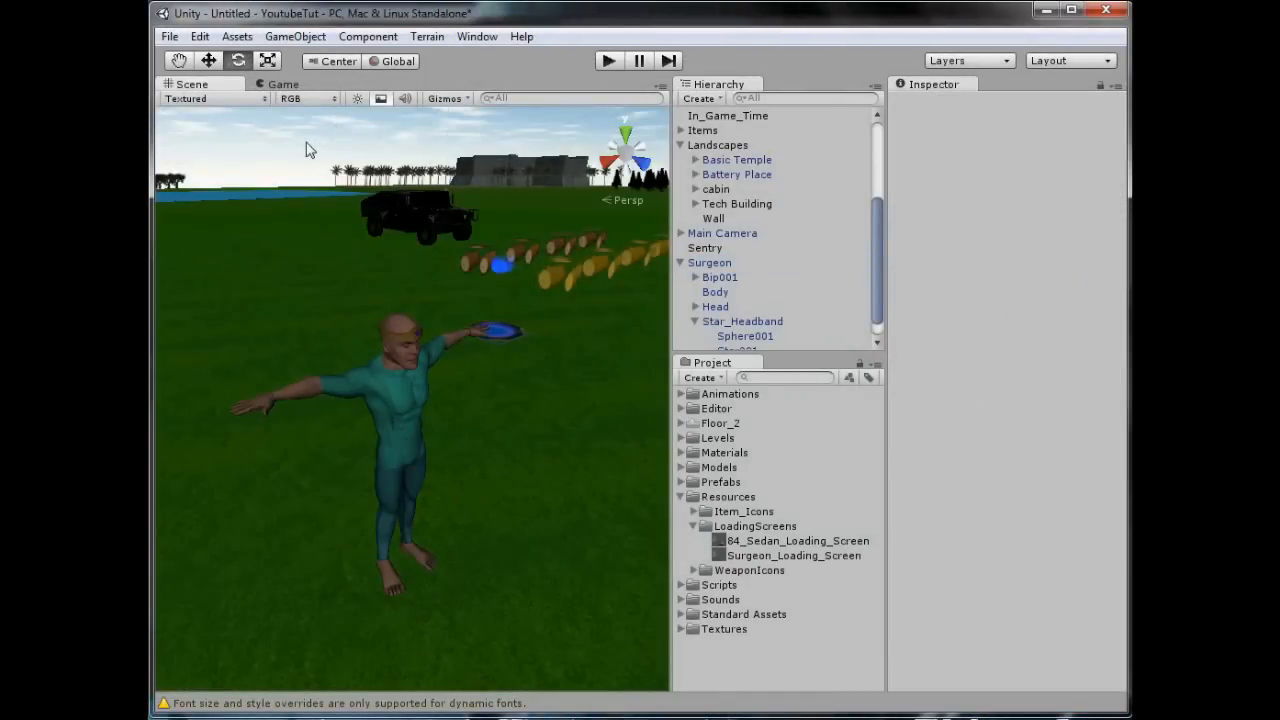
{"action": "mouse_move", "coordinate": [252, 160]}
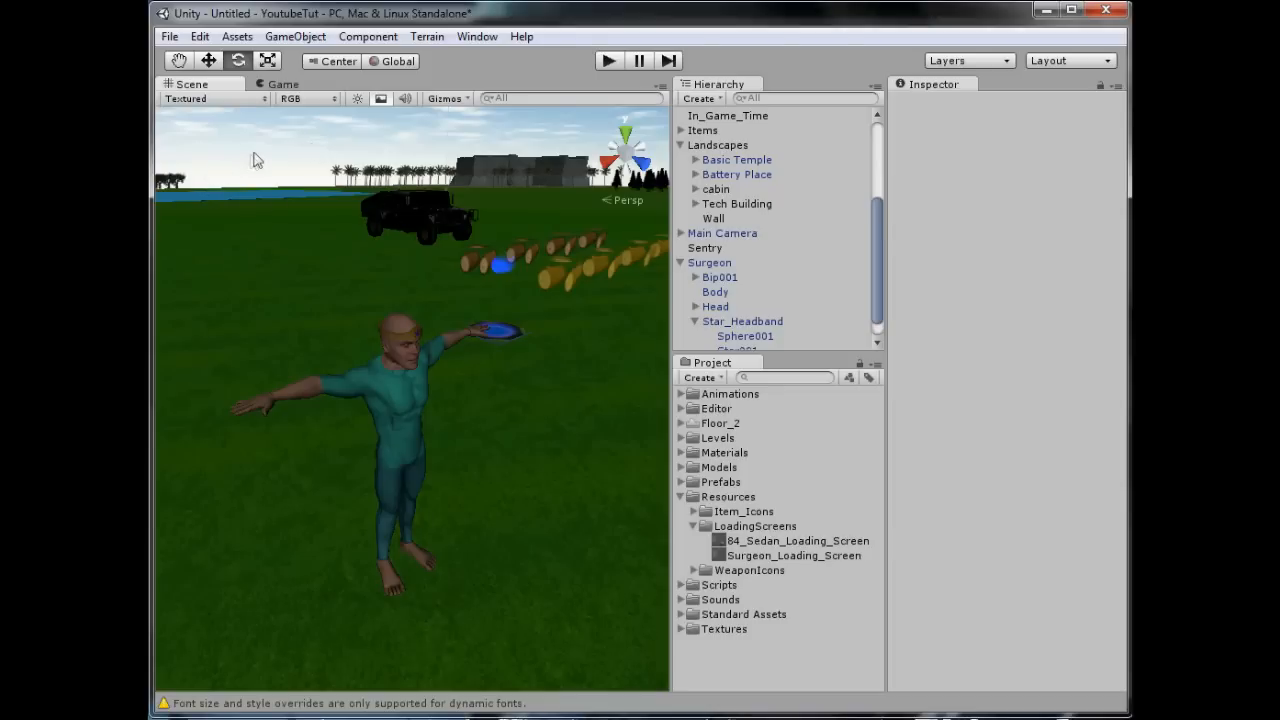
{"action": "mouse_move", "coordinate": [308, 284]}
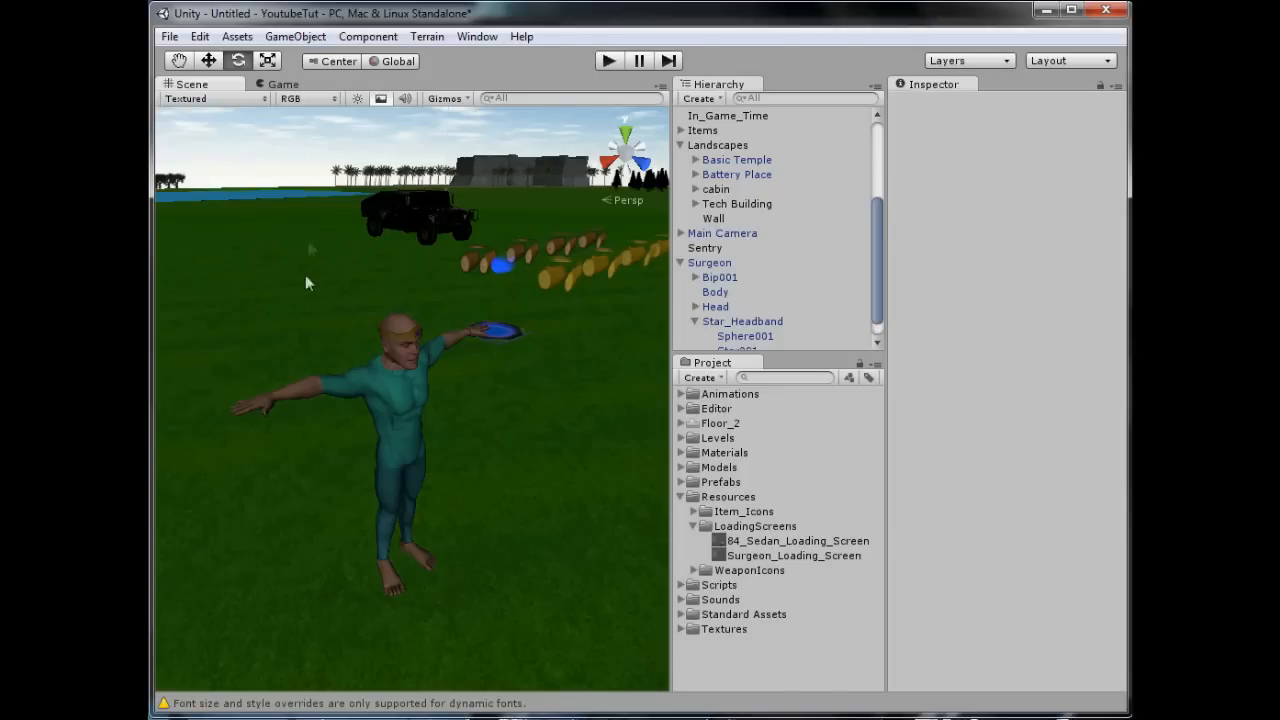
{"action": "mouse_move", "coordinate": [410, 388]}
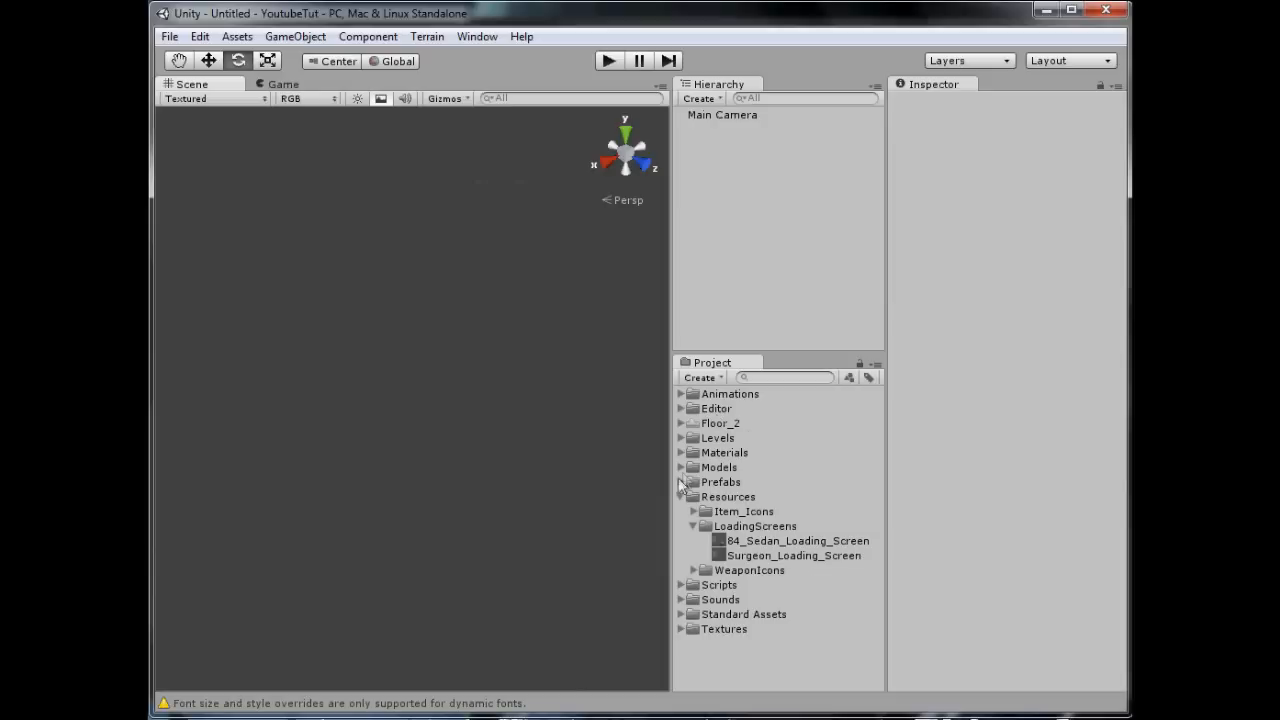
Step: Expand Models > Characters > Heroes and bring the Figure model into the scene
{"action": "left_click", "coordinate": [680, 468]}
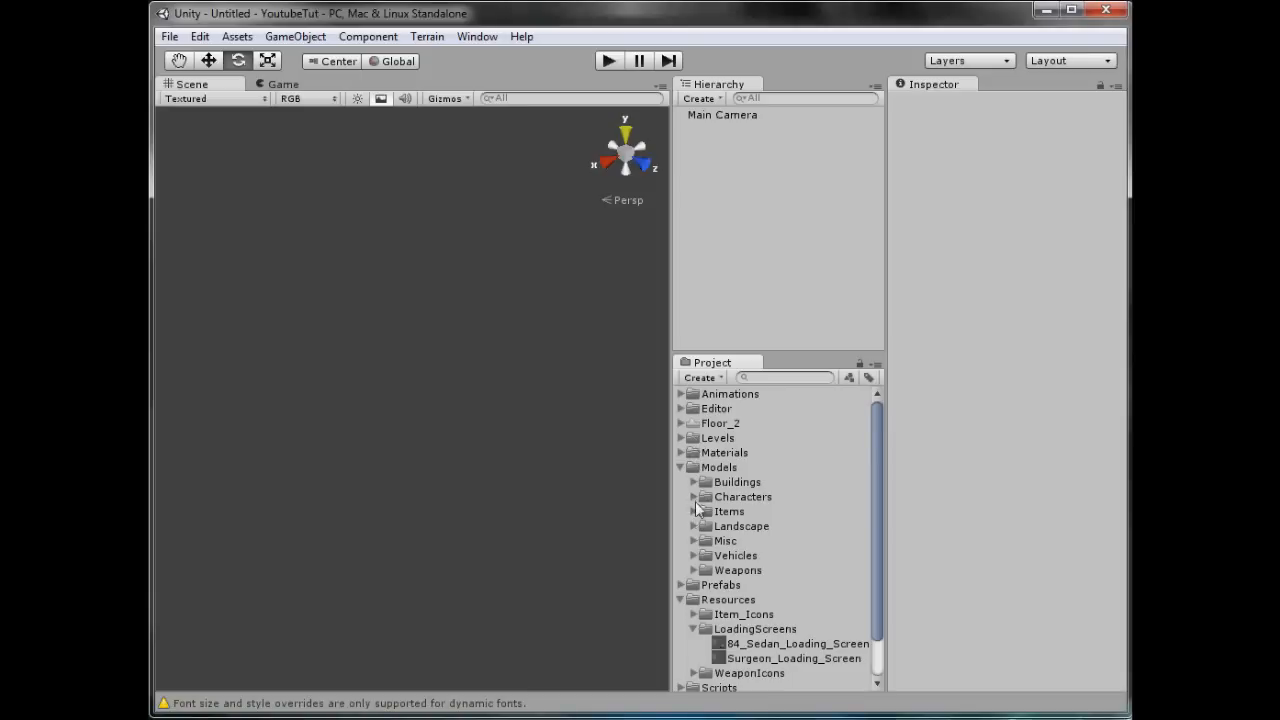
{"action": "left_click", "coordinate": [694, 496]}
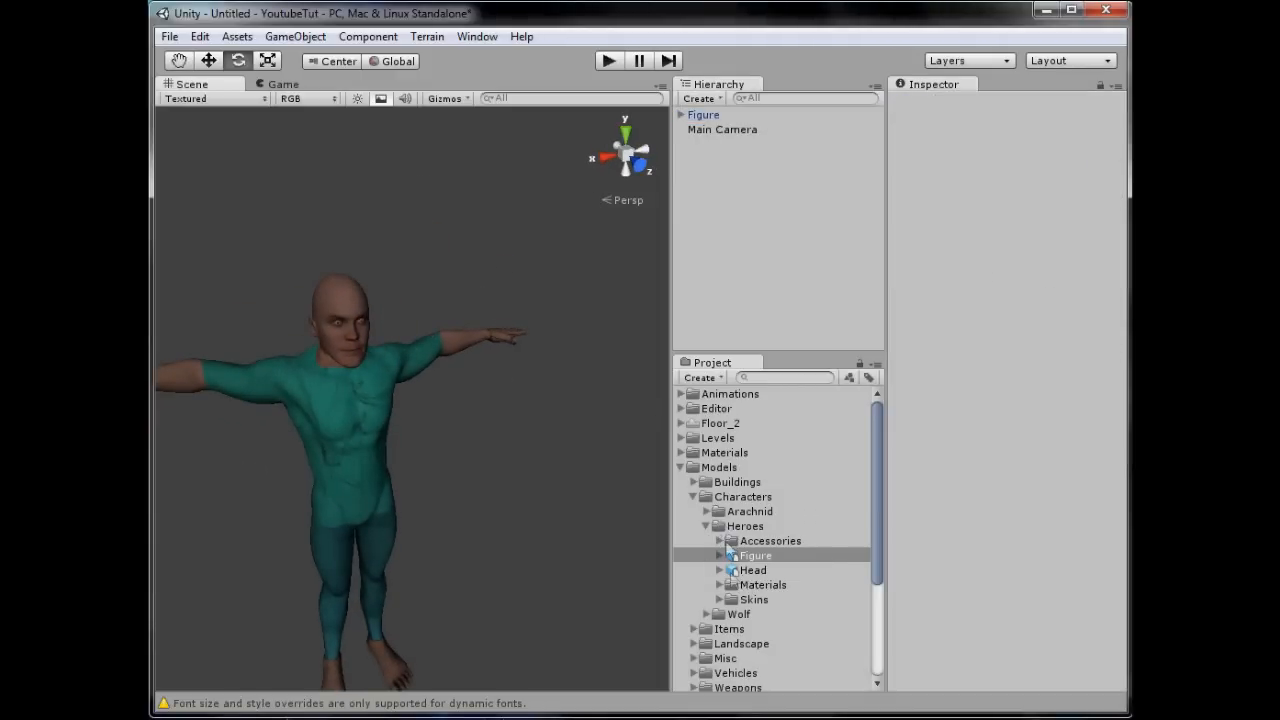
Step: Reveal Heroes > Accessories and place the Star_Headband model on the Figure in the scene
{"action": "left_click", "coordinate": [770, 540]}
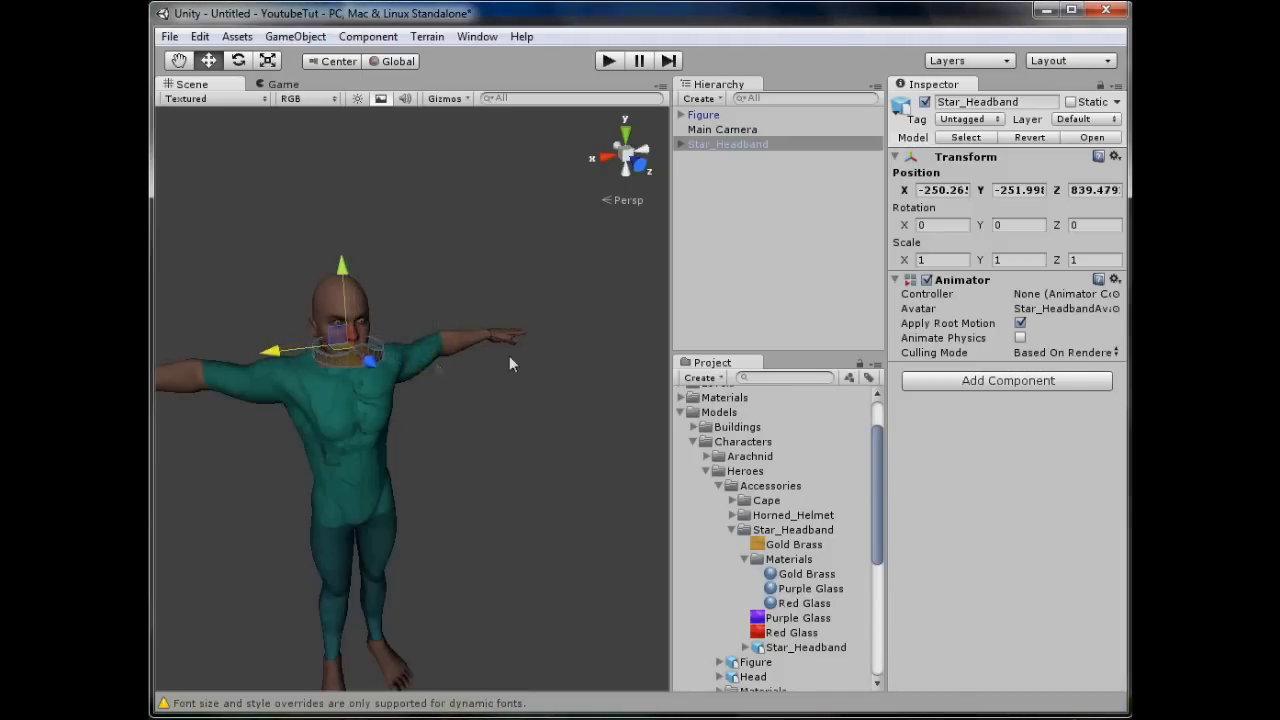
{"action": "left_click", "coordinate": [658, 152]}
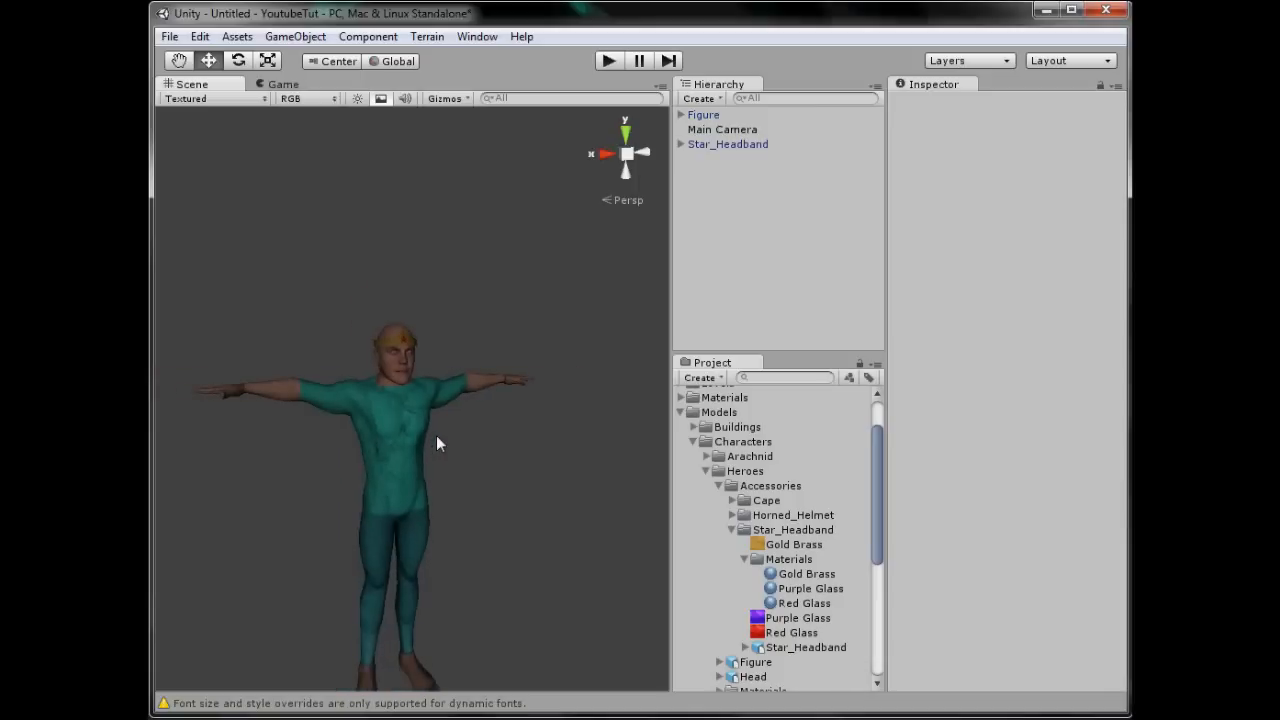
{"action": "mouse_move", "coordinate": [816, 36]}
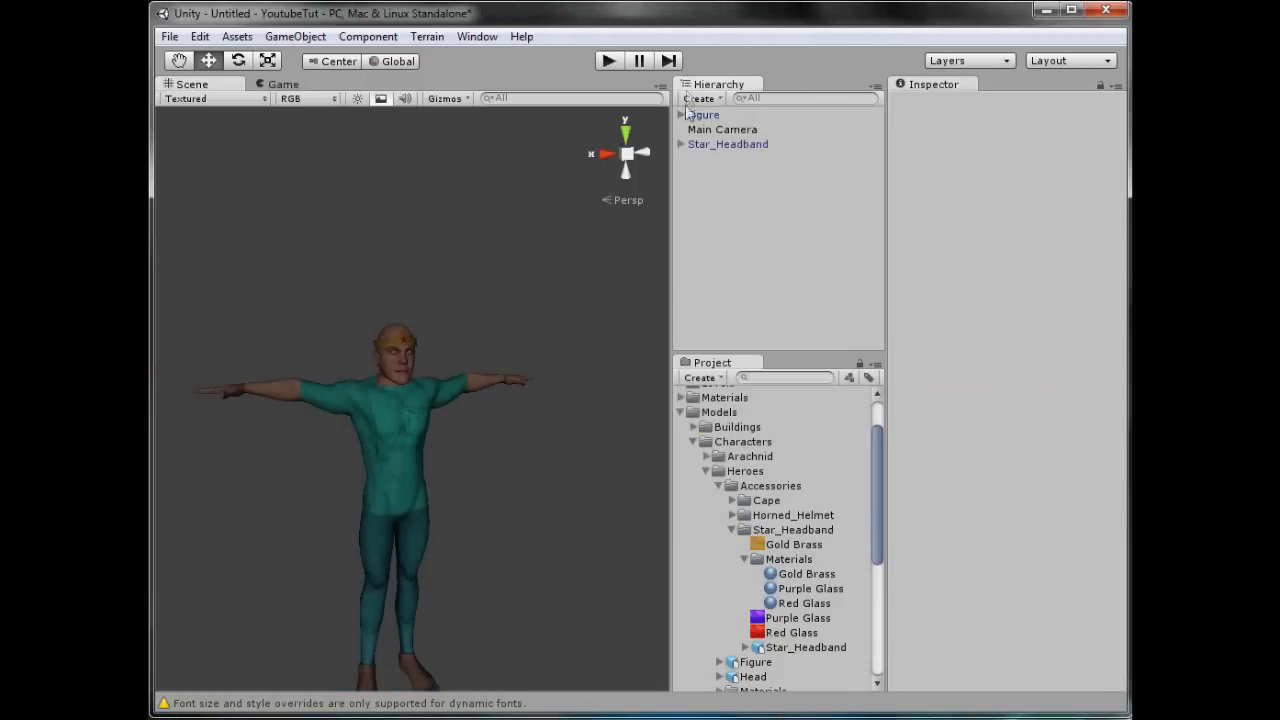
Step: Expand the Figure's Bip001 bone hierarchy down to the right upper arm bone
{"action": "left_click", "coordinate": [680, 114]}
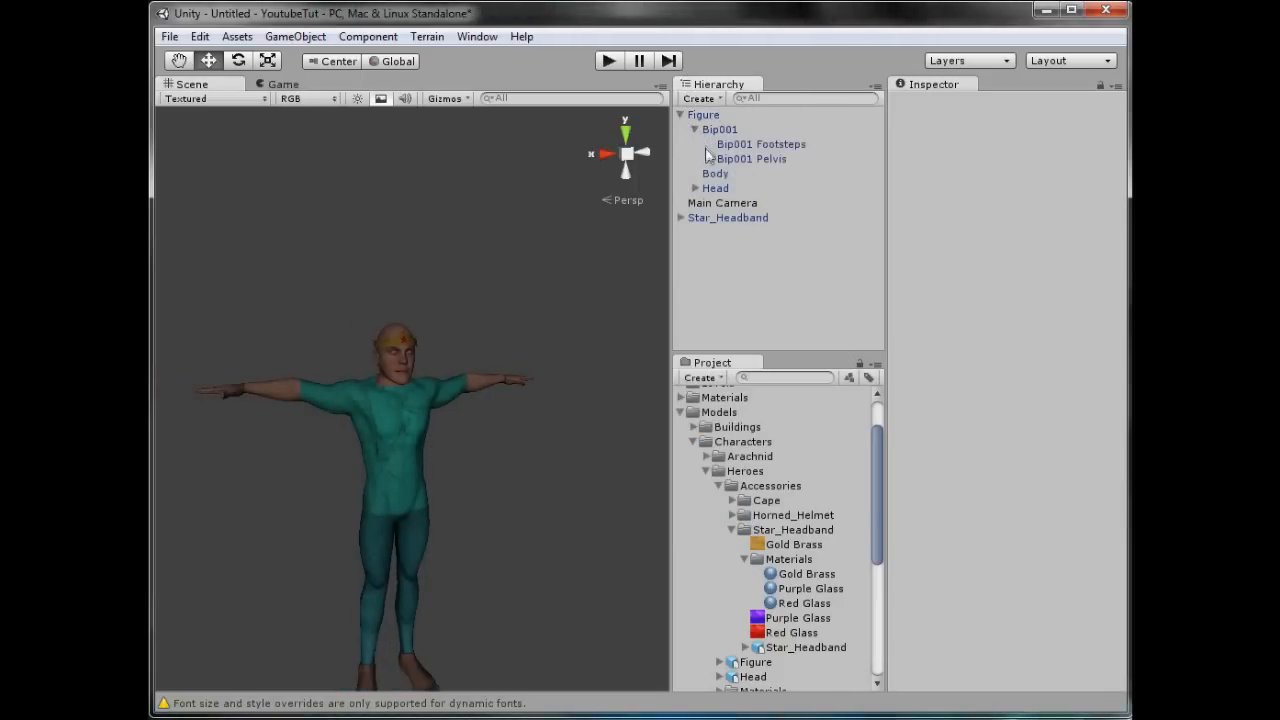
{"action": "left_click", "coordinate": [724, 160]}
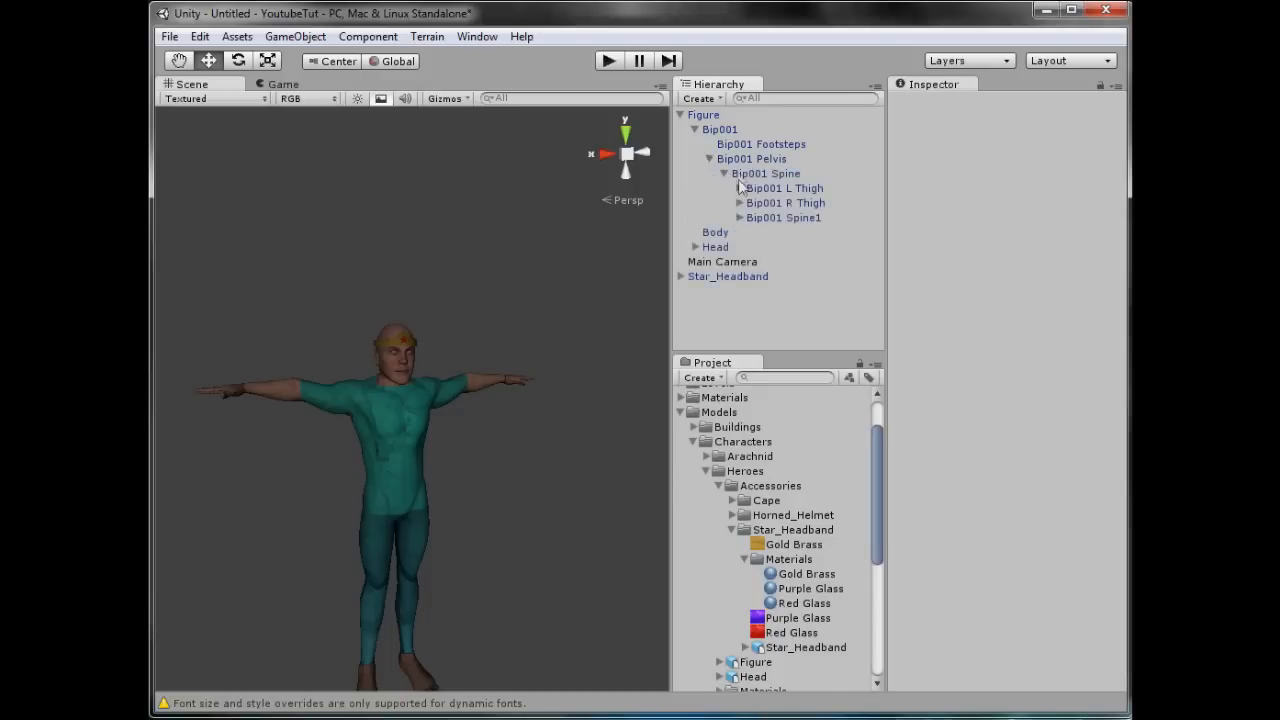
{"action": "left_click", "coordinate": [738, 216]}
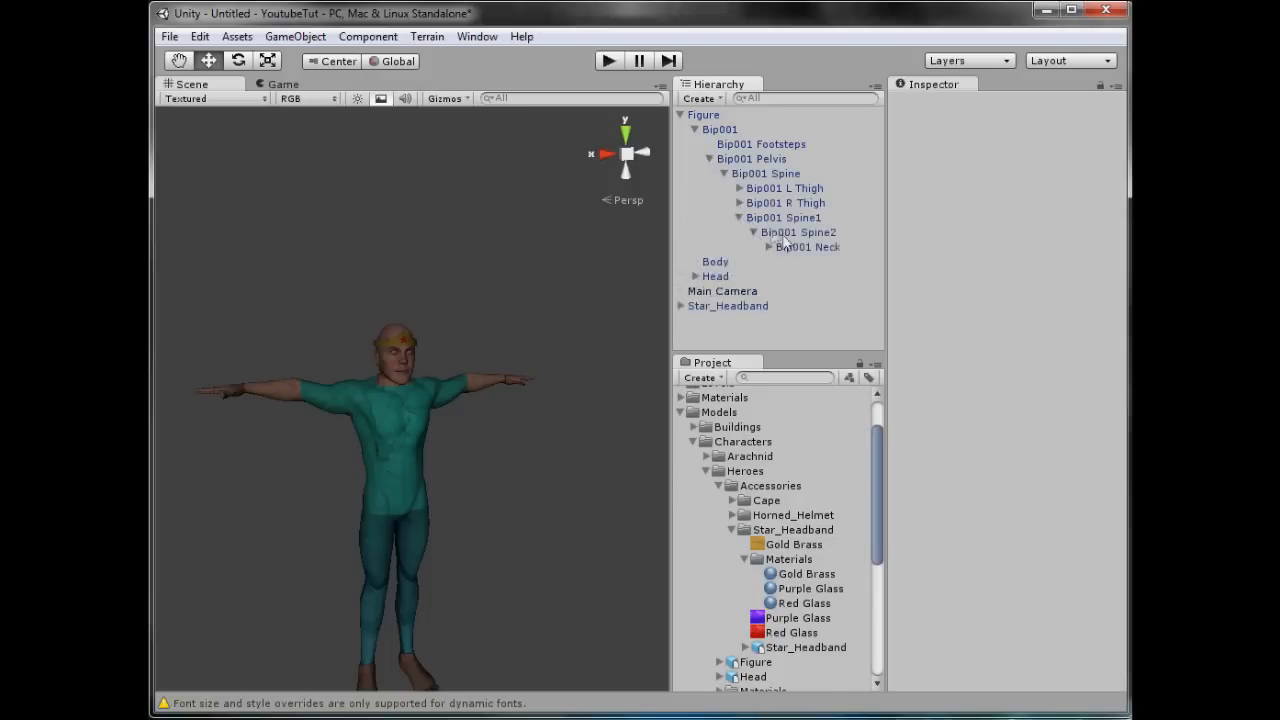
{"action": "left_click", "coordinate": [768, 248]}
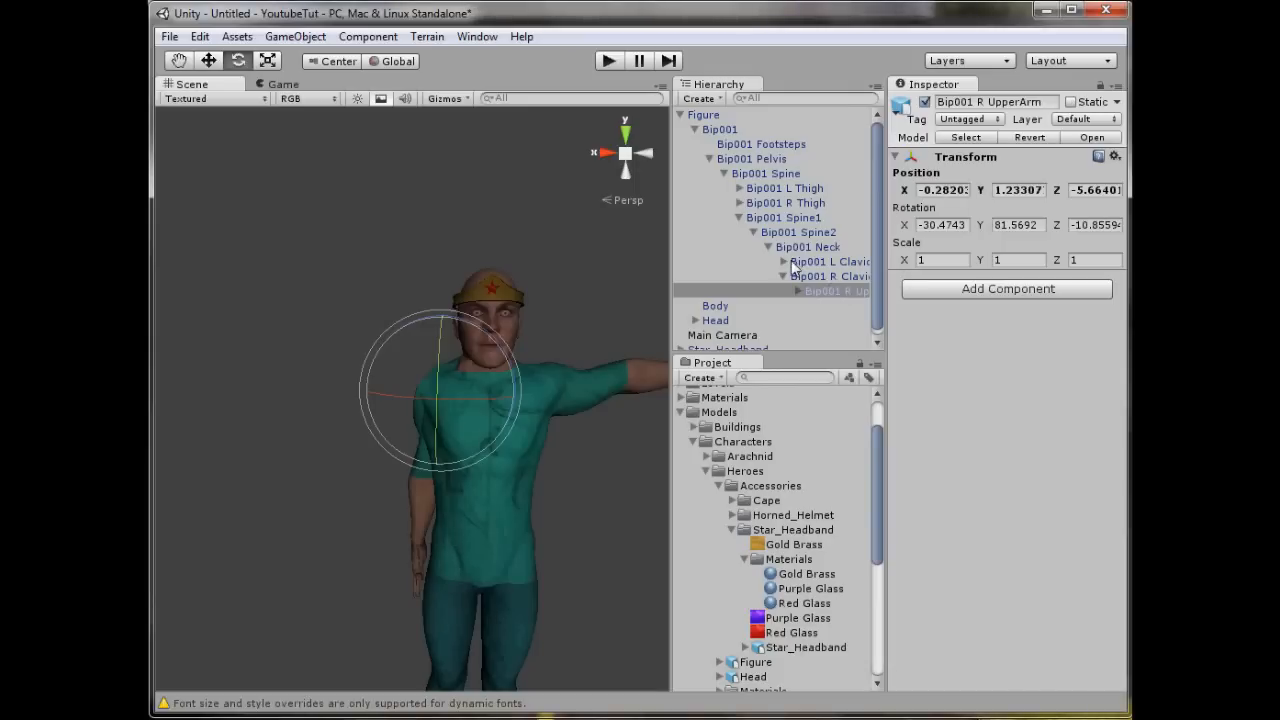
Step: Rotate the right upper arm and forearm bones so the hand reaches the headband
{"action": "left_click", "coordinate": [836, 276]}
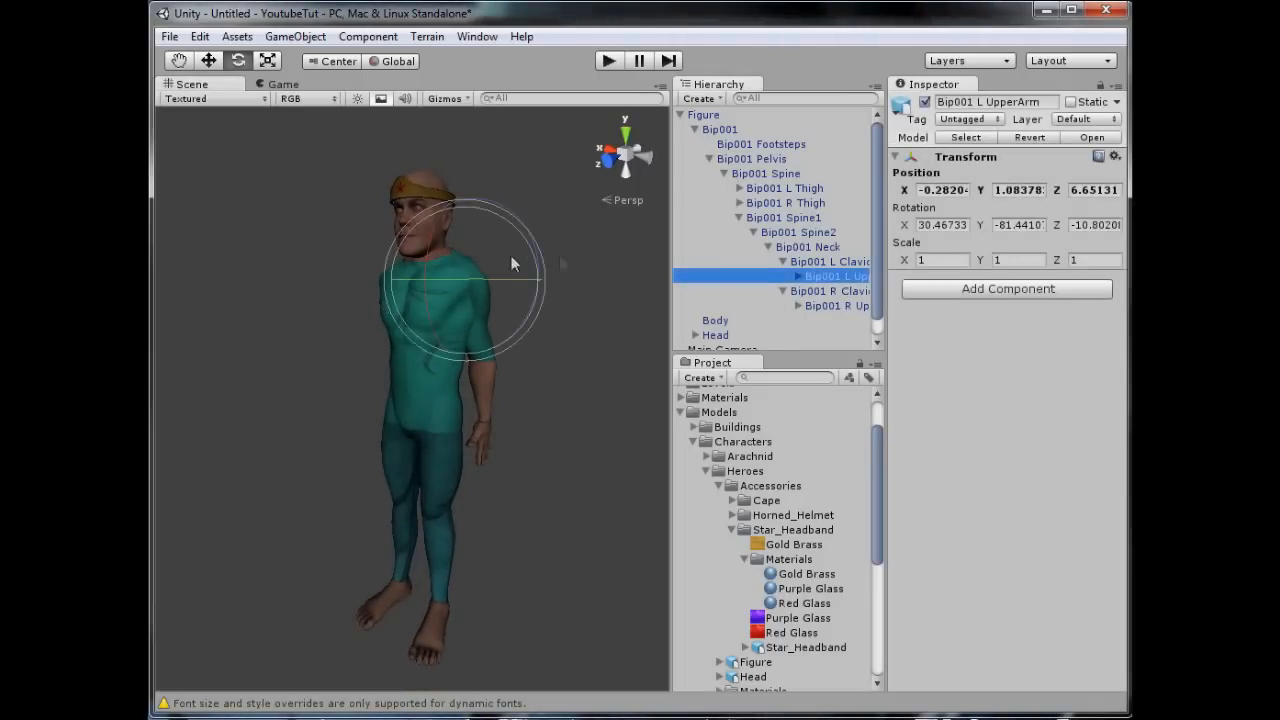
{"action": "left_click", "coordinate": [836, 306]}
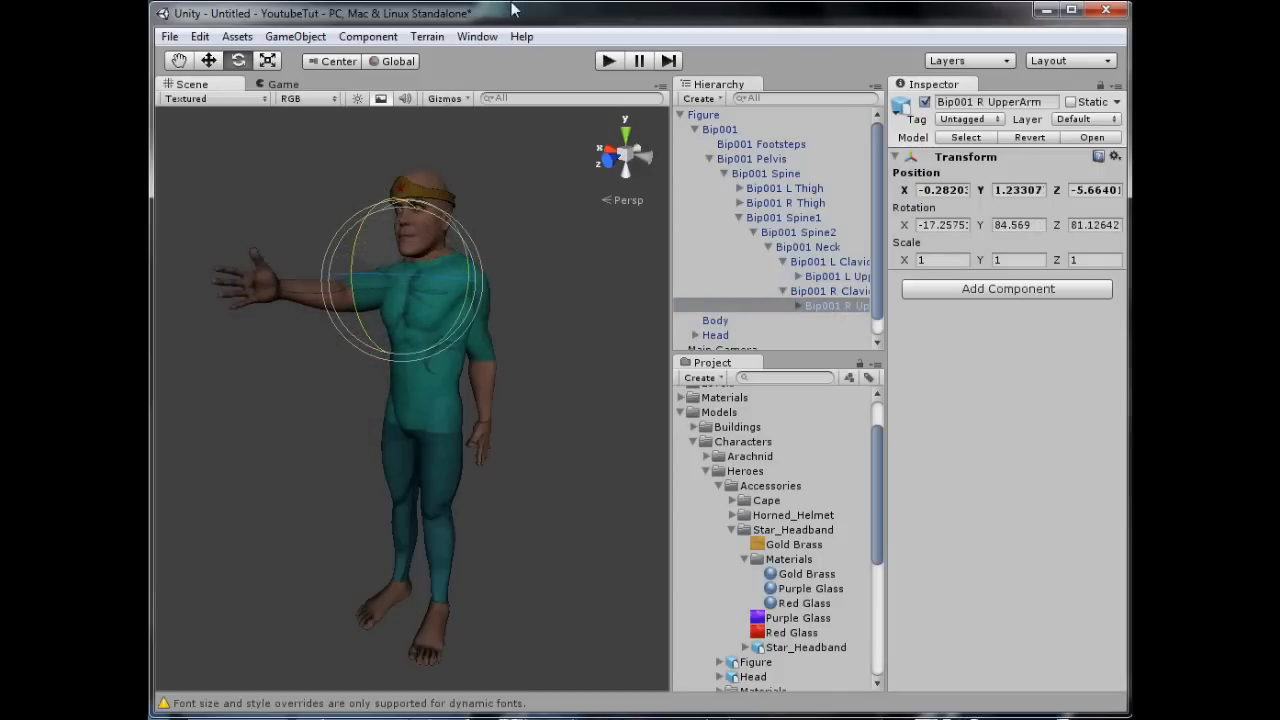
{"action": "left_click", "coordinate": [836, 320]}
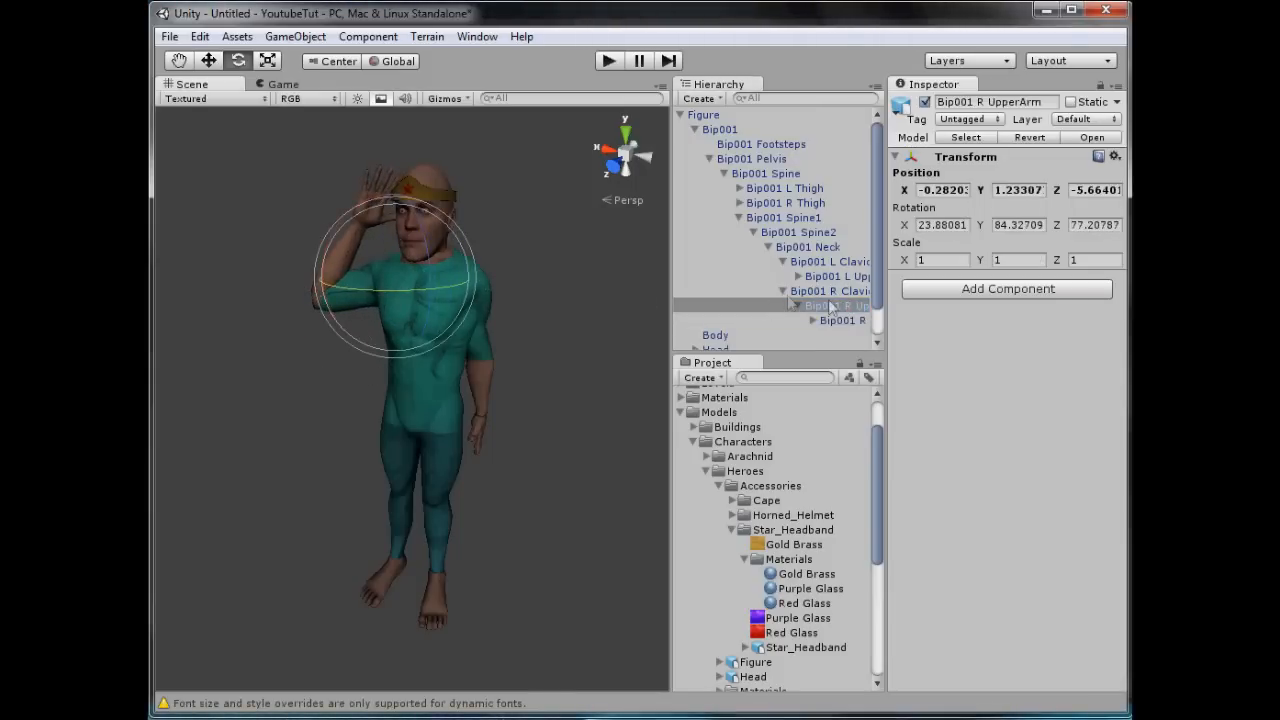
{"action": "left_click", "coordinate": [840, 320]}
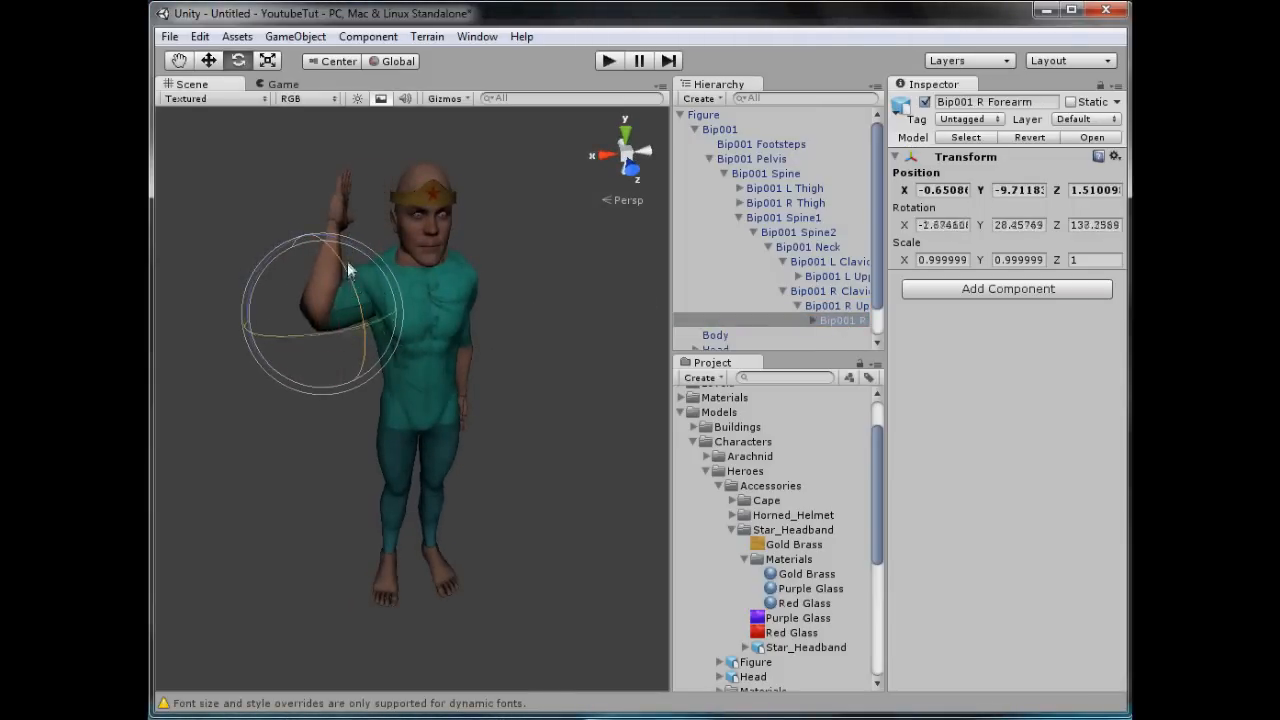
{"action": "left_click", "coordinate": [392, 60]}
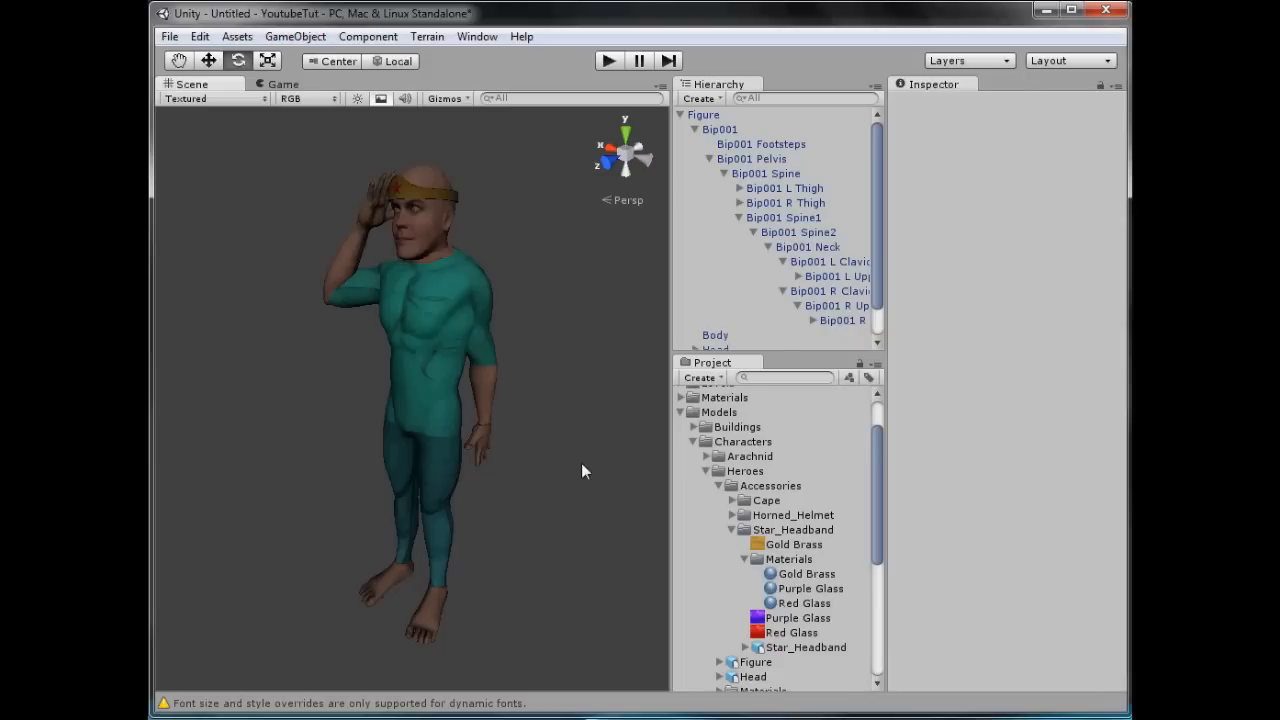
Step: Paste the Surgeon screenshot as Layer 1 and move the figure to the right edge
{"action": "left_click", "coordinate": [178, 60]}
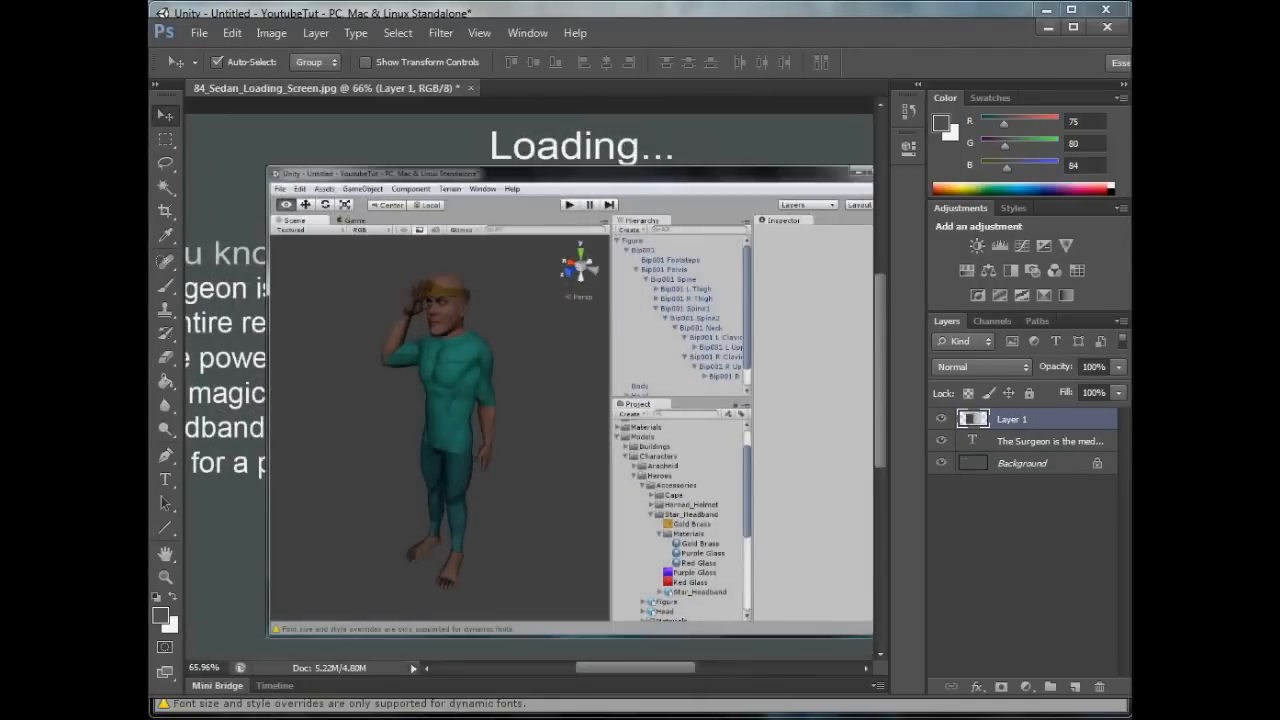
{"action": "left_click_drag", "start_coordinate": [356, 256], "coordinate": [508, 600]}
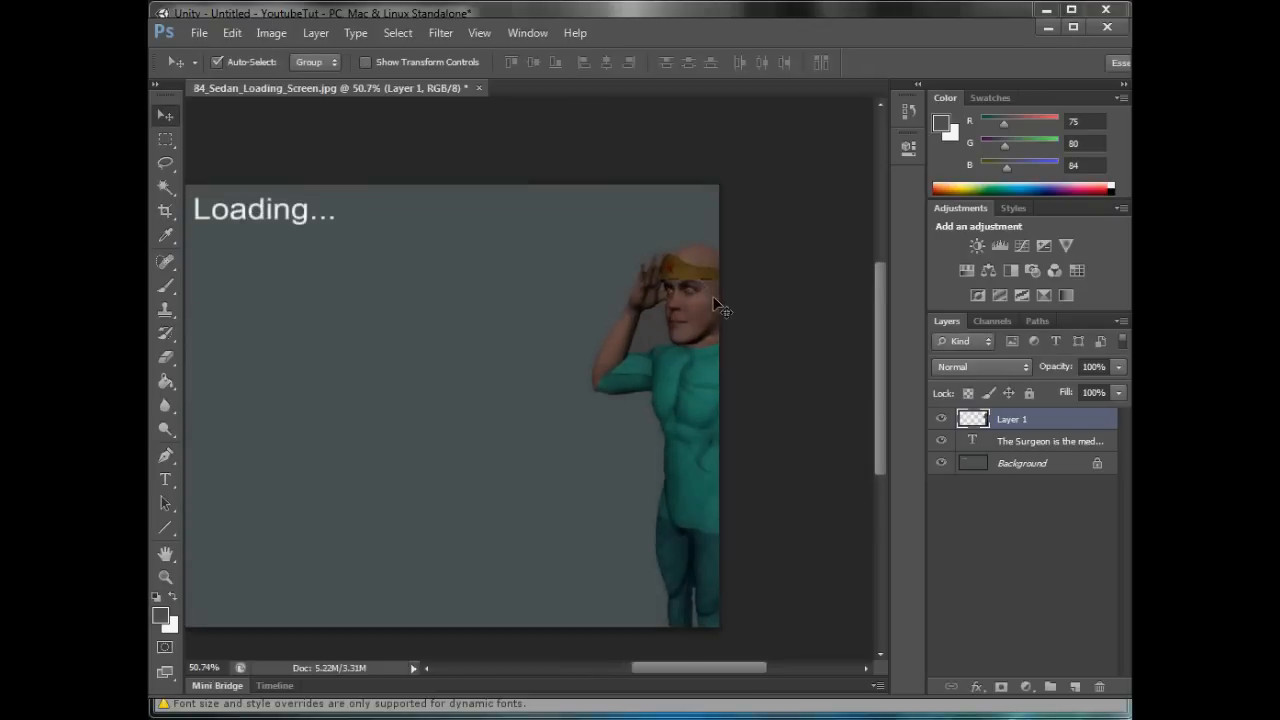
{"action": "mouse_move", "coordinate": [764, 230]}
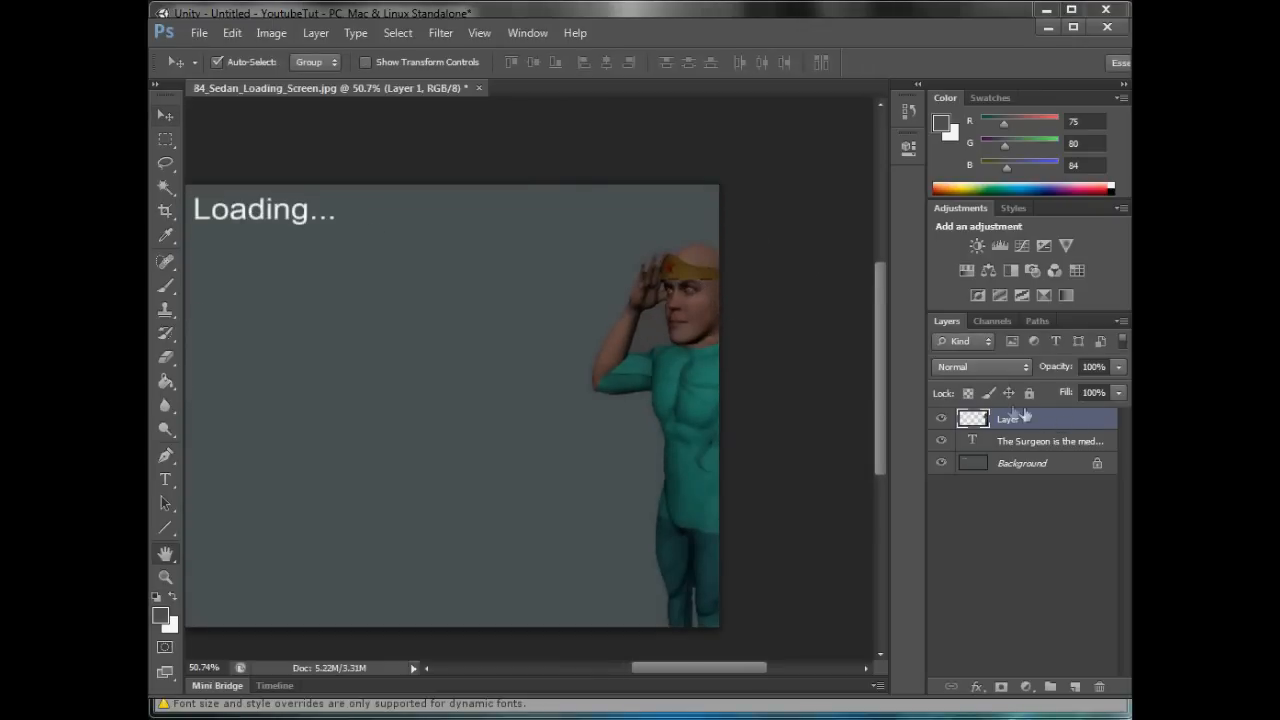
Step: Add a coloured Stroke layer style to the Surgeon layer, then draw a dark red beam line on Layer 2
{"action": "double_click", "coordinate": [1010, 418]}
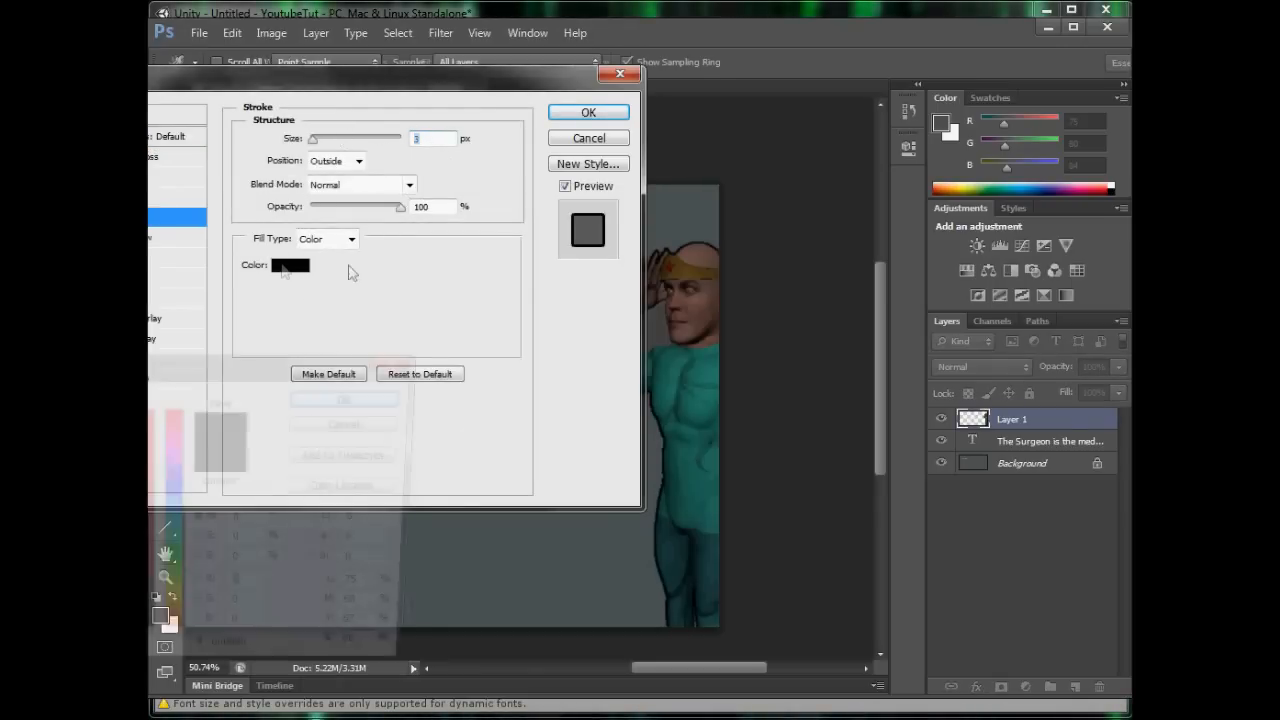
{"action": "left_click", "coordinate": [290, 264]}
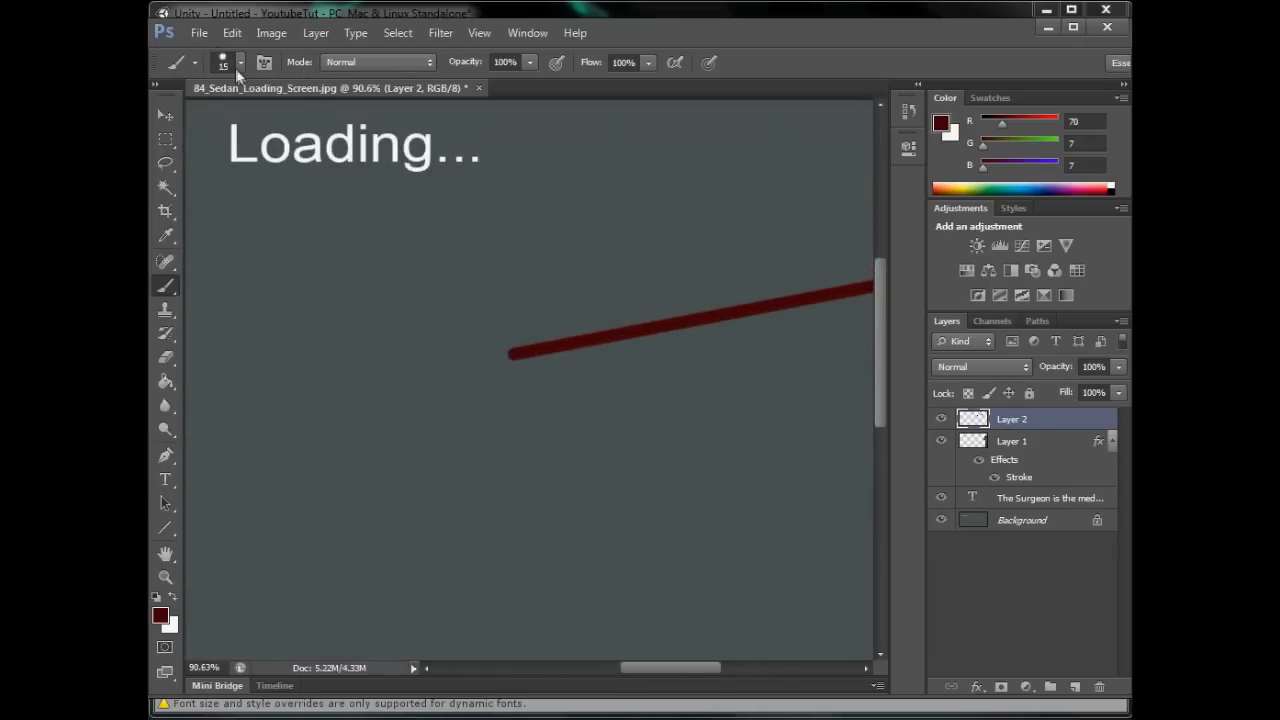
Step: Choose a scattered sparkle brush preset for the burst
{"action": "left_click", "coordinate": [240, 62]}
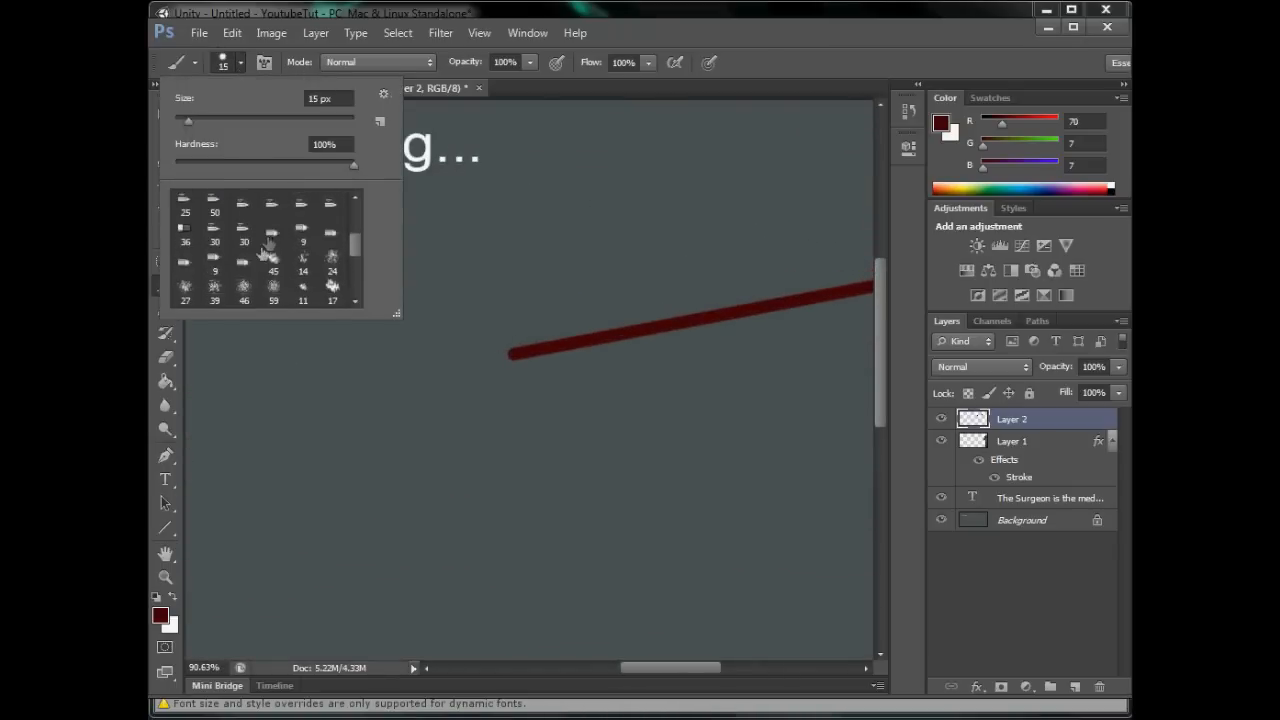
{"action": "left_click", "coordinate": [216, 262]}
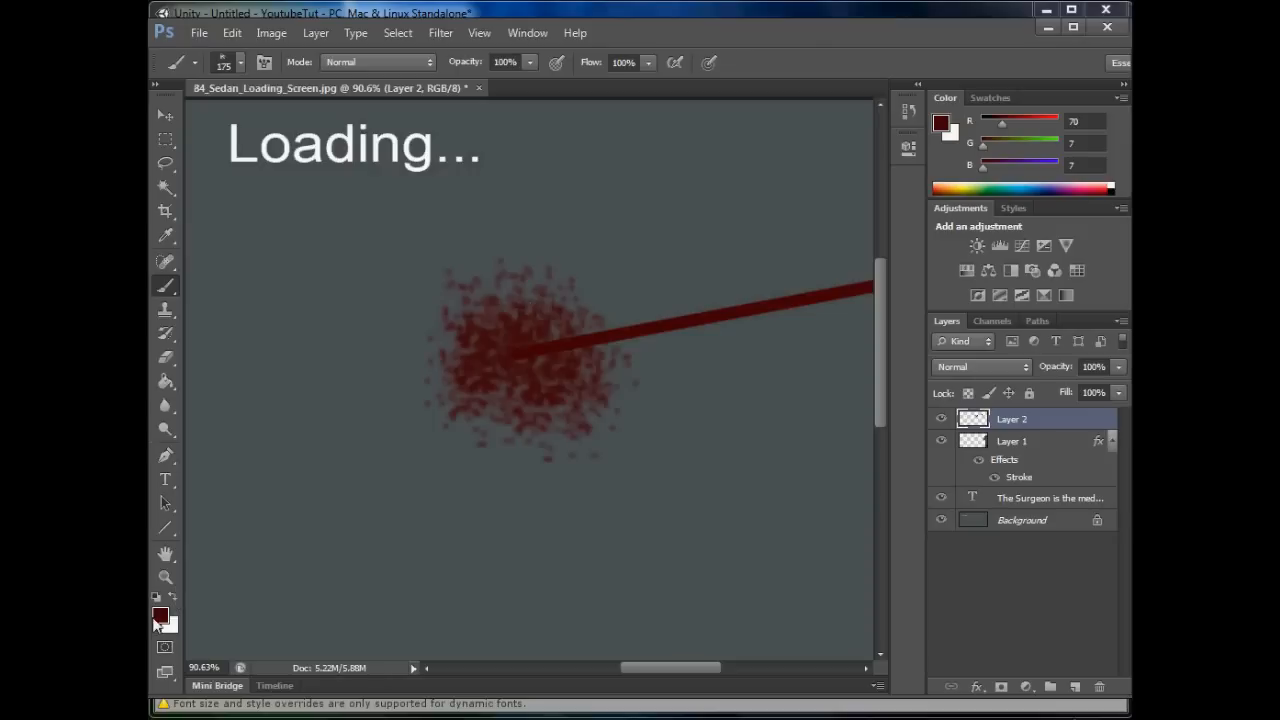
Step: Paint an orange burst at the beam's far end, then overlay red sparks
{"action": "left_click", "coordinate": [160, 616]}
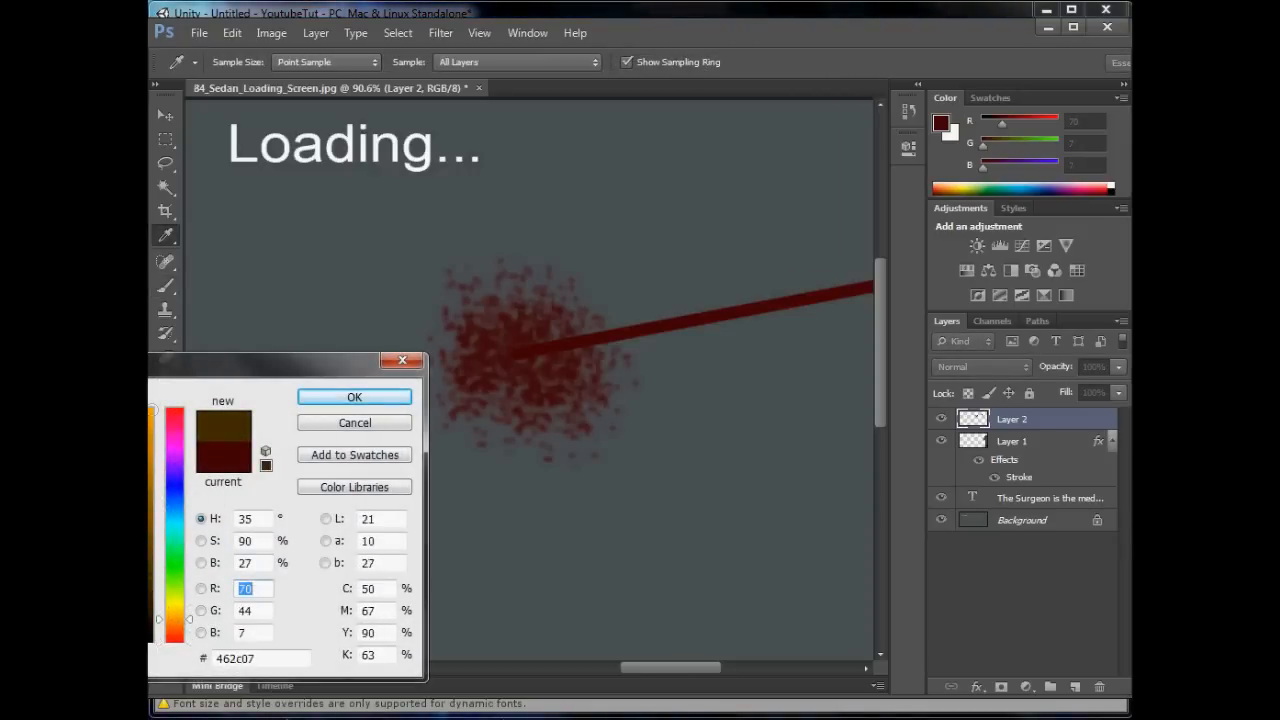
{"action": "left_click", "coordinate": [354, 396]}
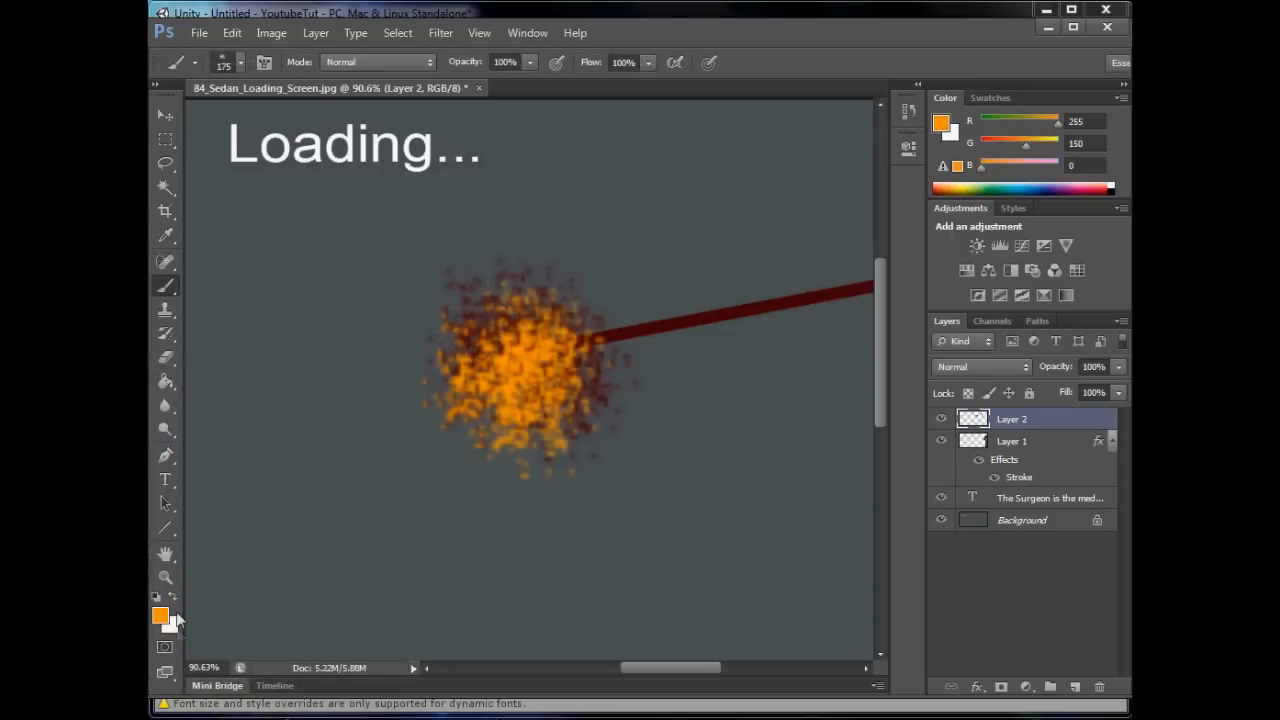
{"action": "left_click", "coordinate": [160, 616]}
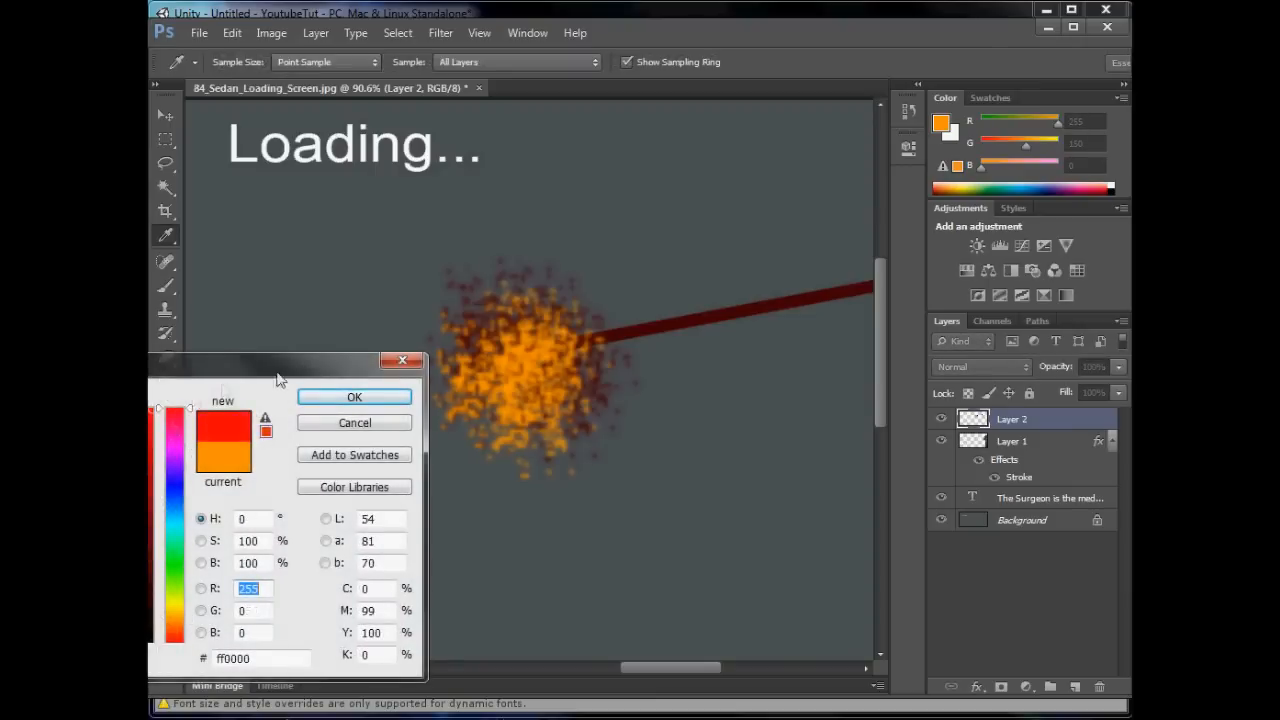
{"action": "left_click", "coordinate": [354, 396]}
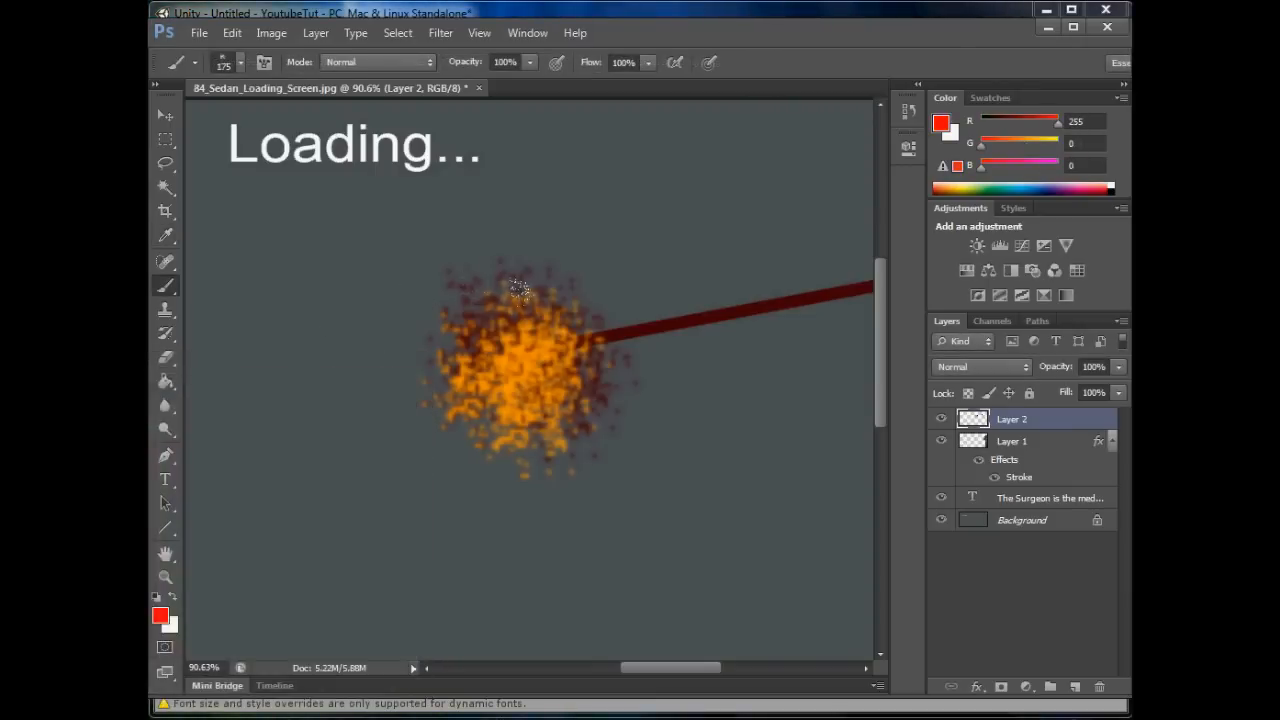
{"action": "left_click", "coordinate": [560, 390]}
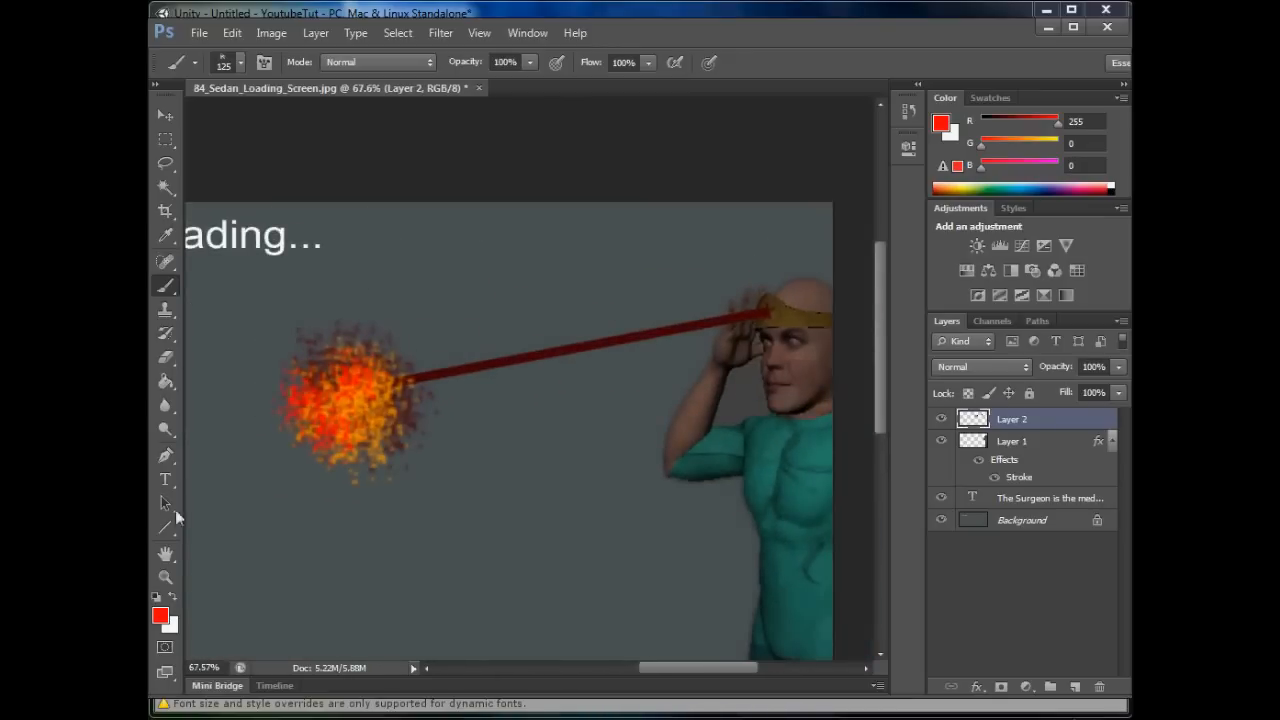
Step: Set a red-to-orange gradient with an orange end stop and apply it along the beam
{"action": "left_click", "coordinate": [166, 380]}
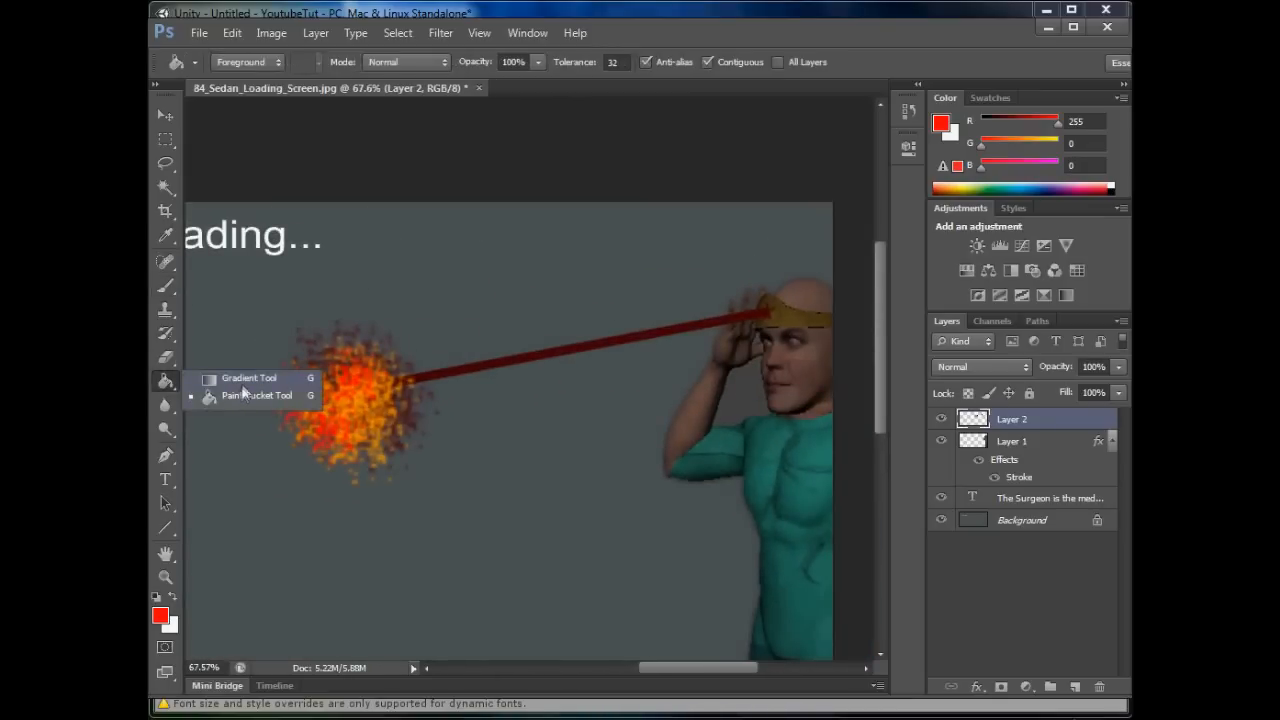
{"action": "left_click", "coordinate": [248, 378]}
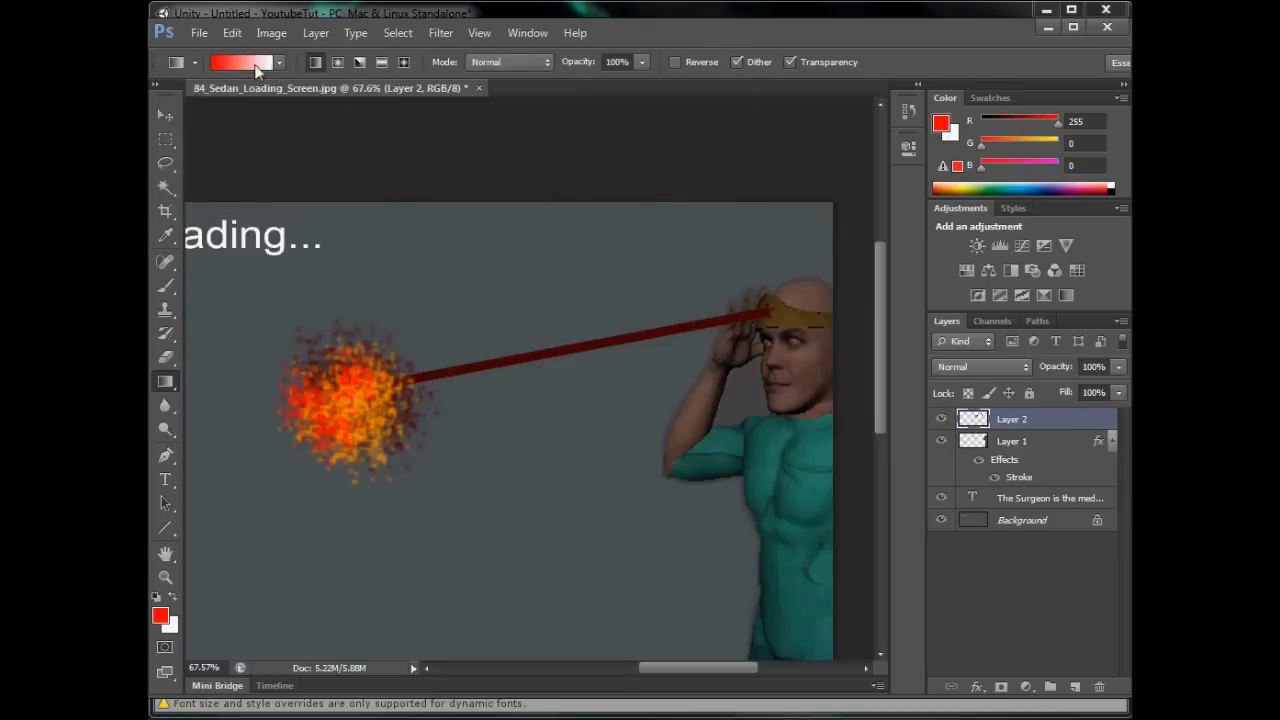
{"action": "left_click", "coordinate": [240, 62]}
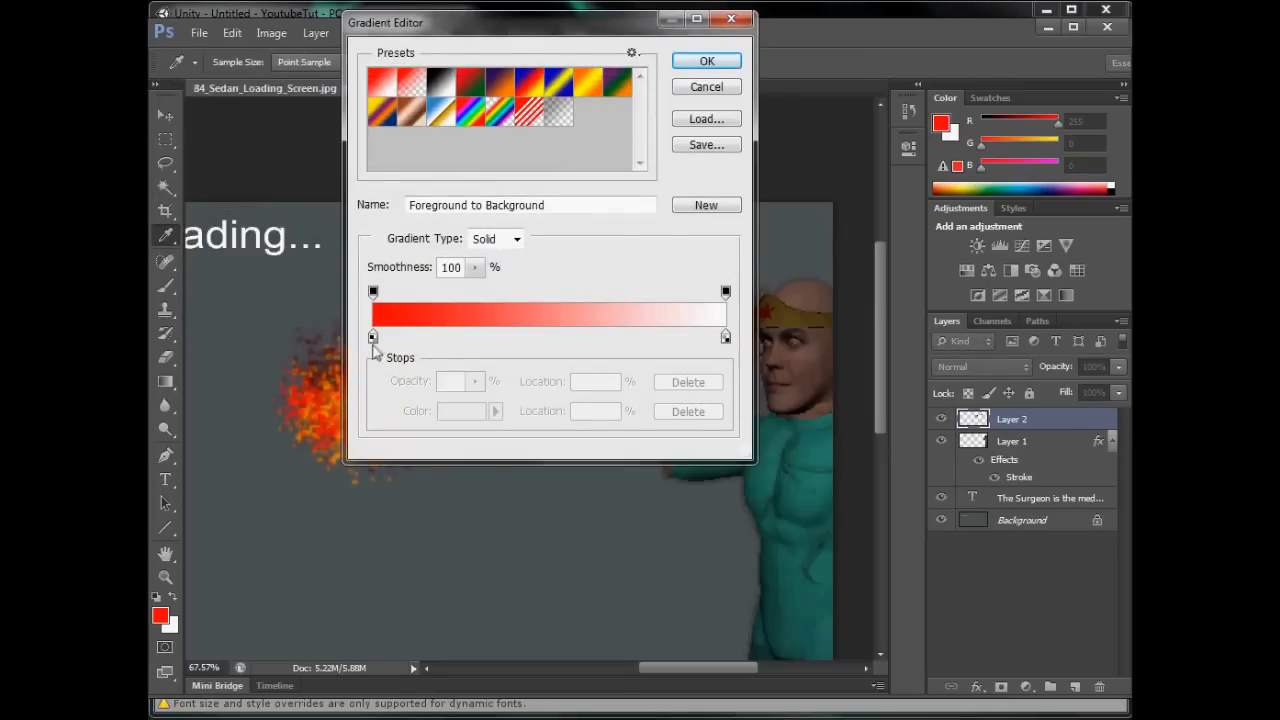
{"action": "left_click", "coordinate": [372, 336]}
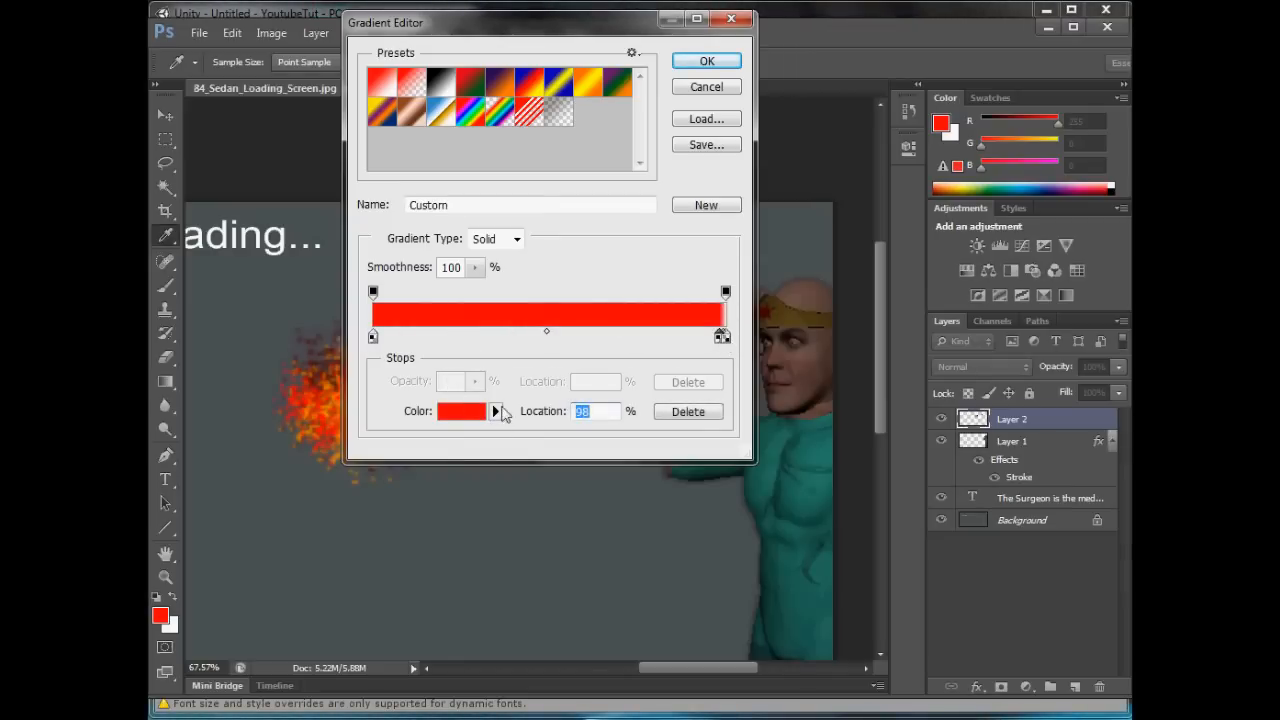
{"action": "left_click", "coordinate": [460, 412]}
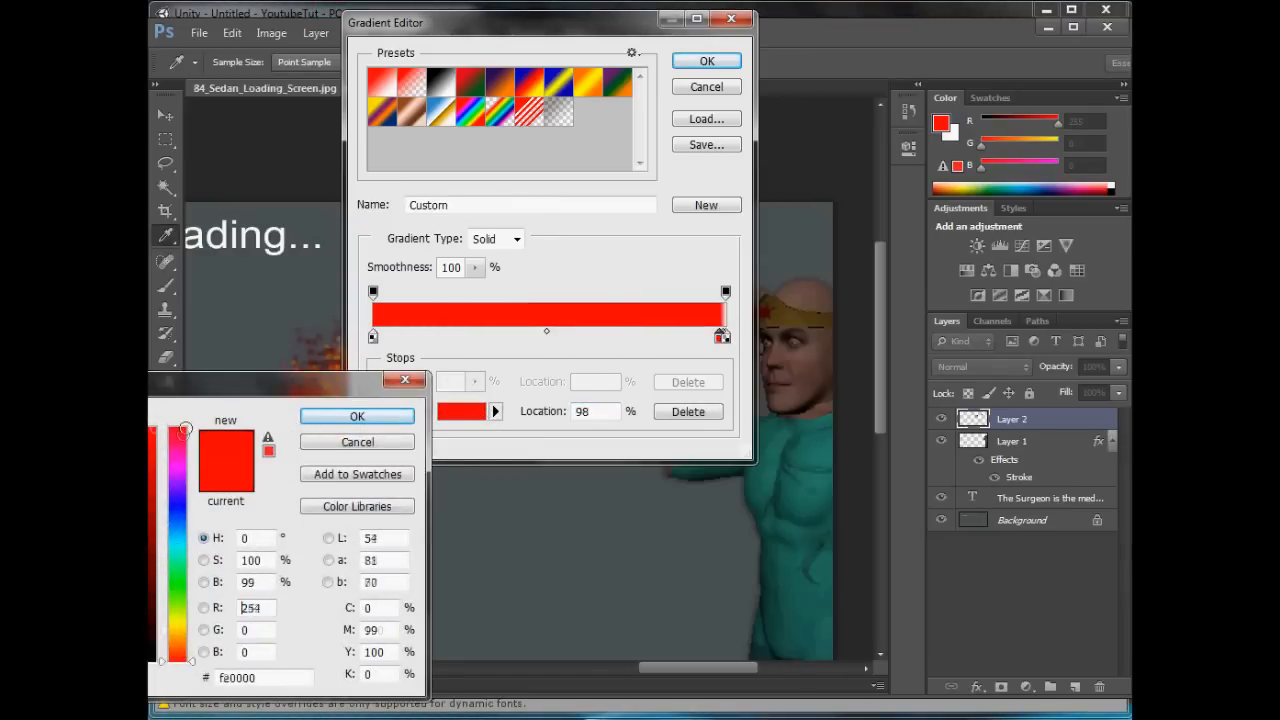
{"action": "left_click", "coordinate": [356, 416]}
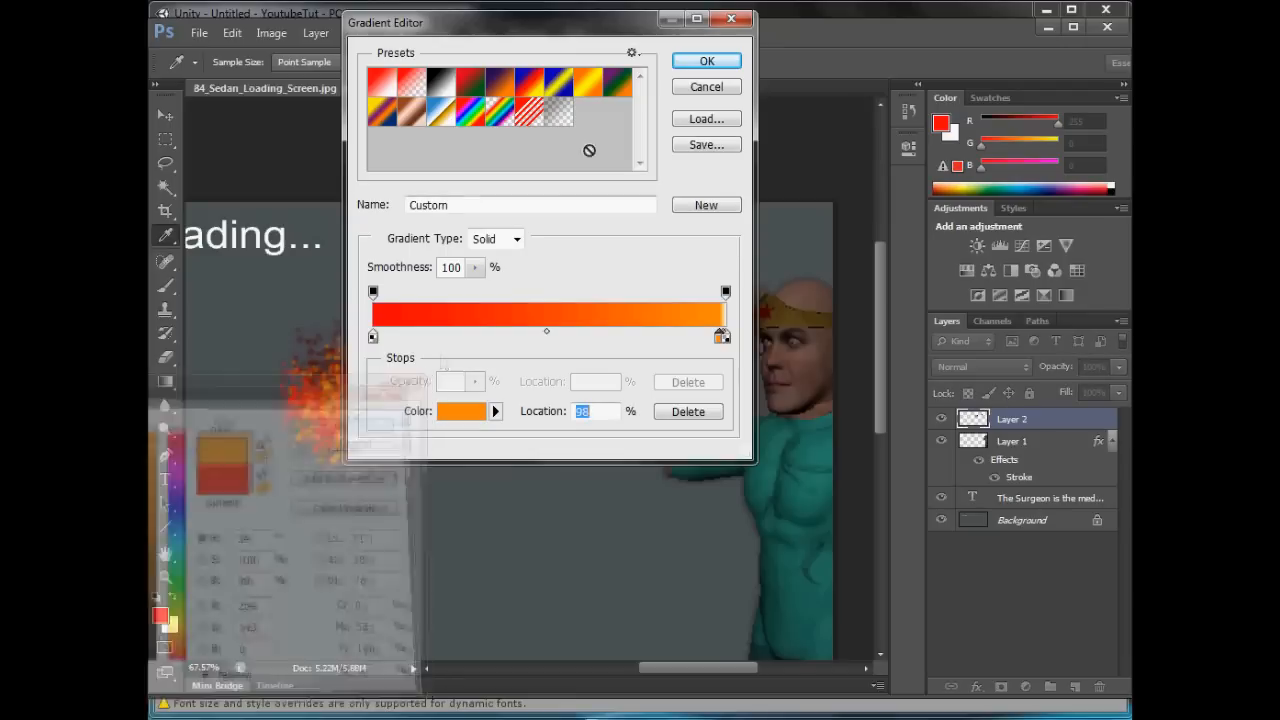
{"action": "left_click", "coordinate": [706, 60]}
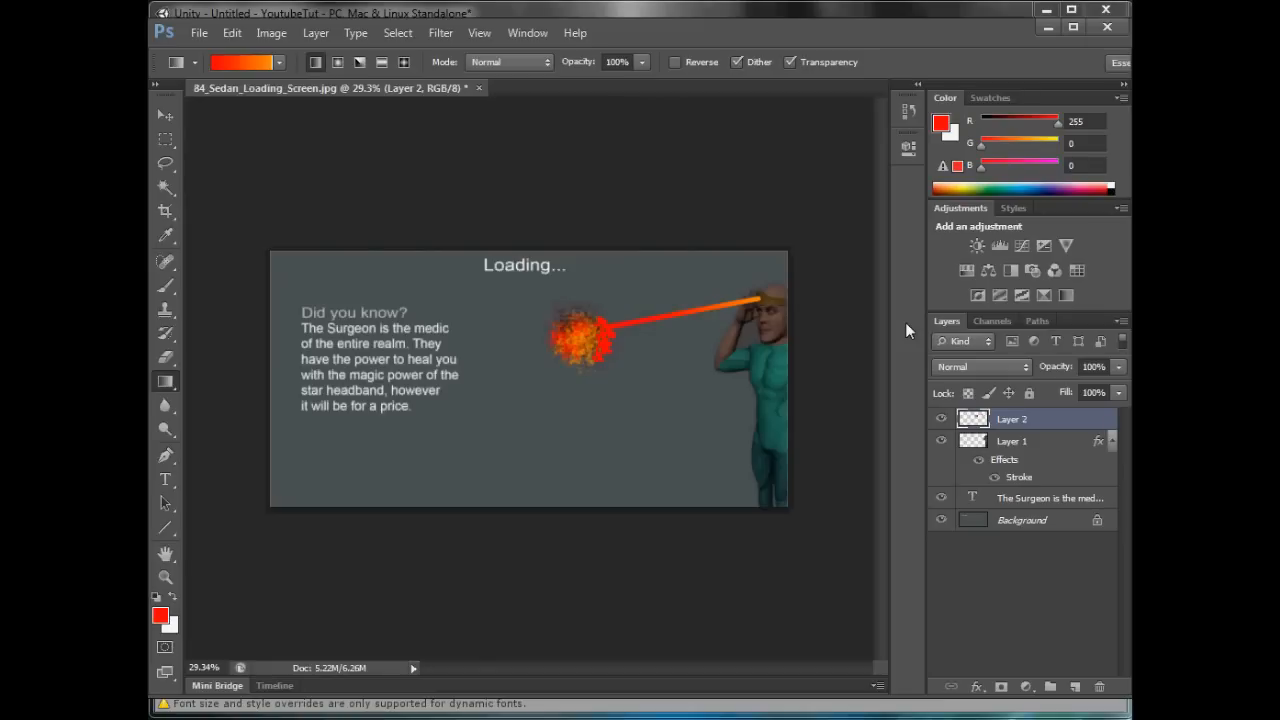
Step: Save as Surgeon_Loading_Screen JPEG, replacing the existing file and accepting JPEG quality options
{"action": "left_click", "coordinate": [200, 32]}
{"action": "type", "text": "Surgeon_Loading_Screen"}
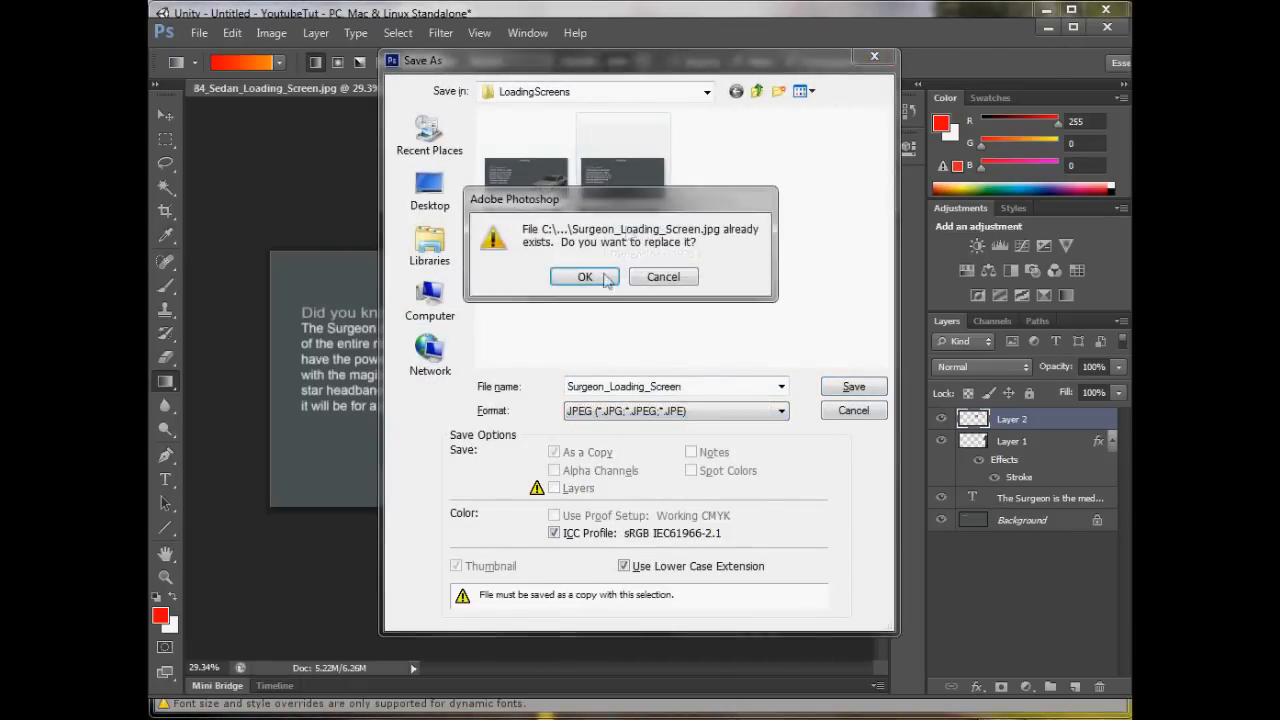
{"action": "left_click", "coordinate": [584, 276]}
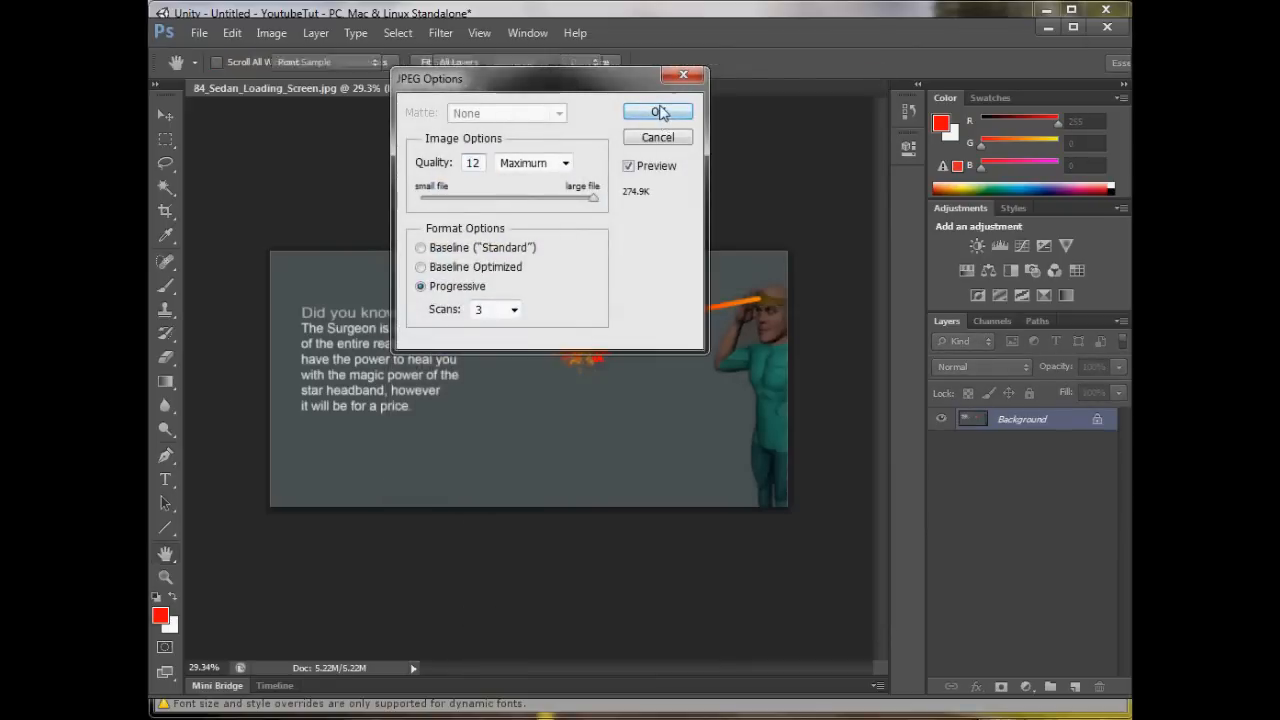
{"action": "left_click", "coordinate": [656, 112]}
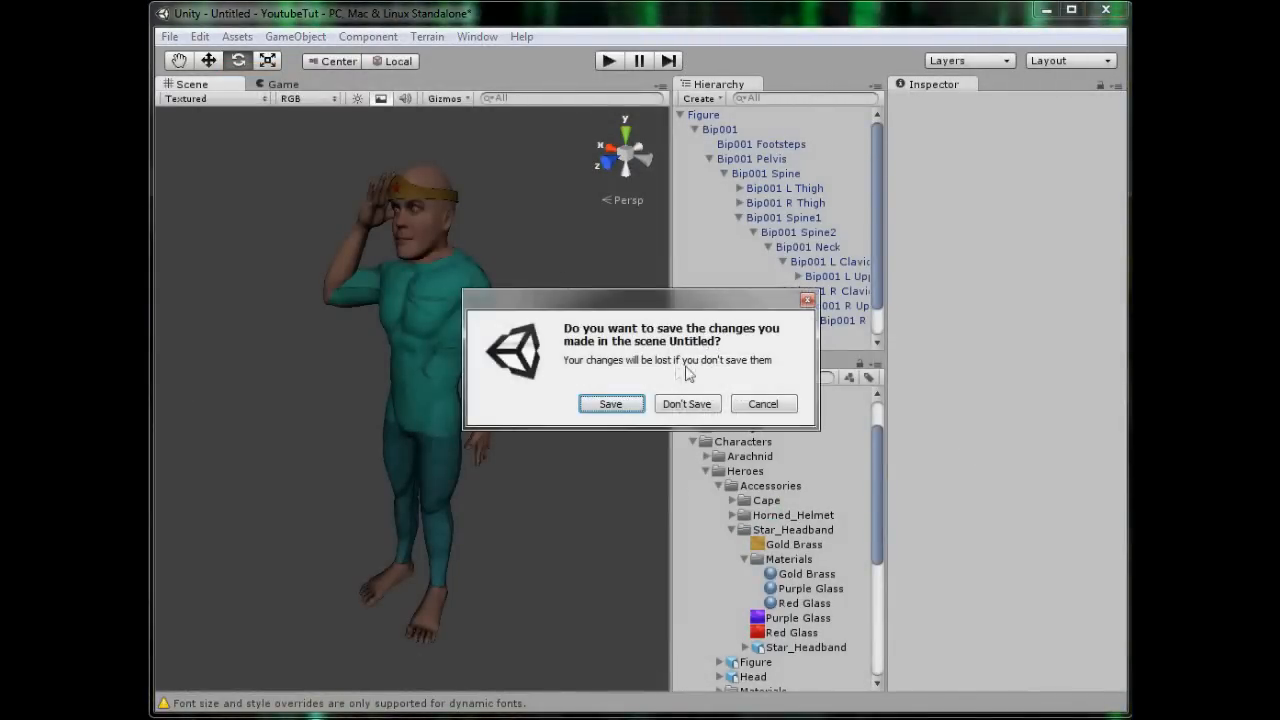
Step: Discard the untitled scene's changes and load the Main_Menu scene
{"action": "left_click", "coordinate": [688, 404]}
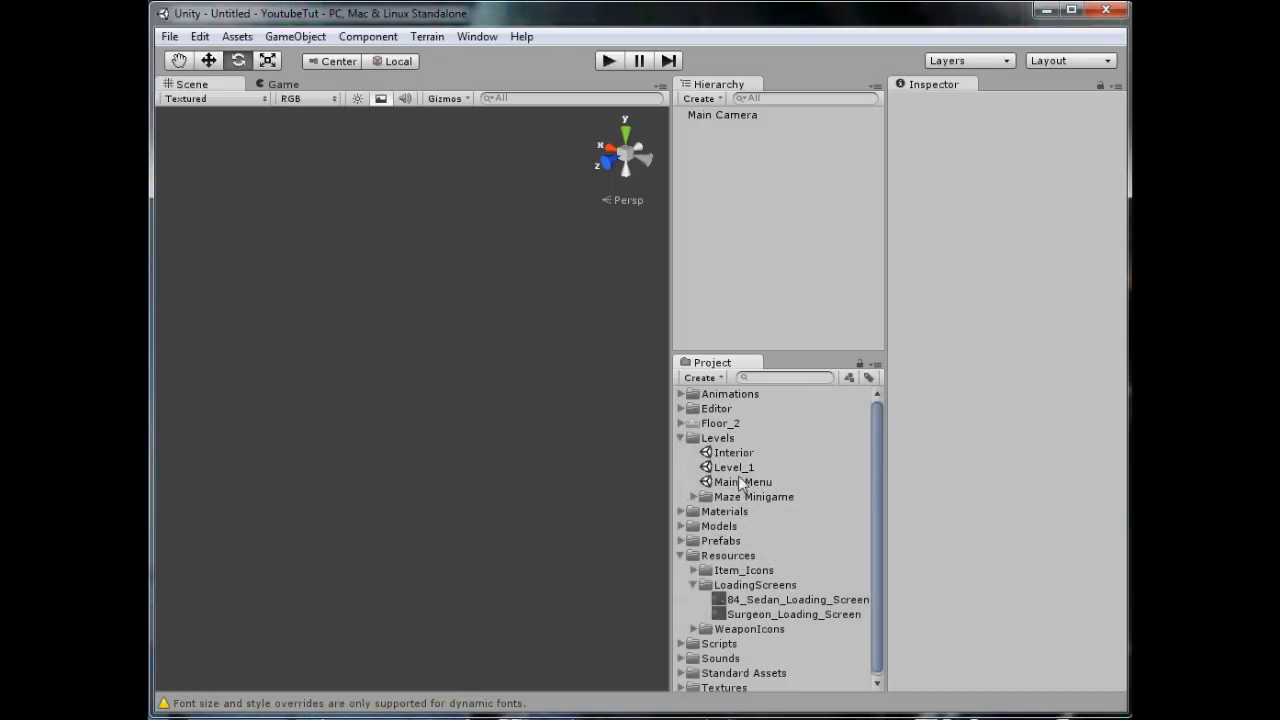
{"action": "double_click", "coordinate": [742, 480]}
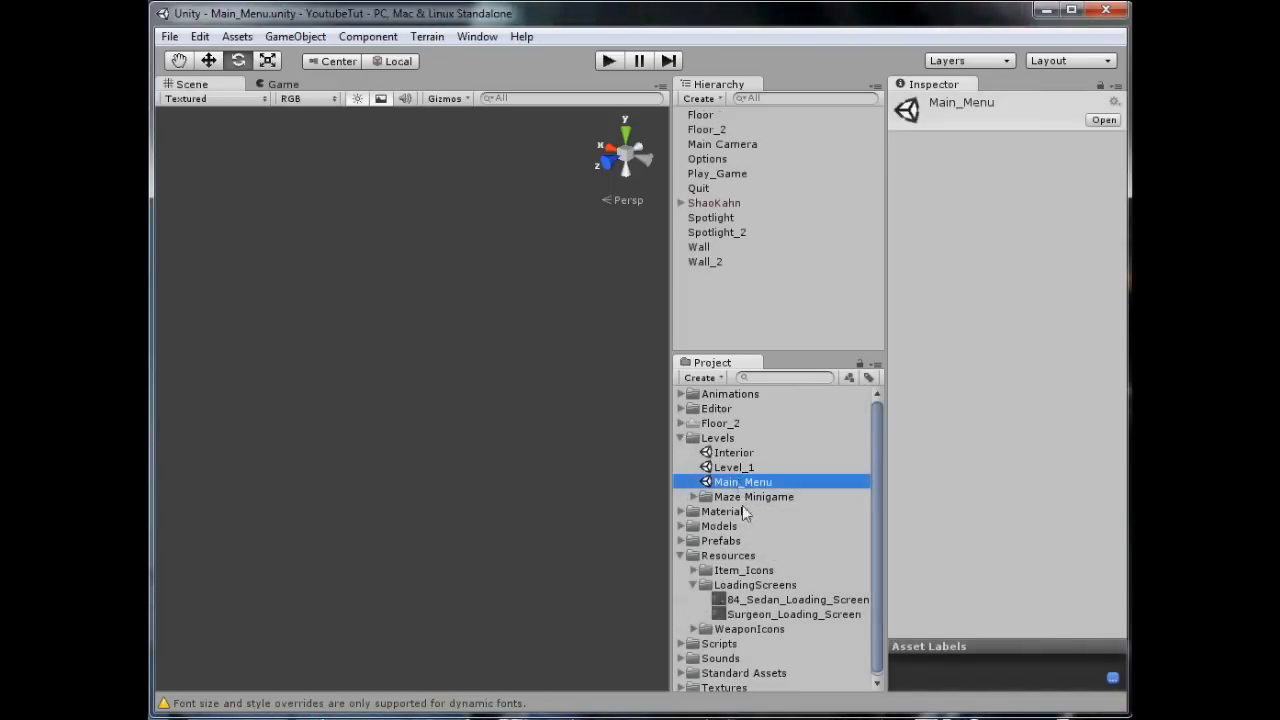
Step: Preview the Sedan and then the updated Surgeon loading screen textures in LoadingScreens
{"action": "left_click", "coordinate": [796, 600]}
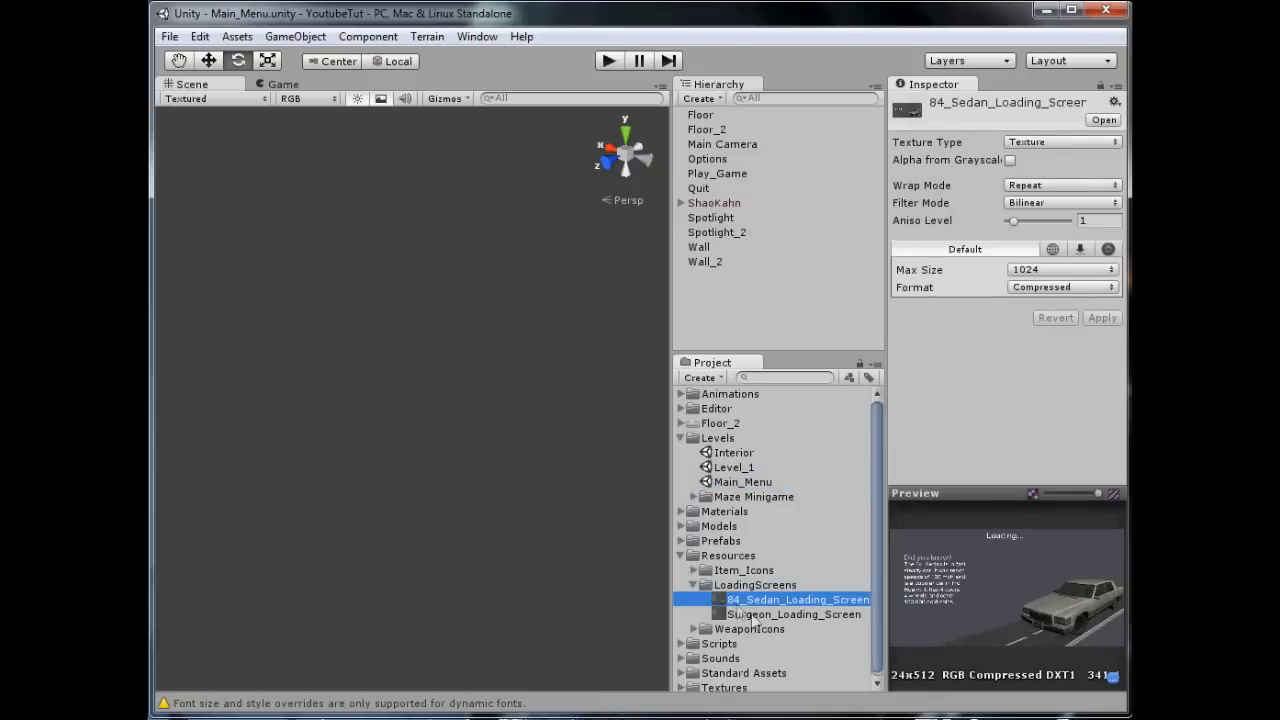
{"action": "left_click", "coordinate": [794, 614]}
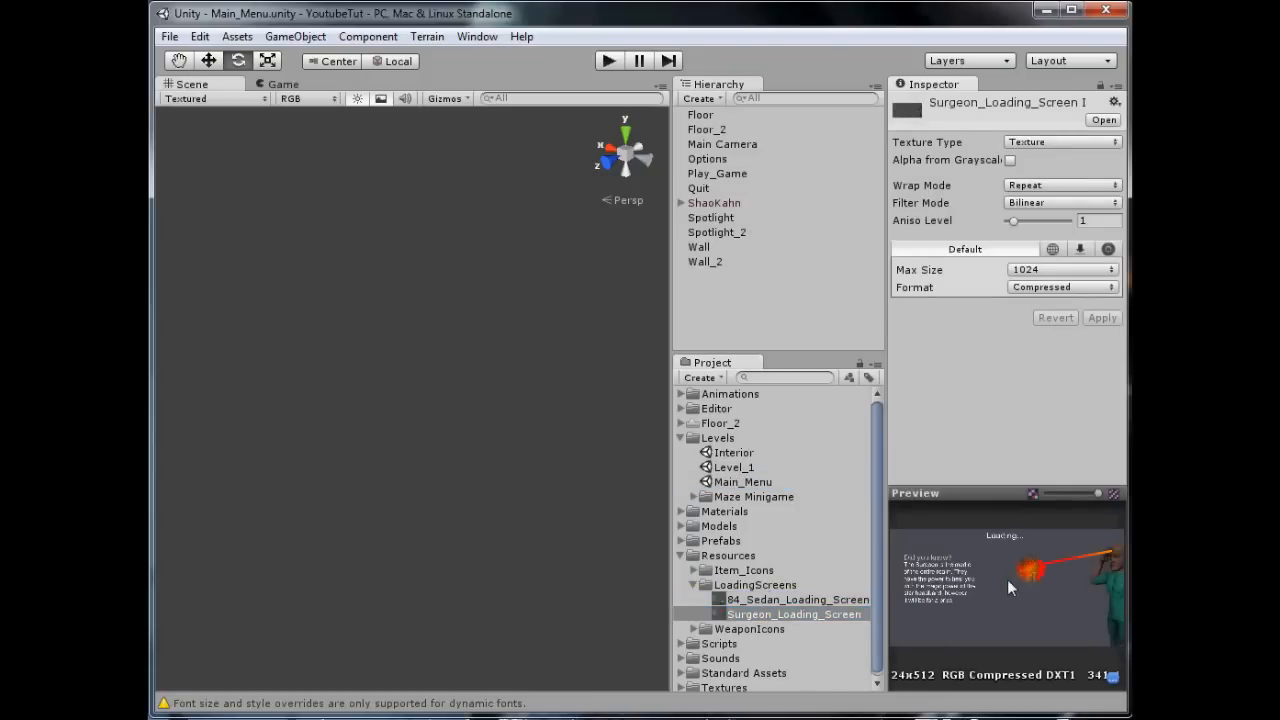